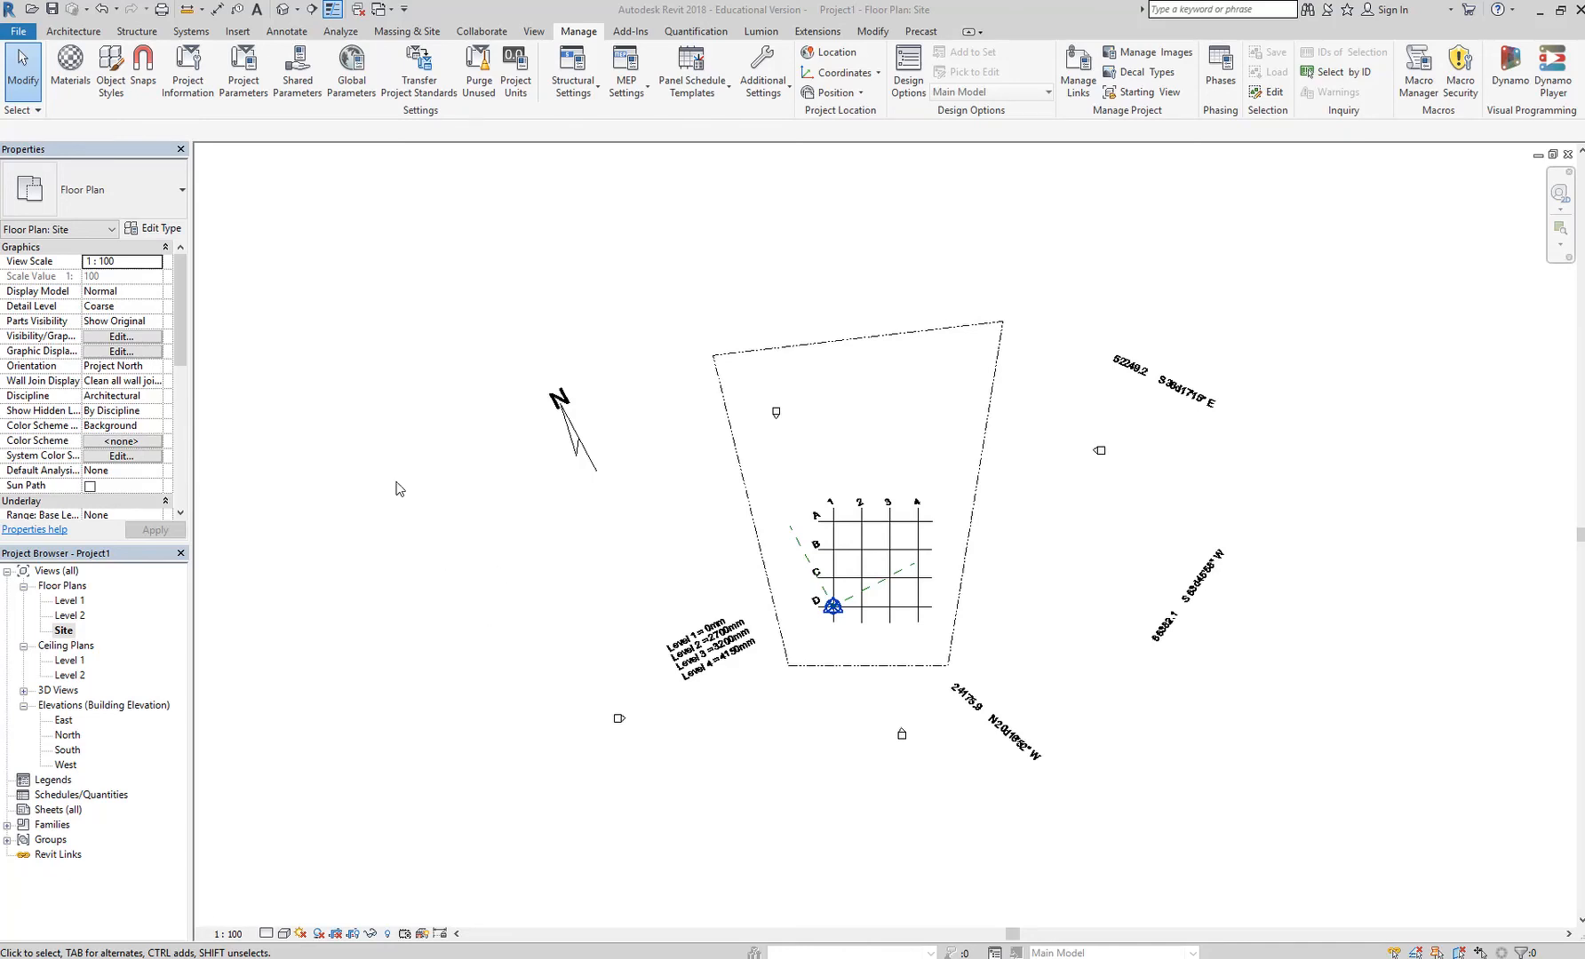
Step: Set the Site plan's Orientation property from Project North to True North
left_click(123, 364)
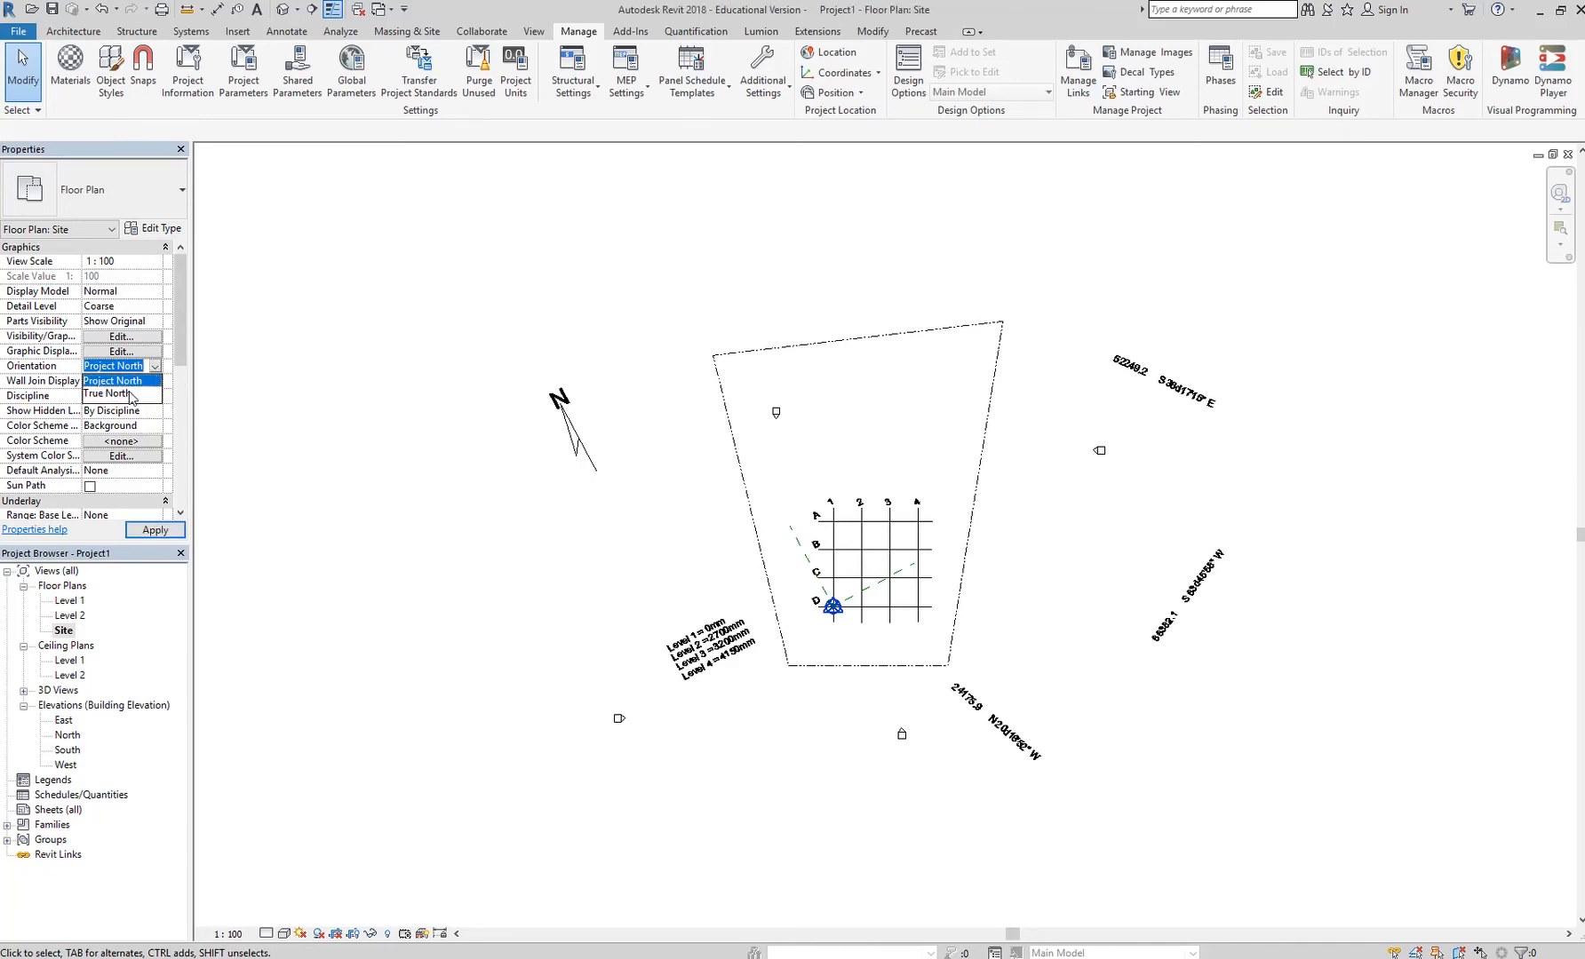
left_click(106, 364)
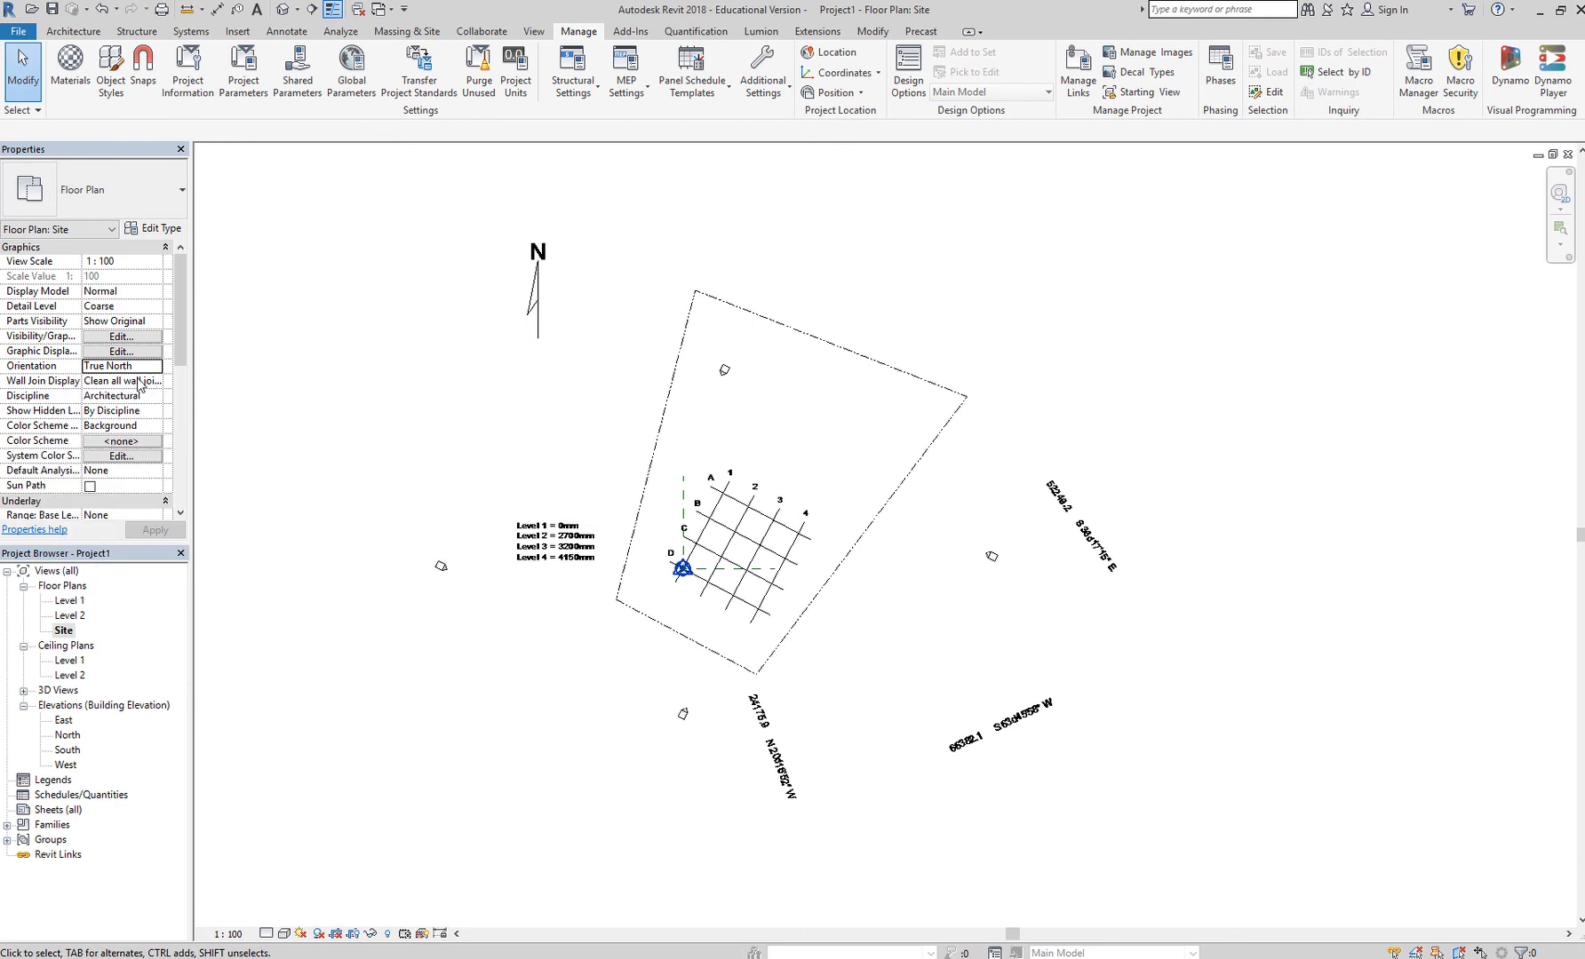
left_click(121, 364)
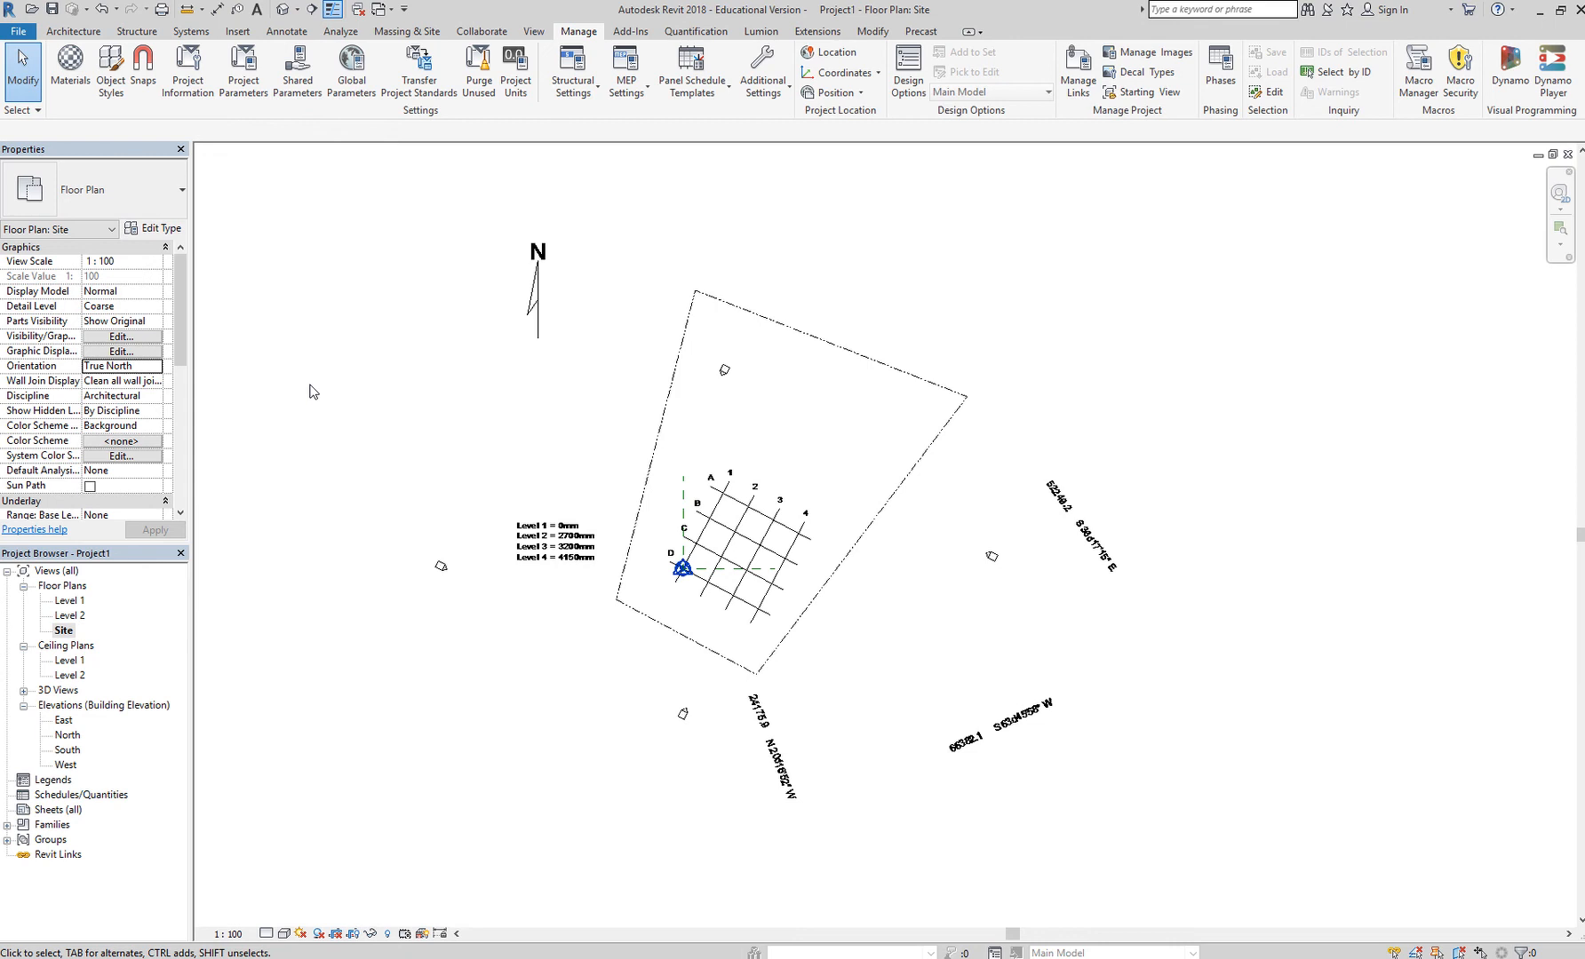
mouse_move(421, 457)
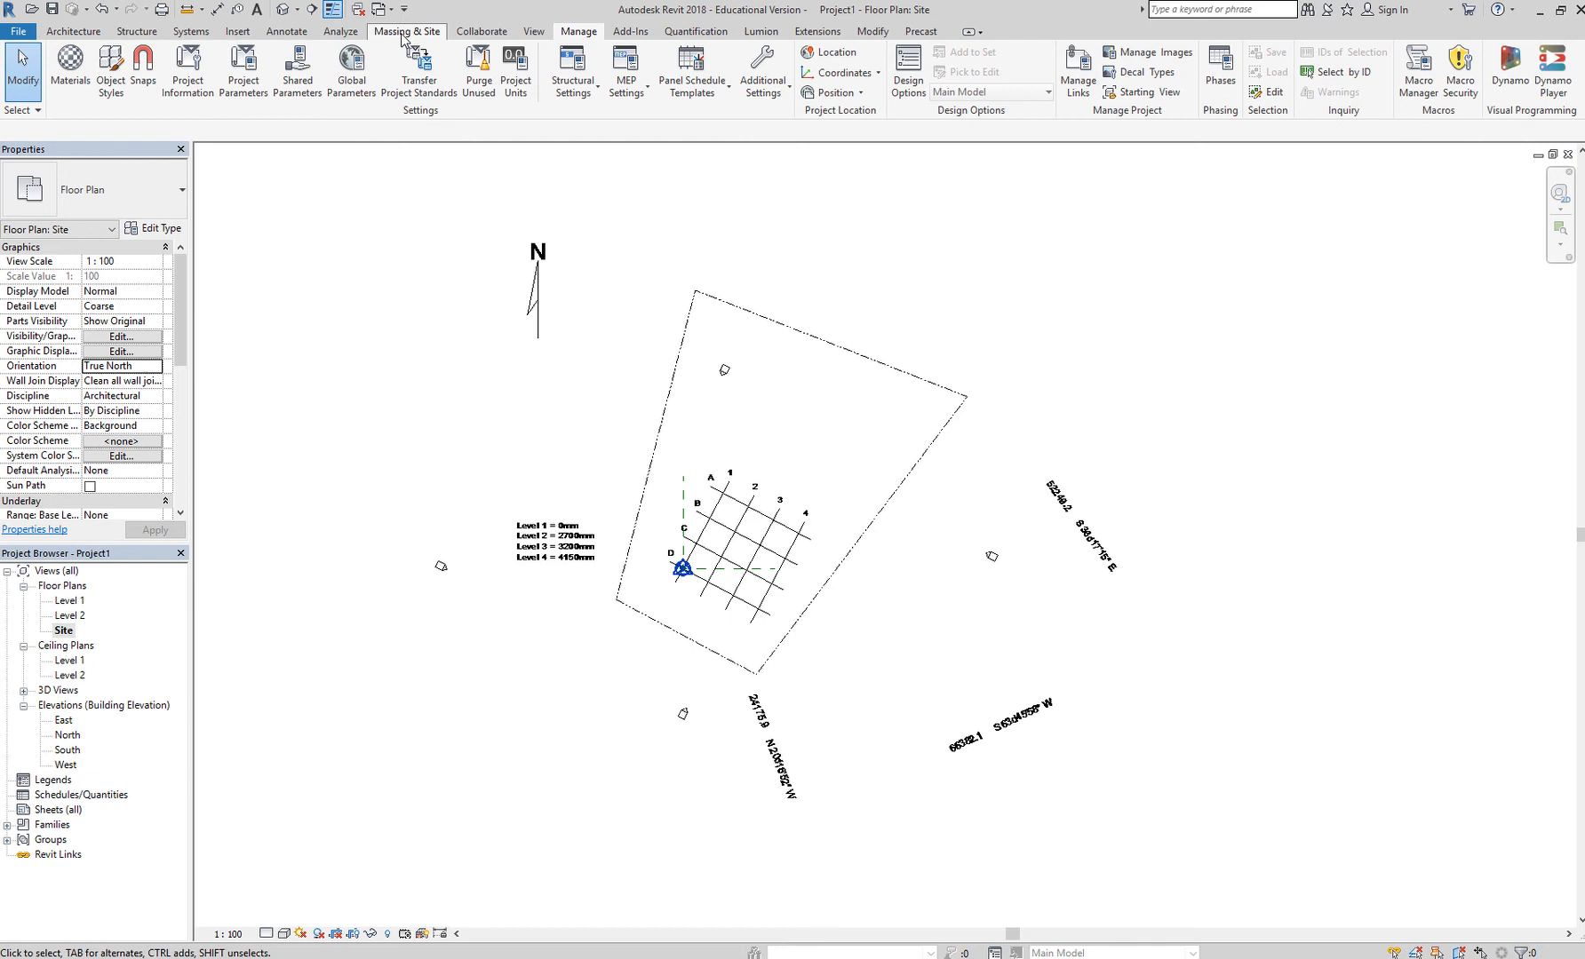
Step: Start the Property Line tool from the Massing & Site Modify Site panel
left_click(407, 32)
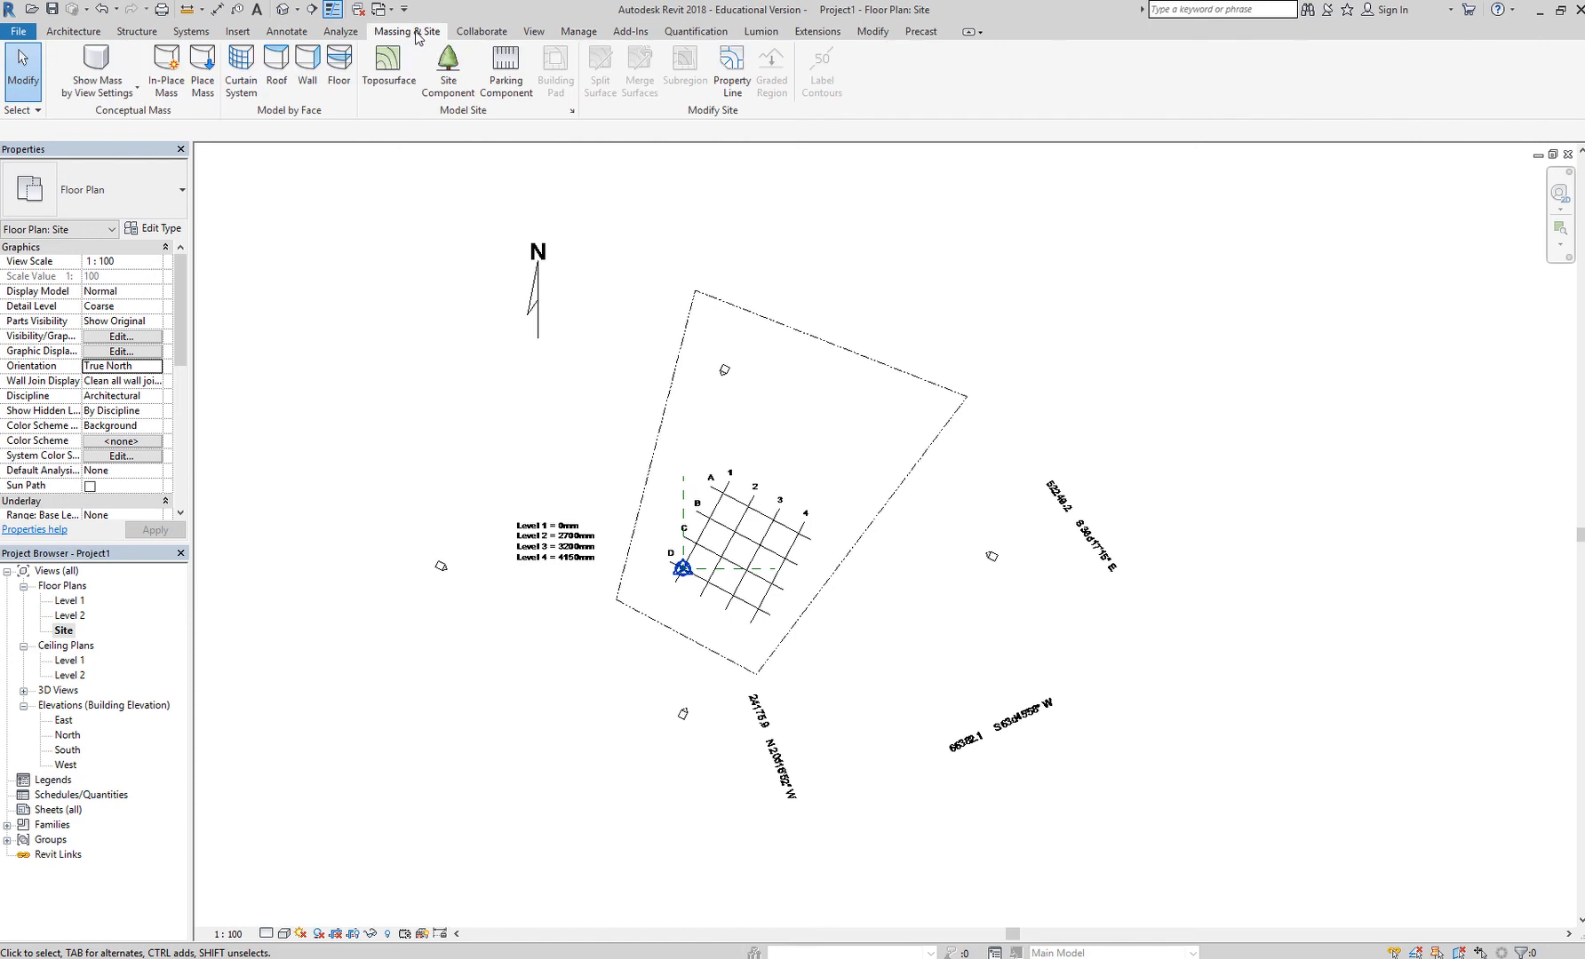
mouse_move(431, 42)
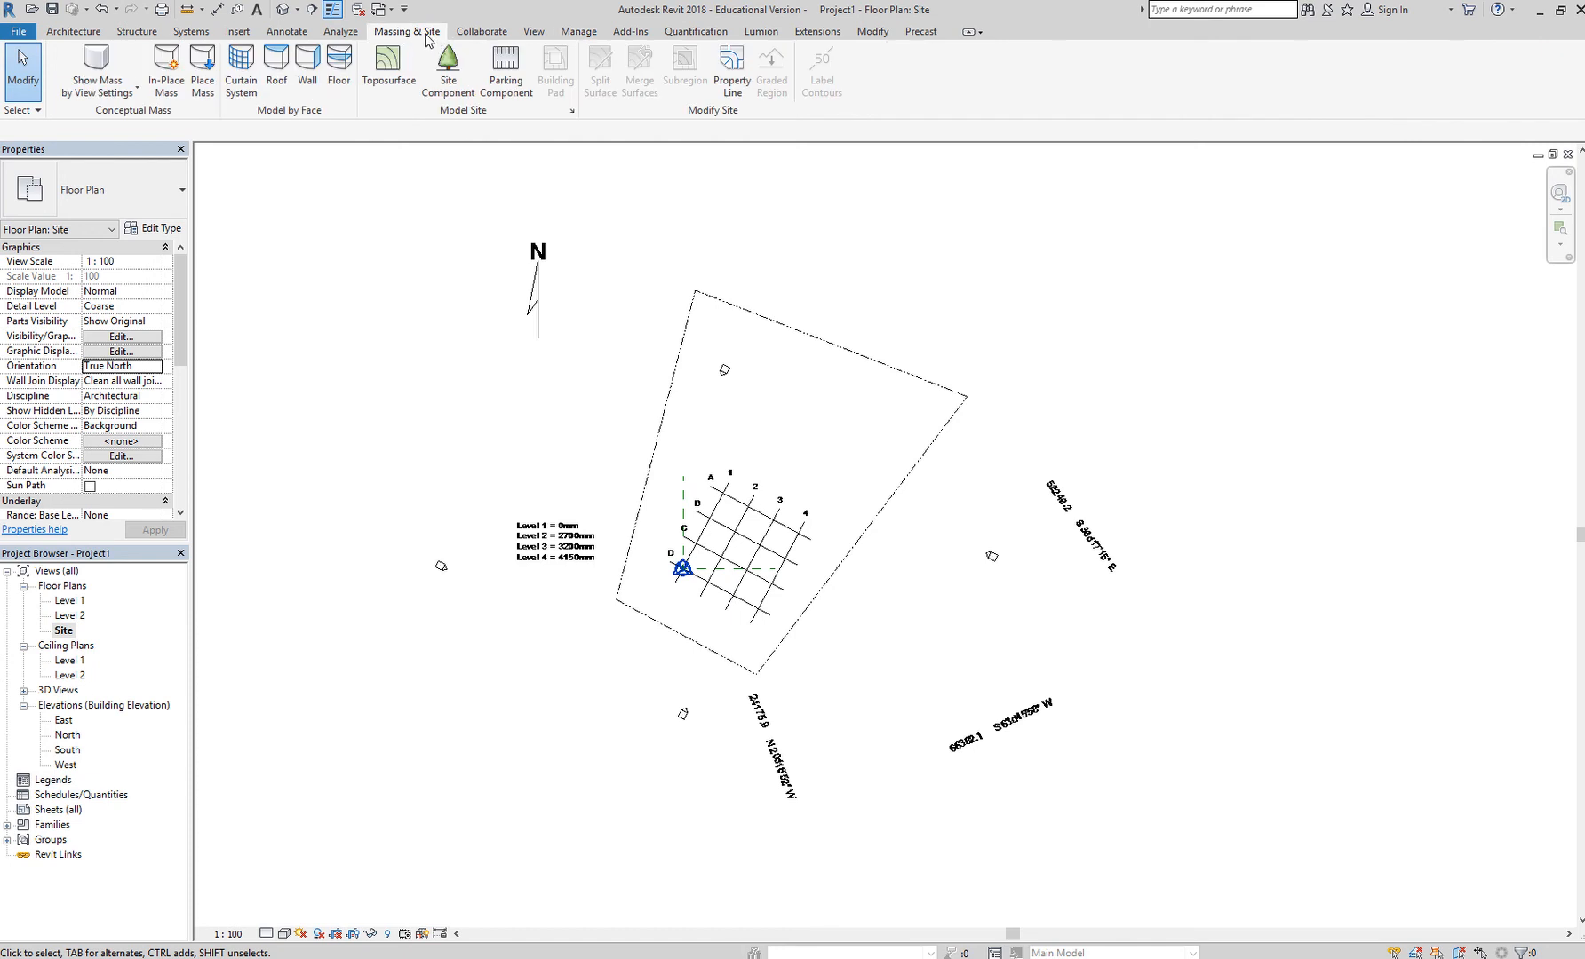
mouse_move(730, 71)
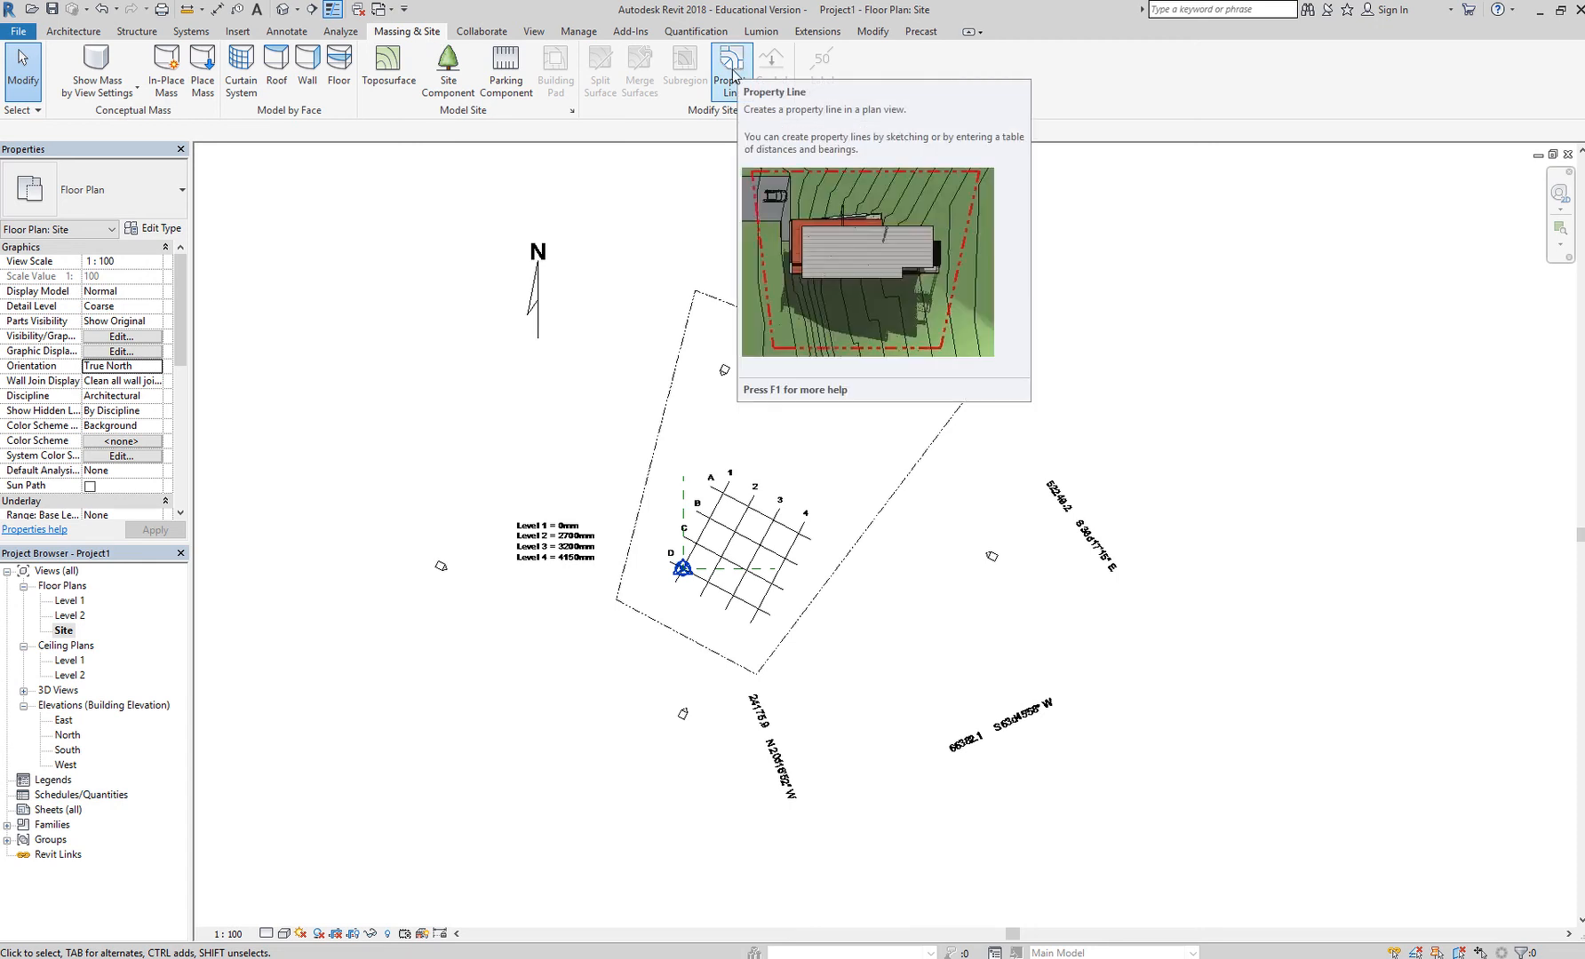
left_click(728, 71)
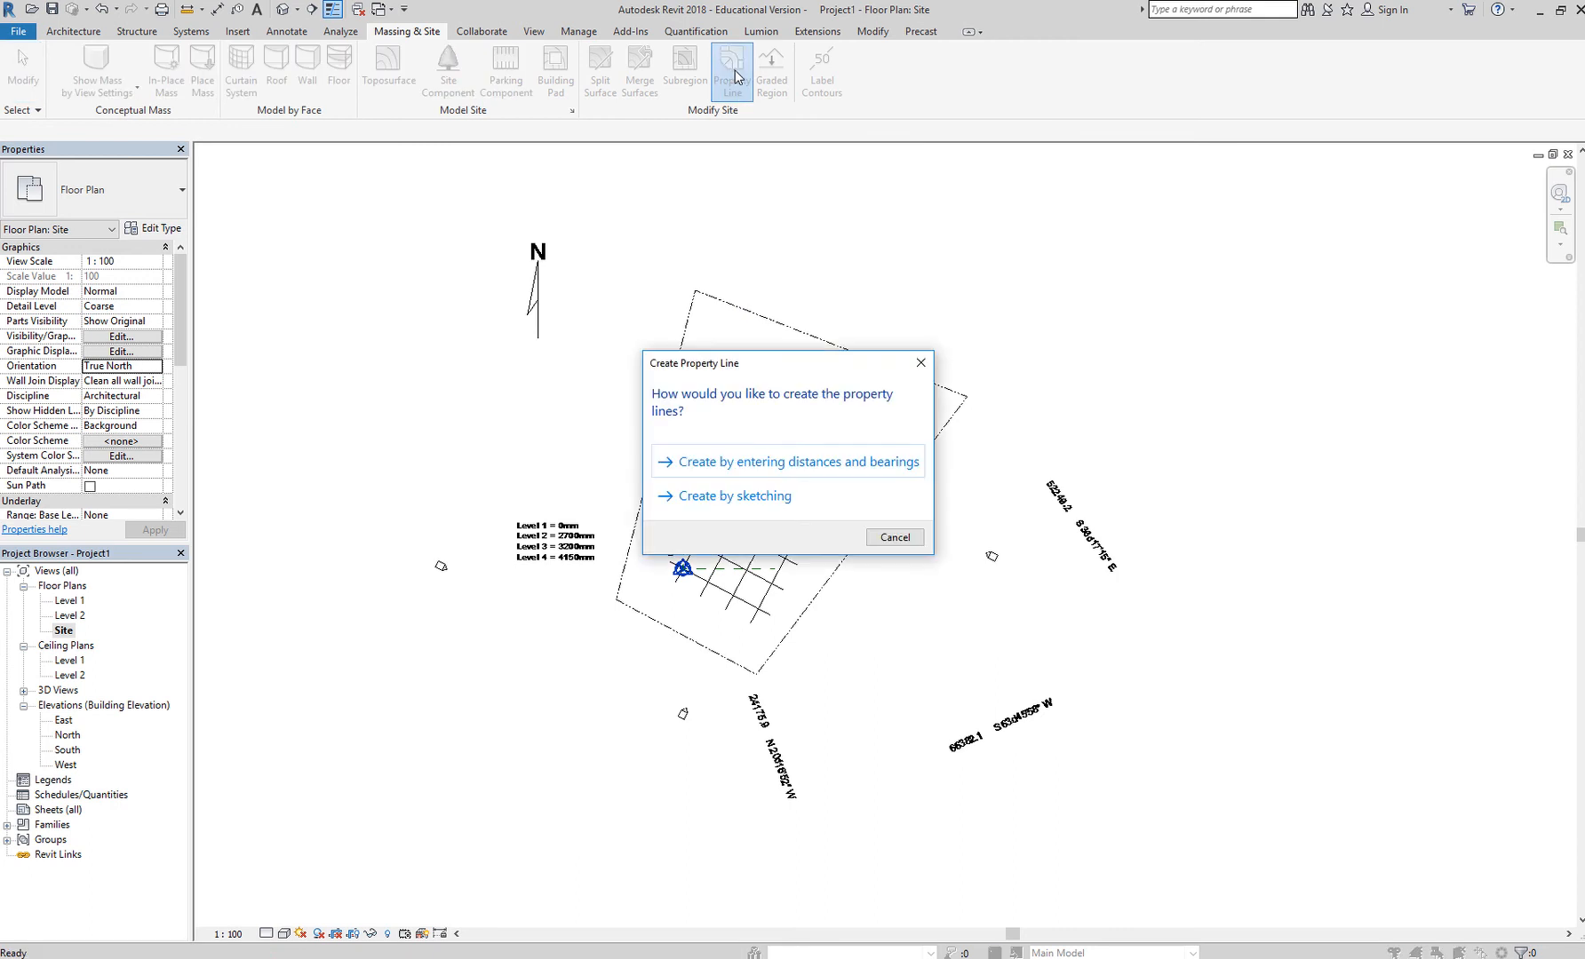
mouse_move(874, 481)
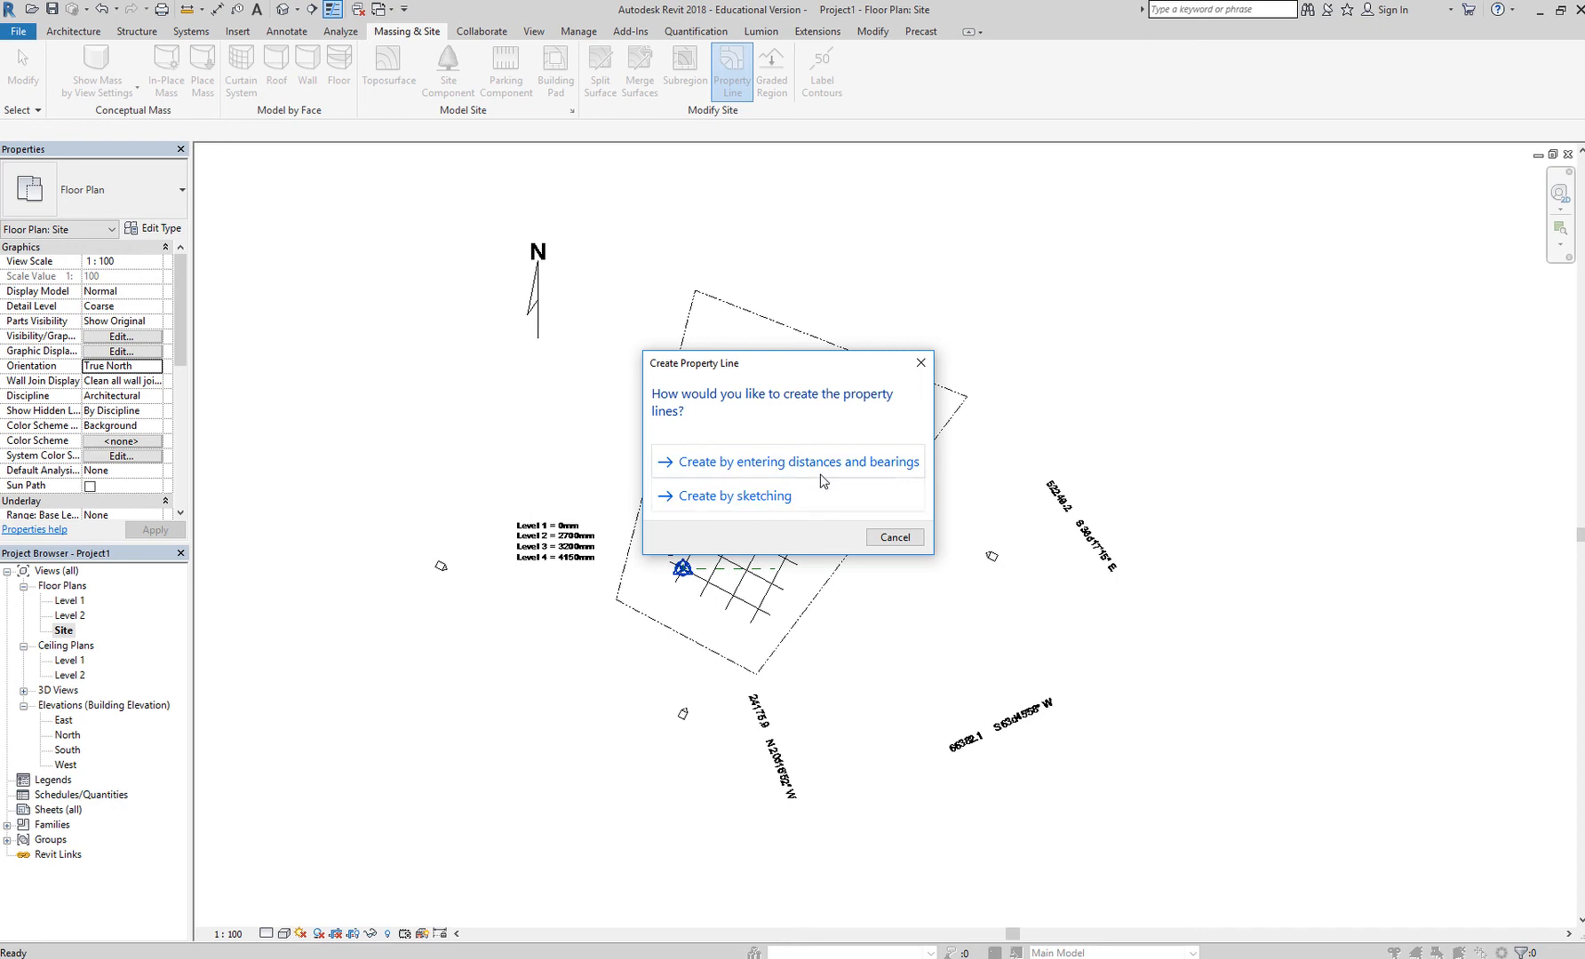
mouse_move(967, 508)
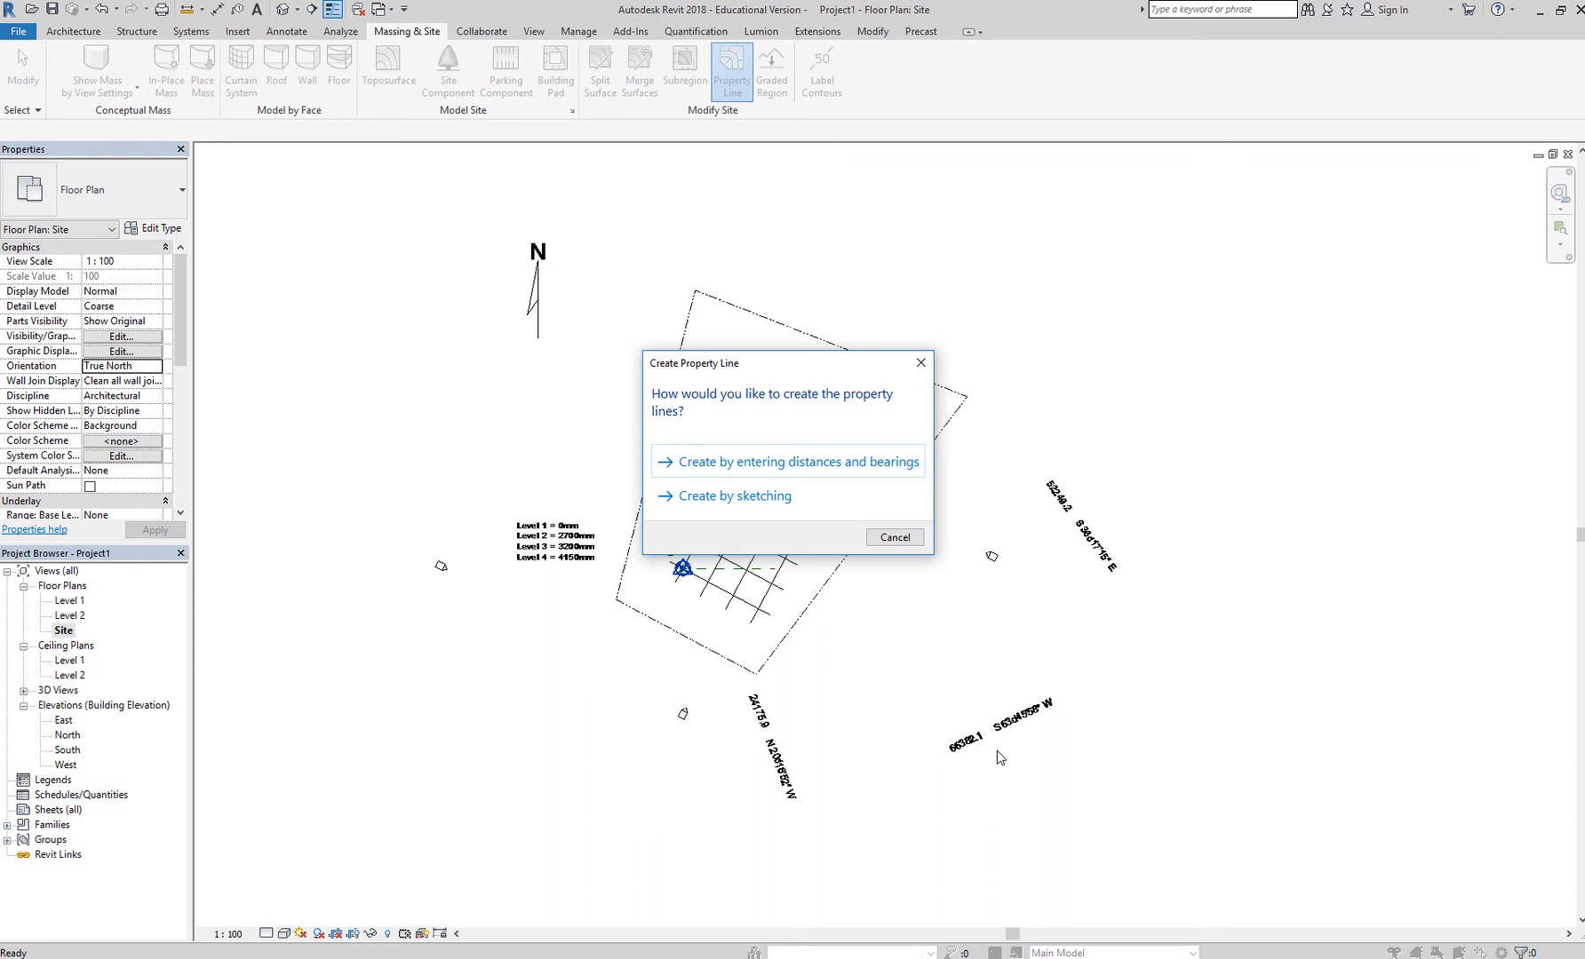
mouse_move(941, 702)
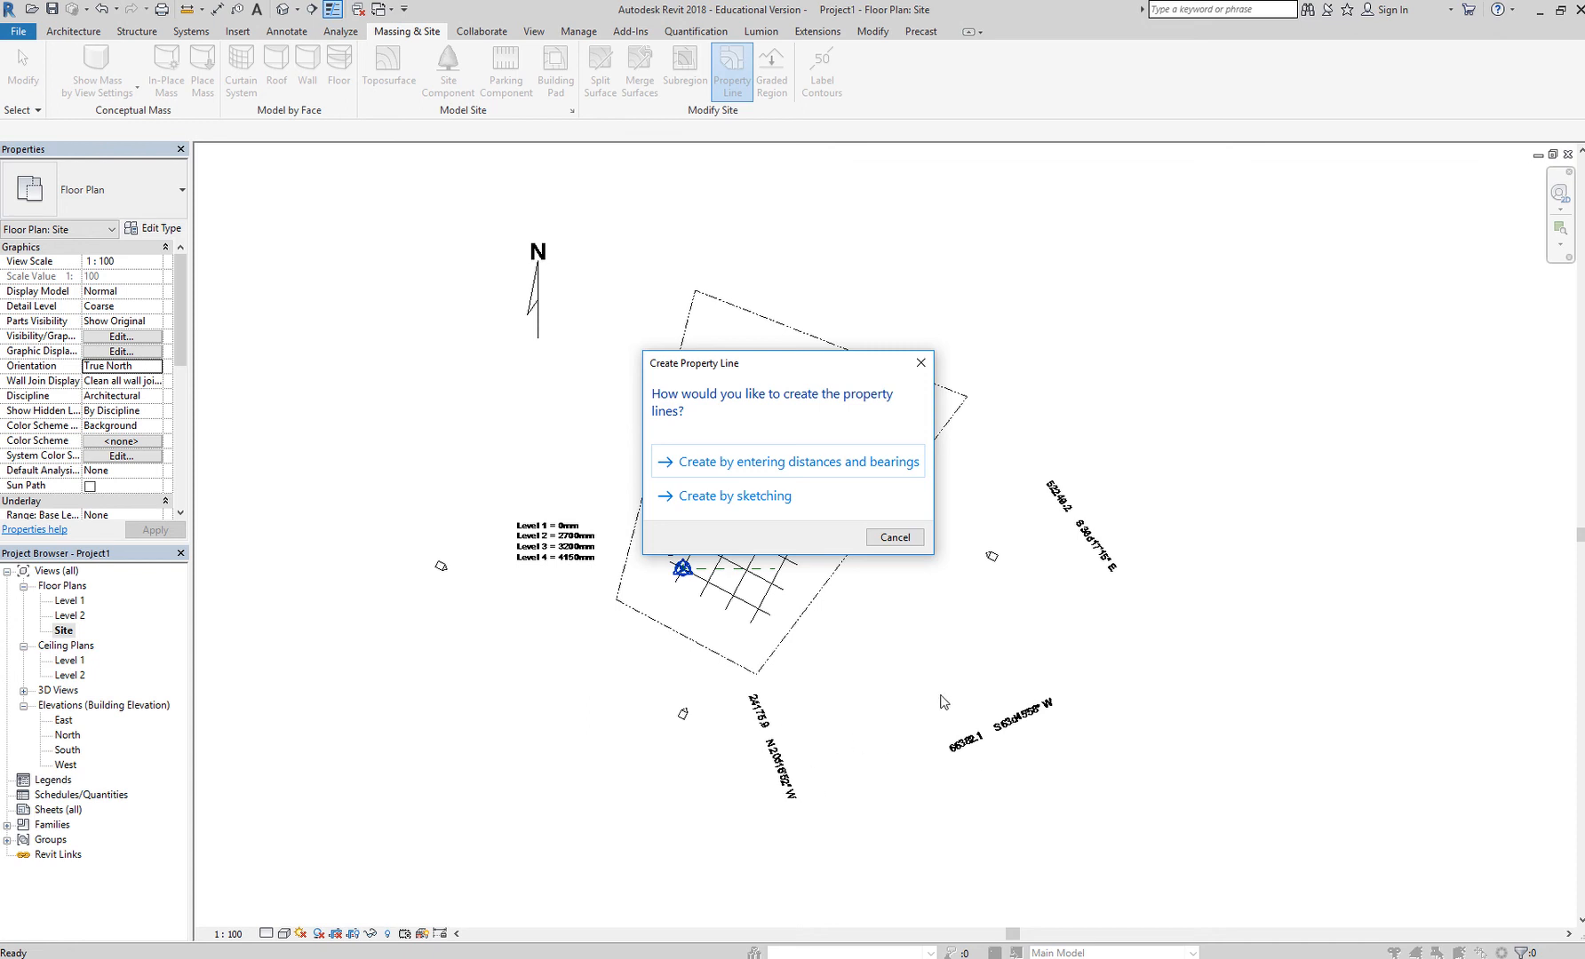
mouse_move(709, 632)
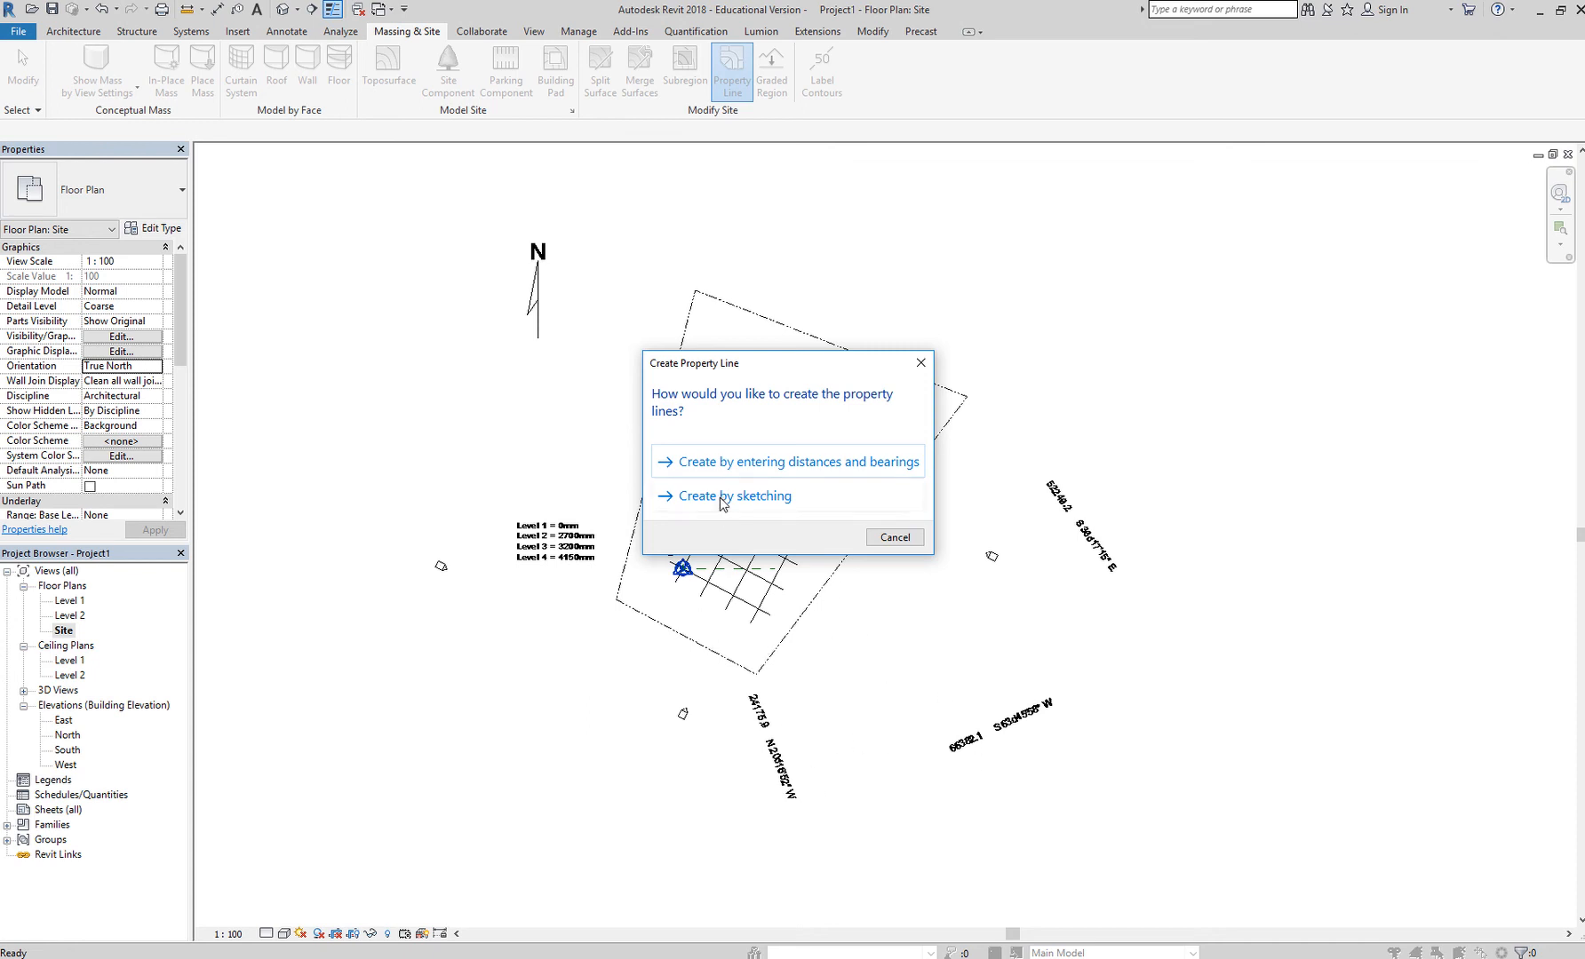
mouse_move(743, 501)
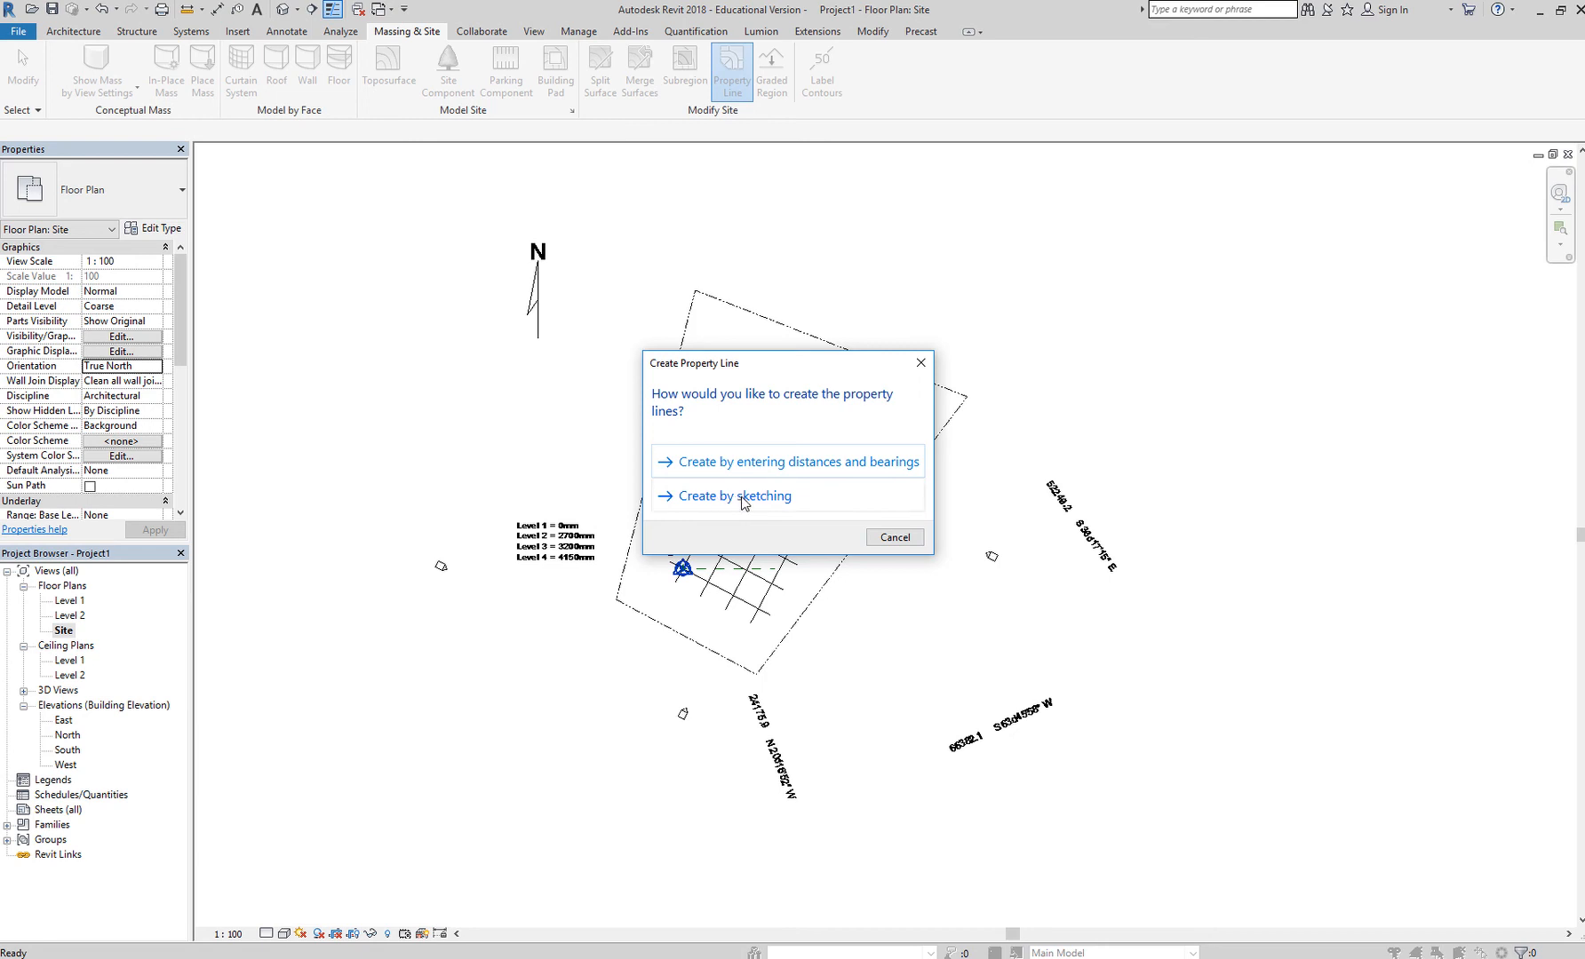
Step: Choose 'Create by sketching' in the Create Property Line dialog
left_click(735, 495)
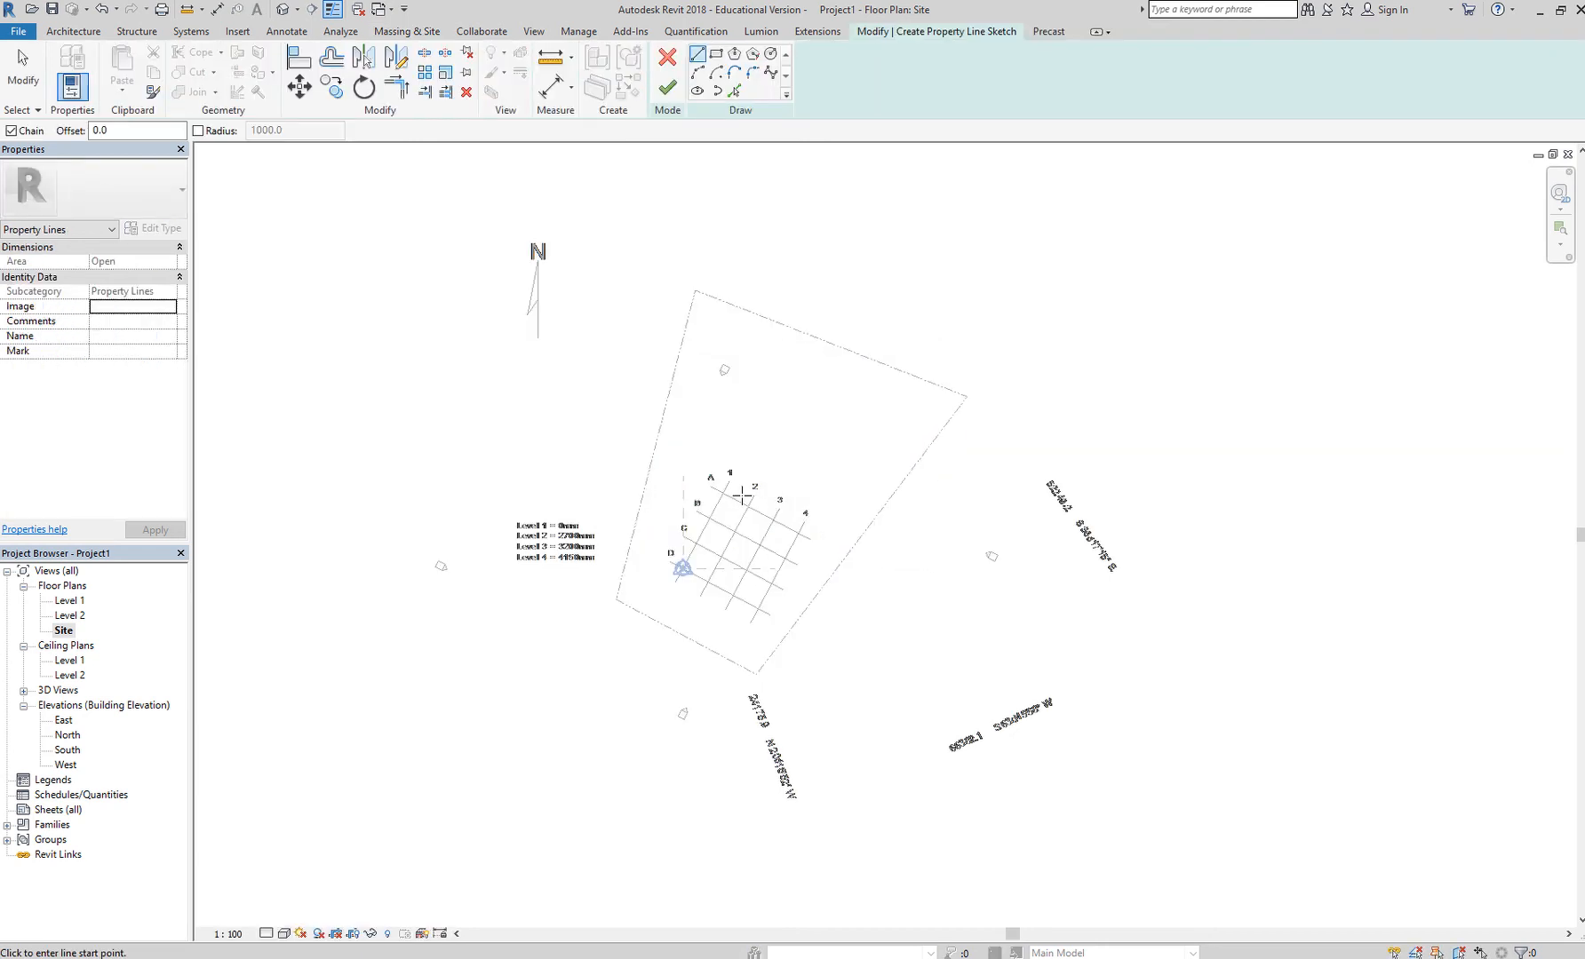
mouse_move(773, 427)
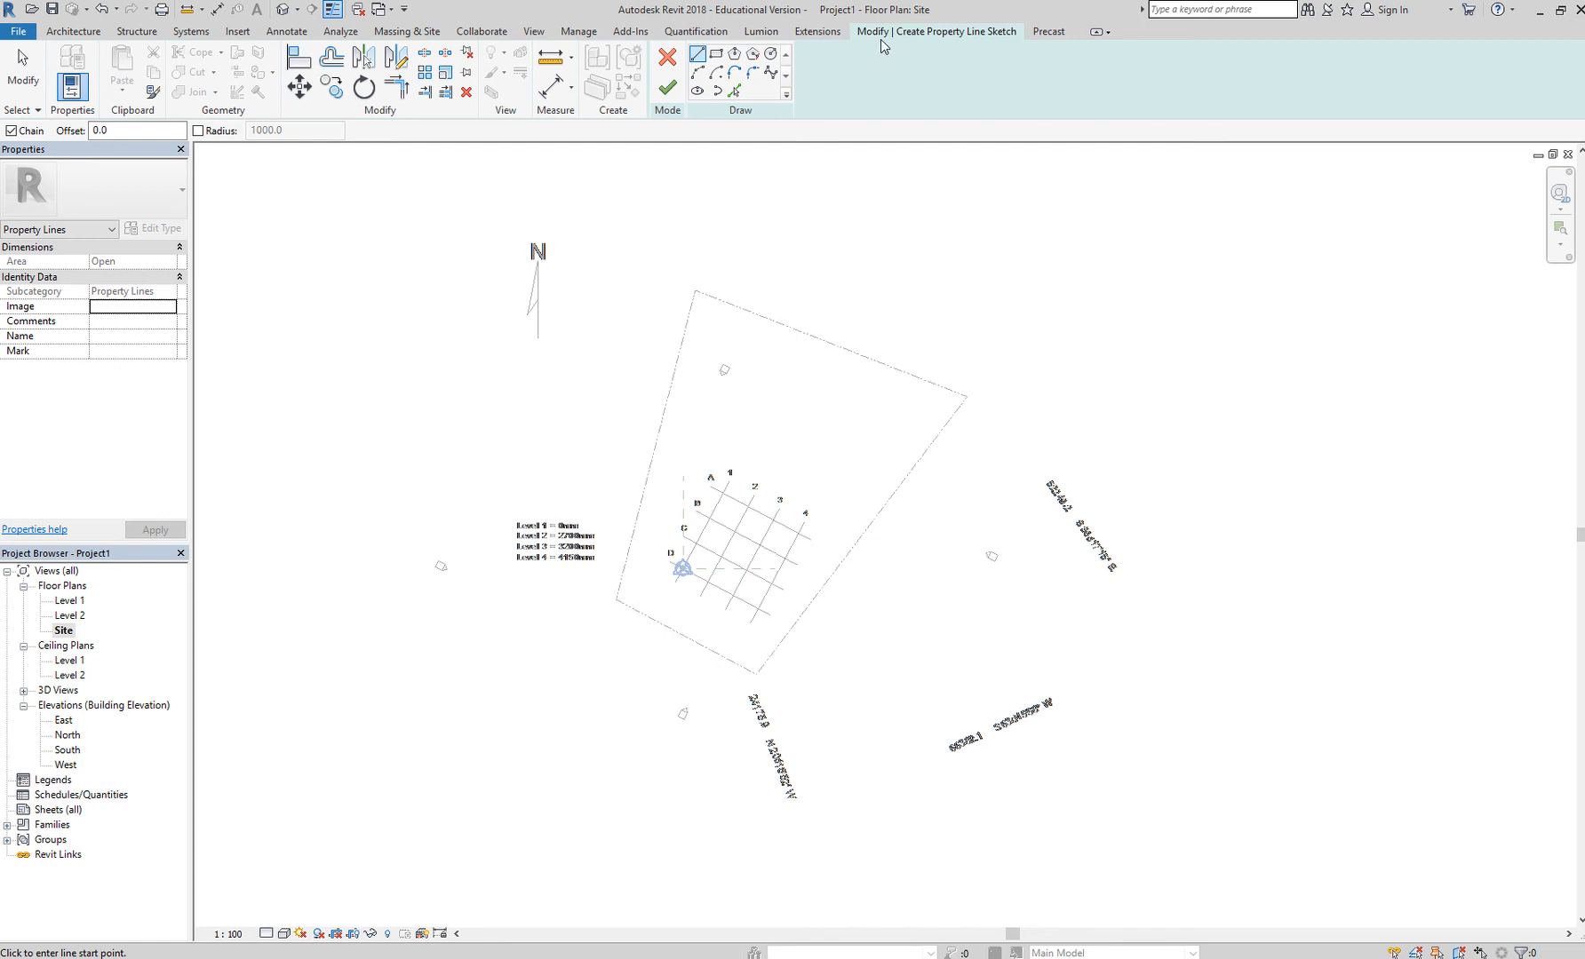
mouse_move(986, 48)
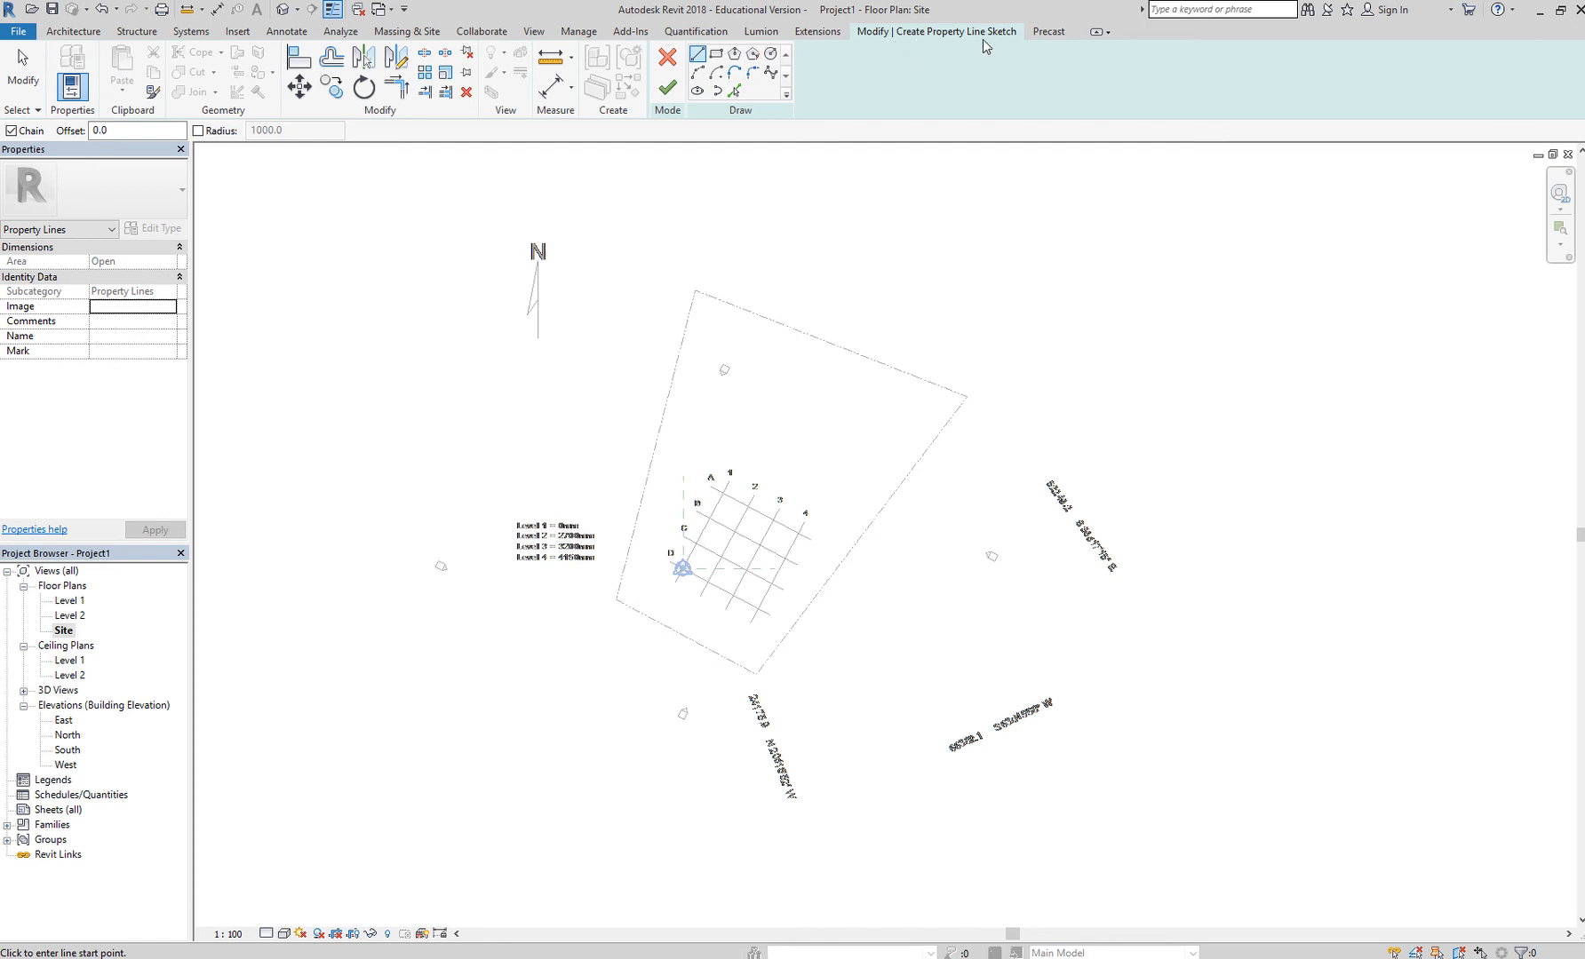
mouse_move(981, 48)
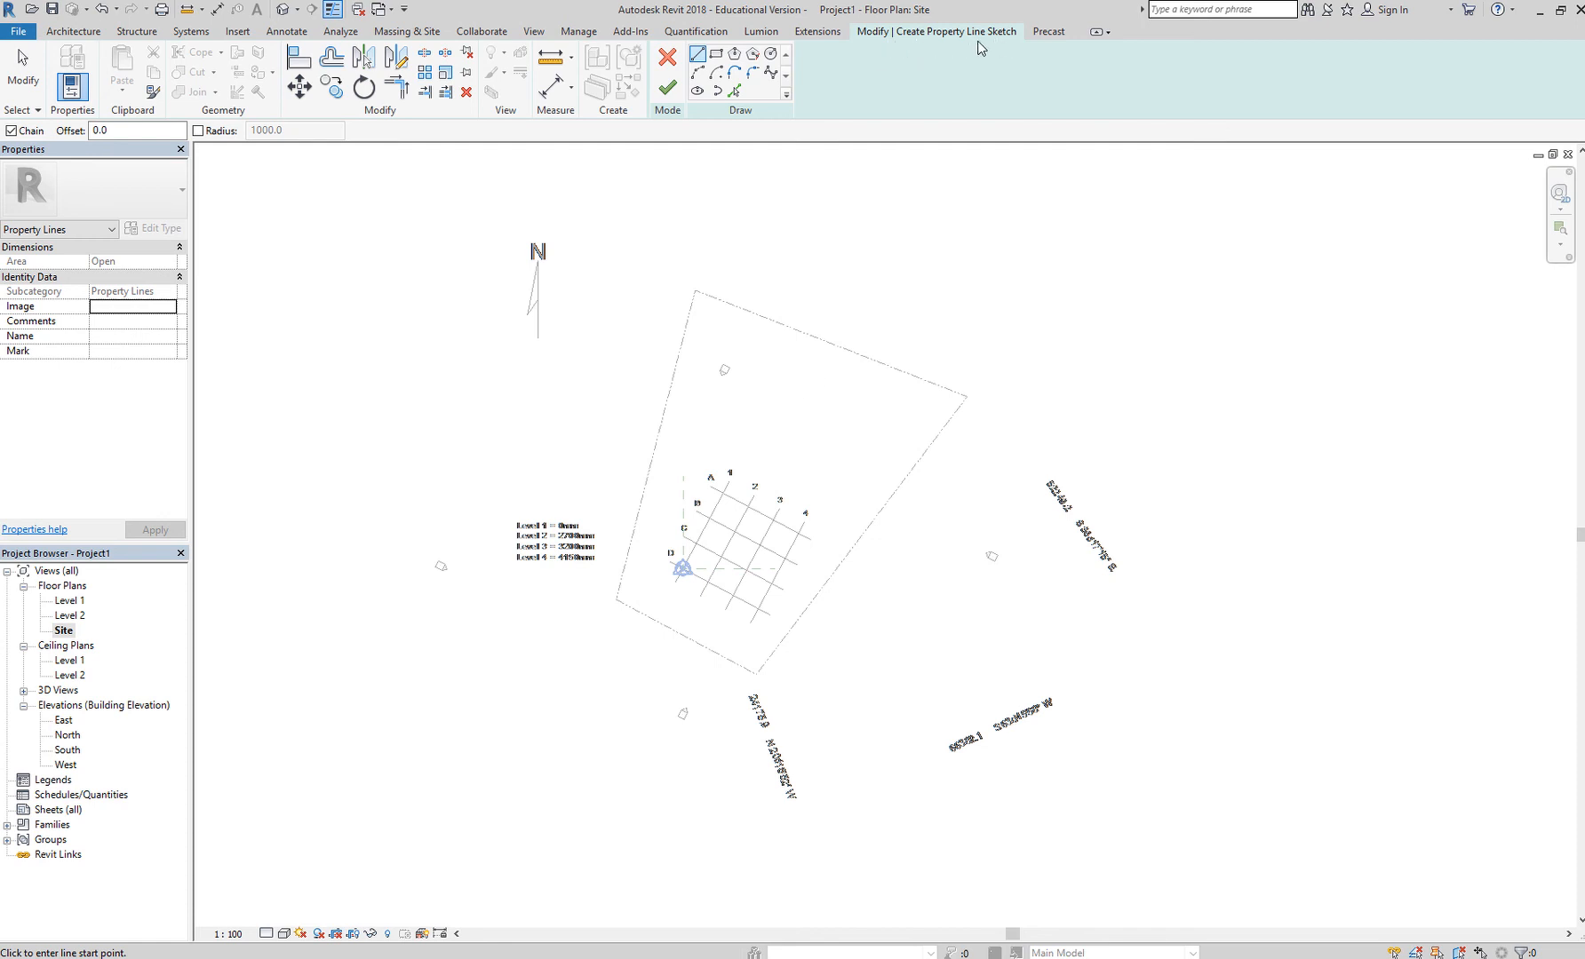
mouse_move(782, 112)
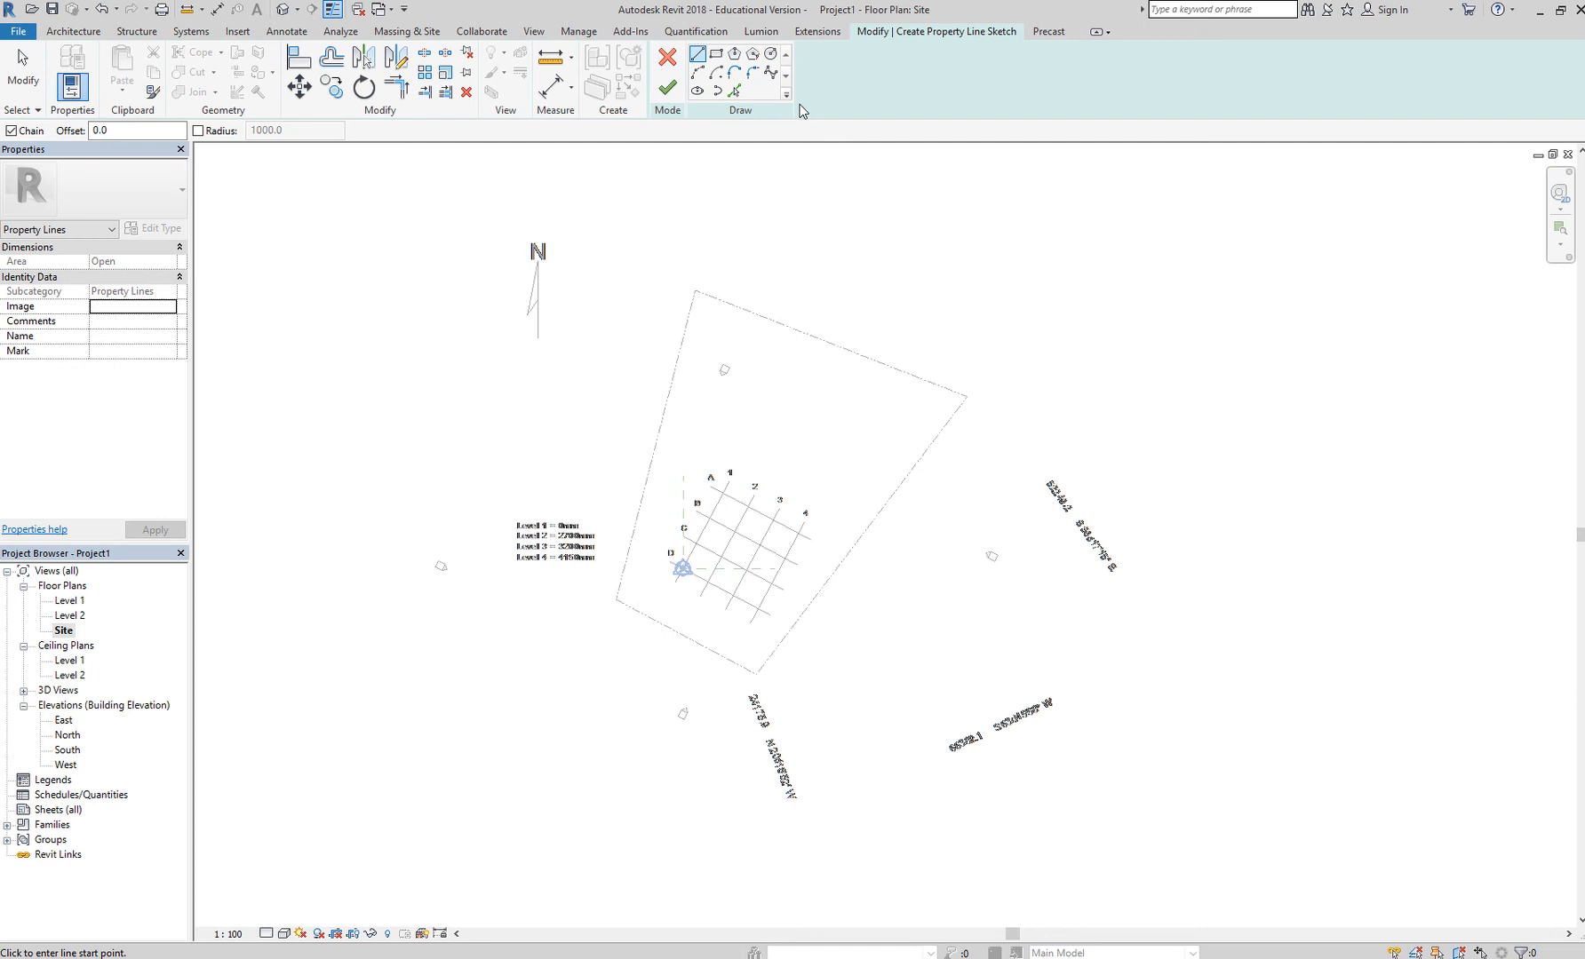
mouse_move(736, 89)
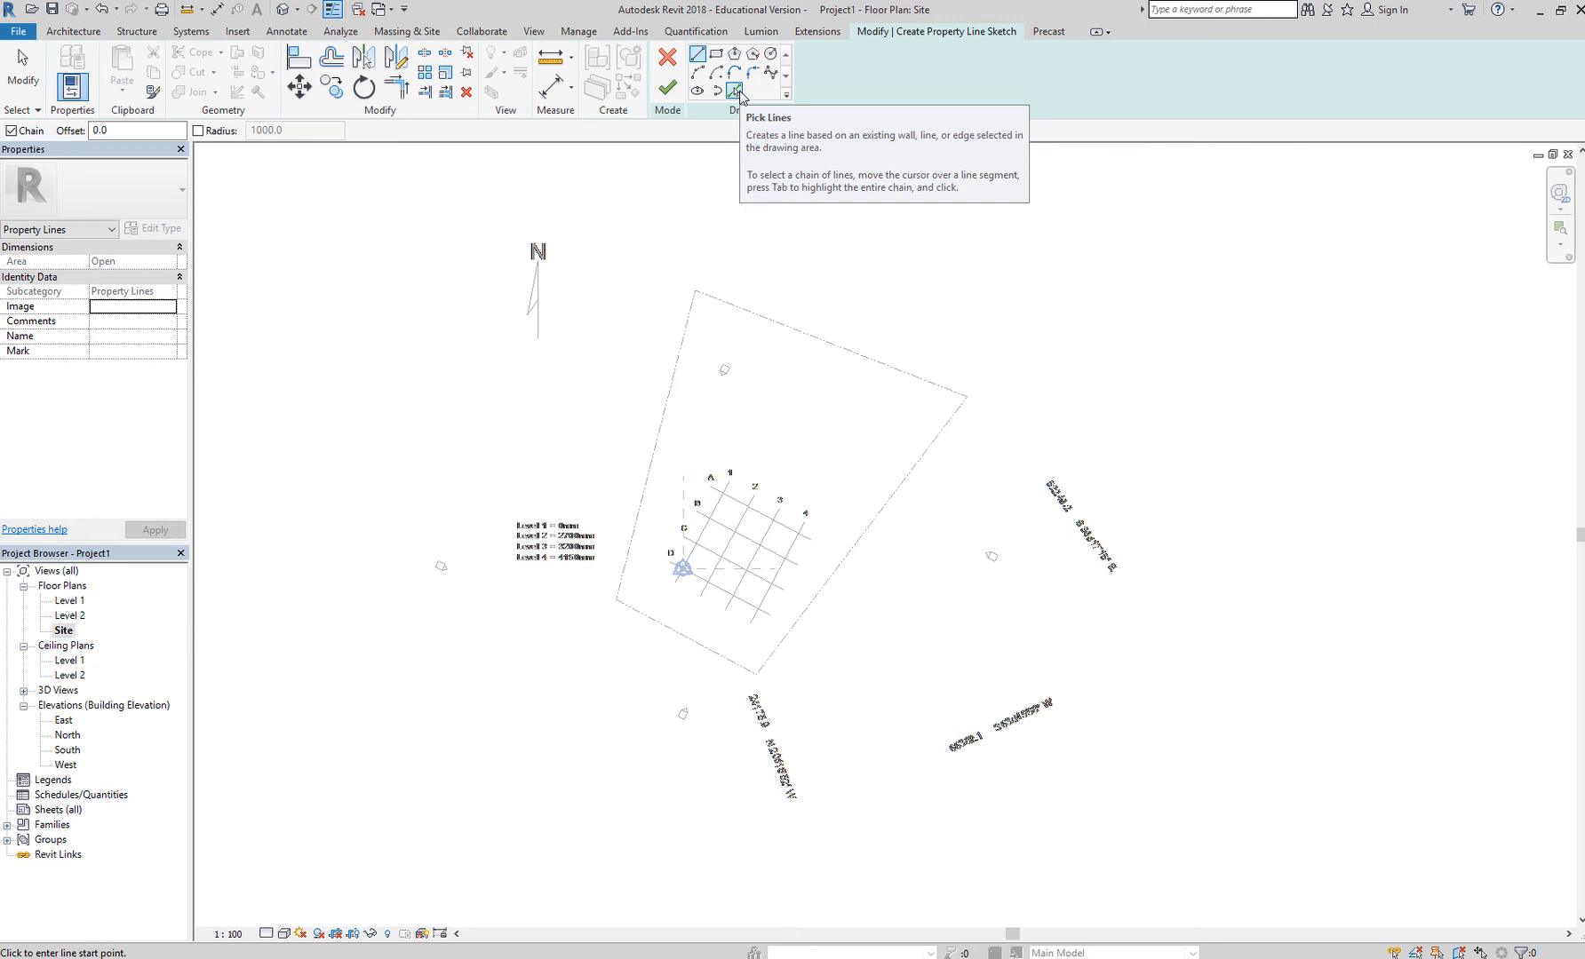
mouse_move(696, 55)
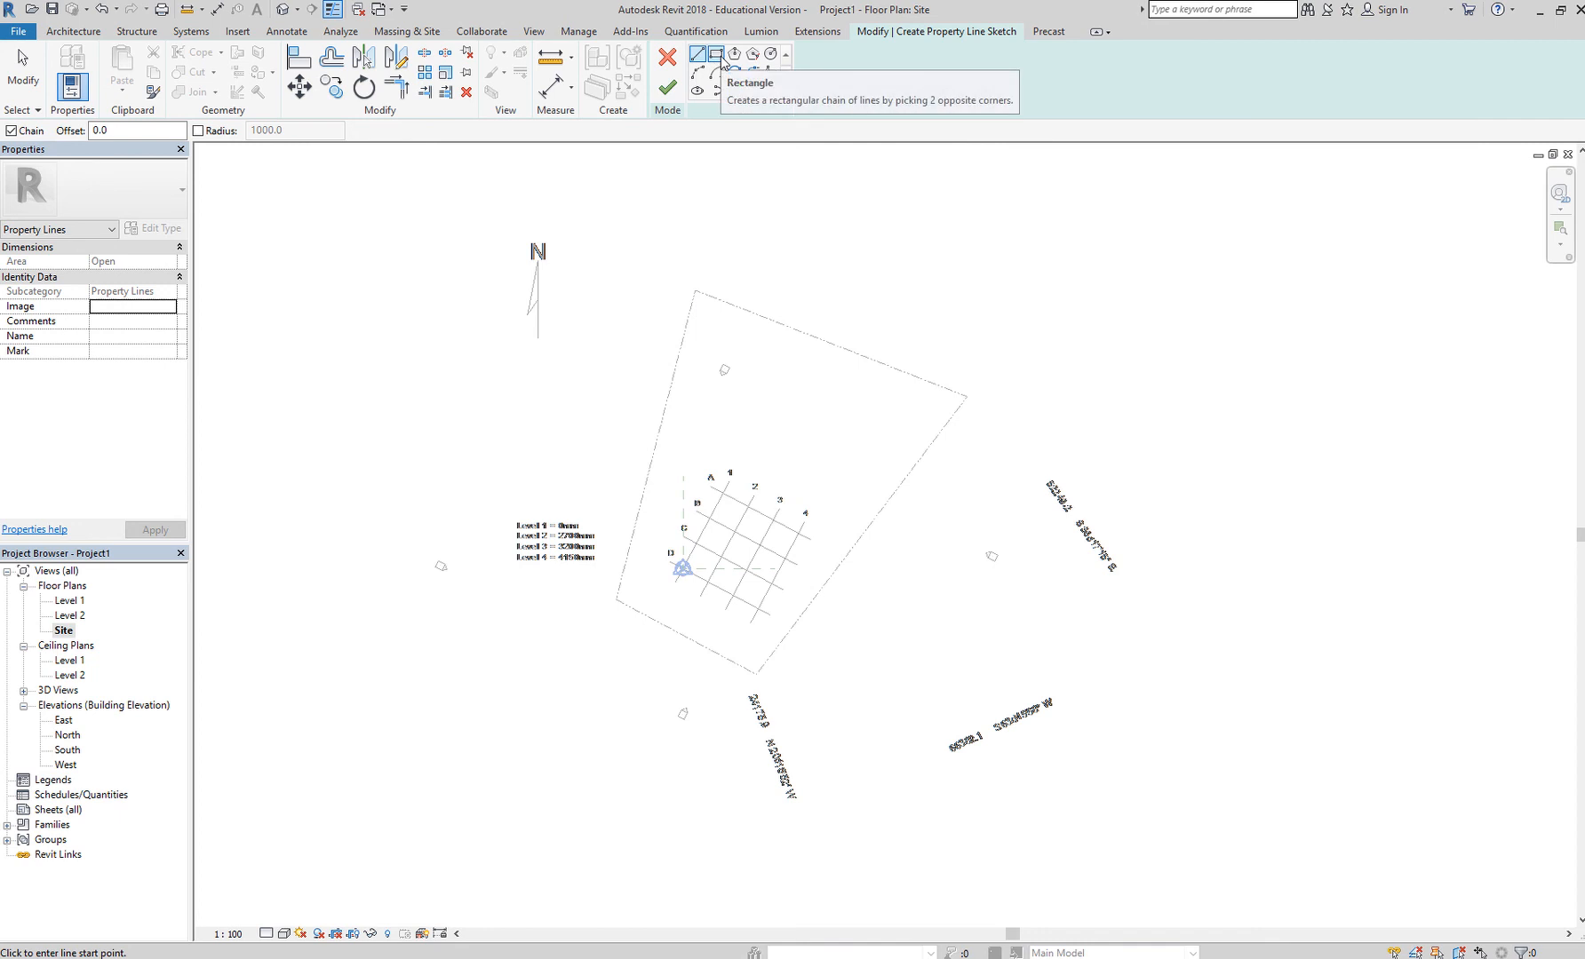
mouse_move(772, 72)
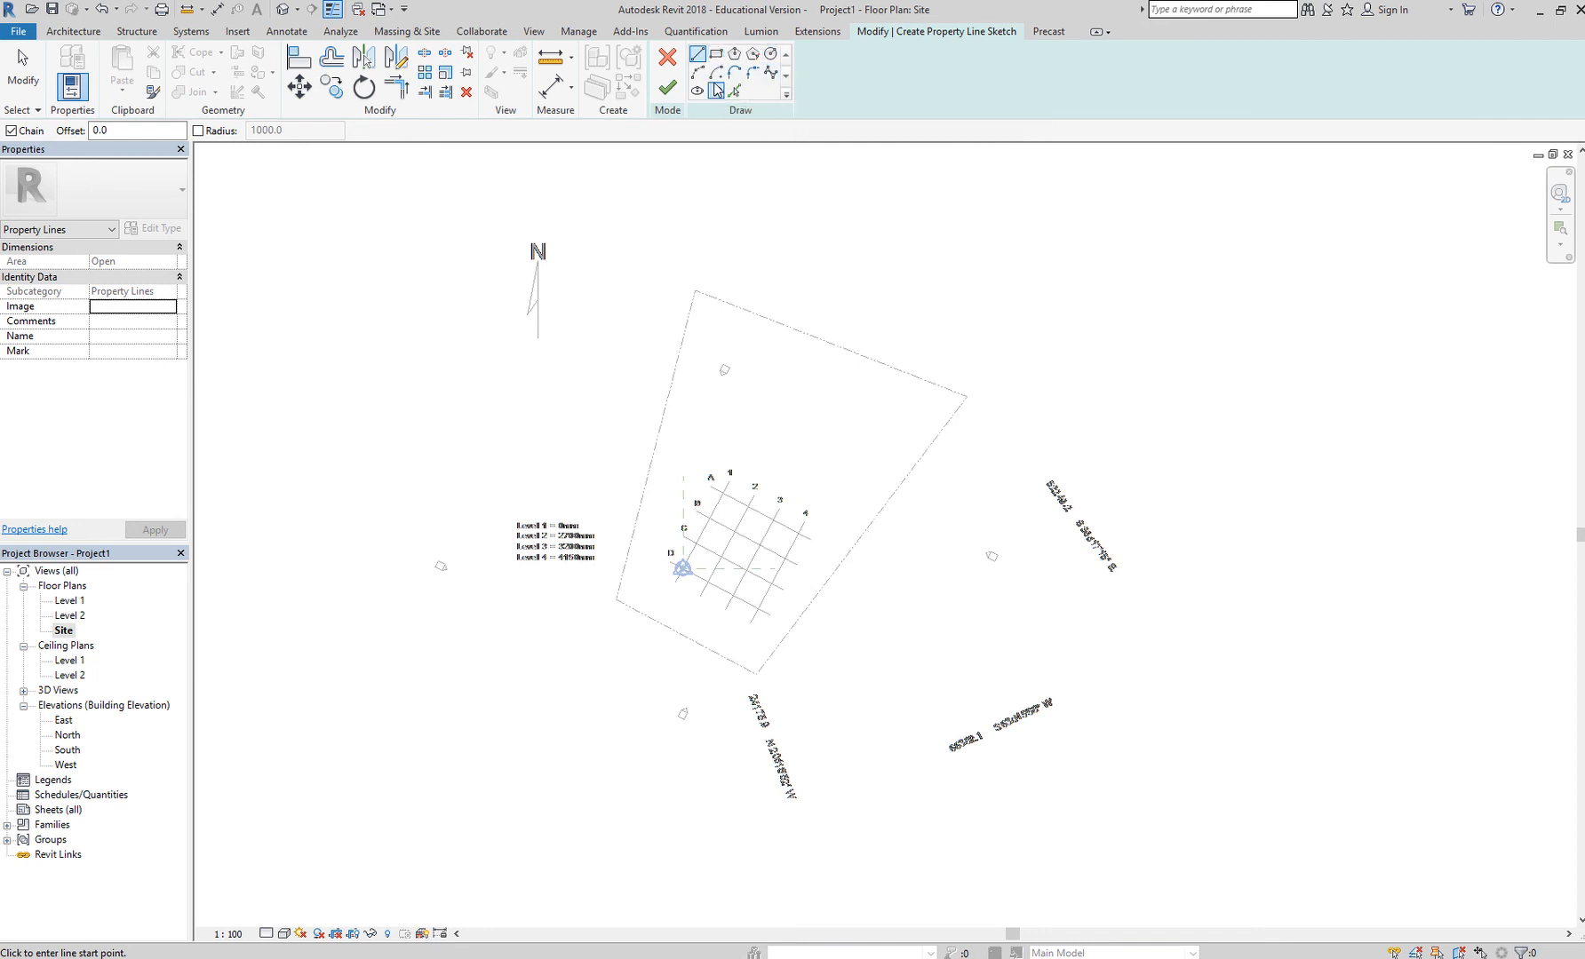
Step: Pick the imported DWG site boundary edges to trace them as property line segments
left_click(616, 598)
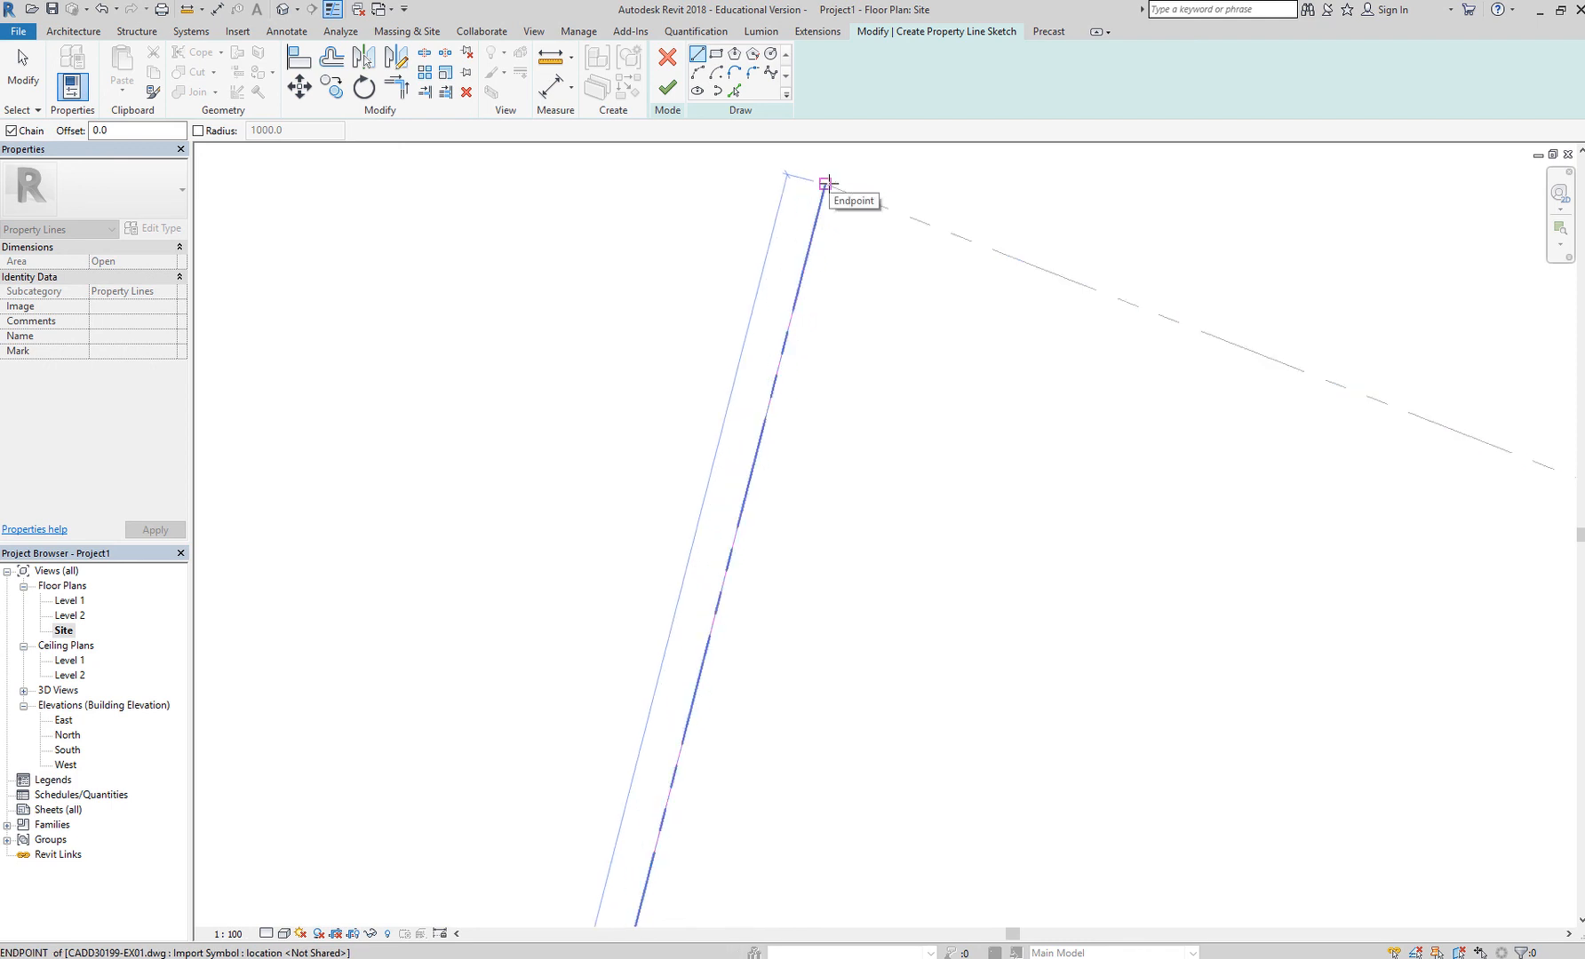
left_click(963, 494)
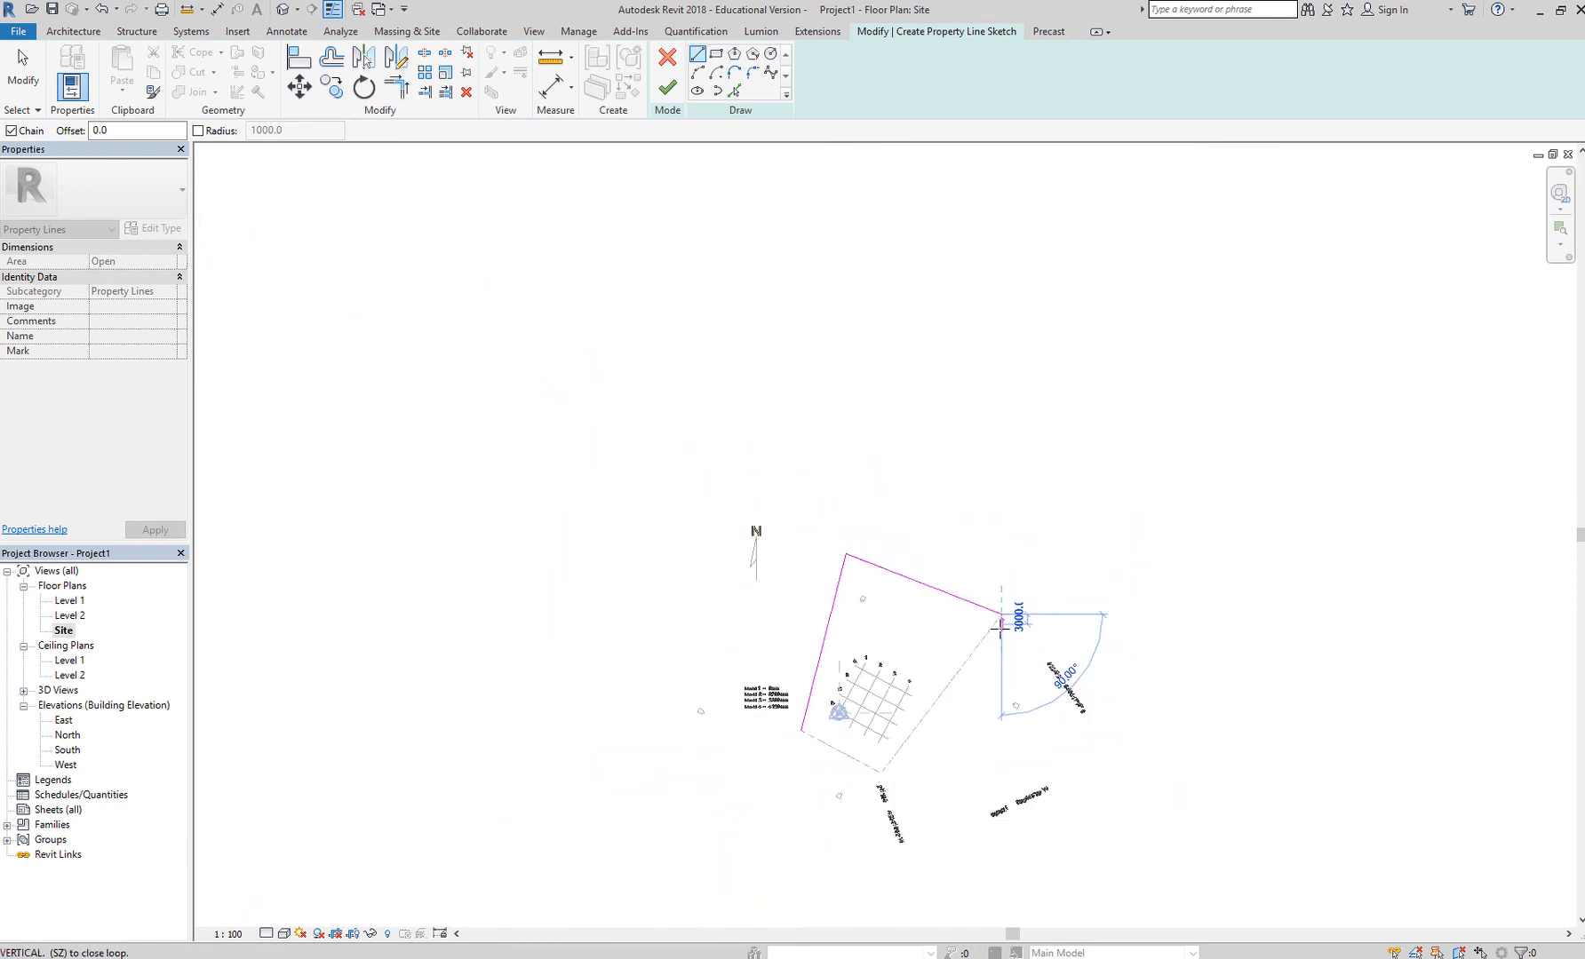
left_click(853, 609)
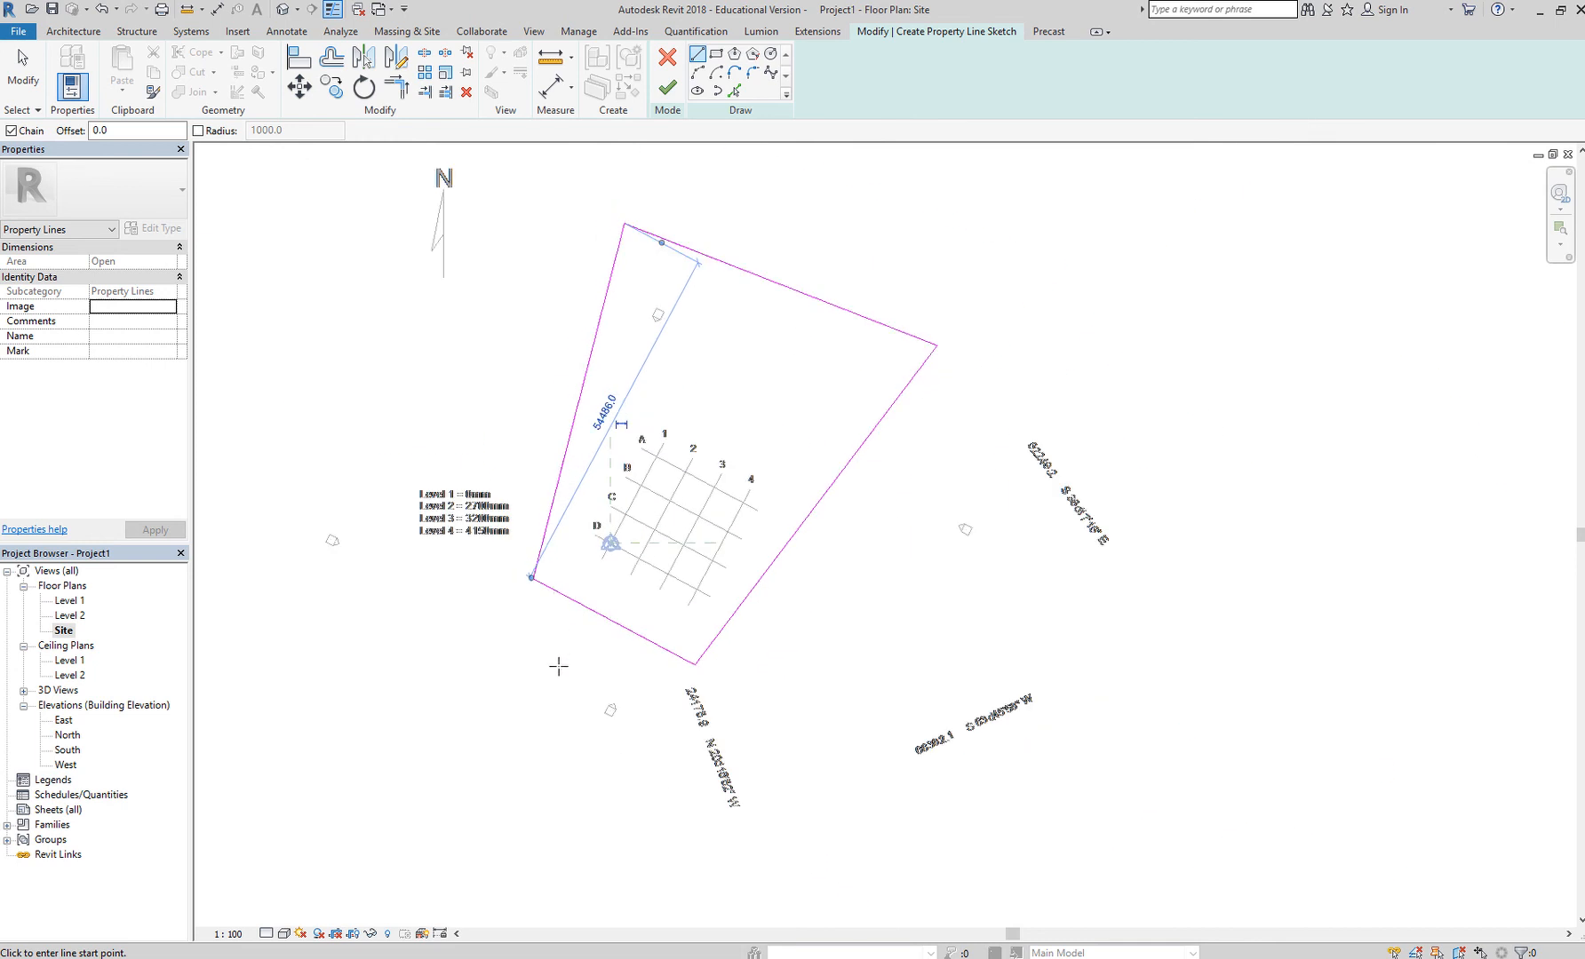
mouse_move(603, 678)
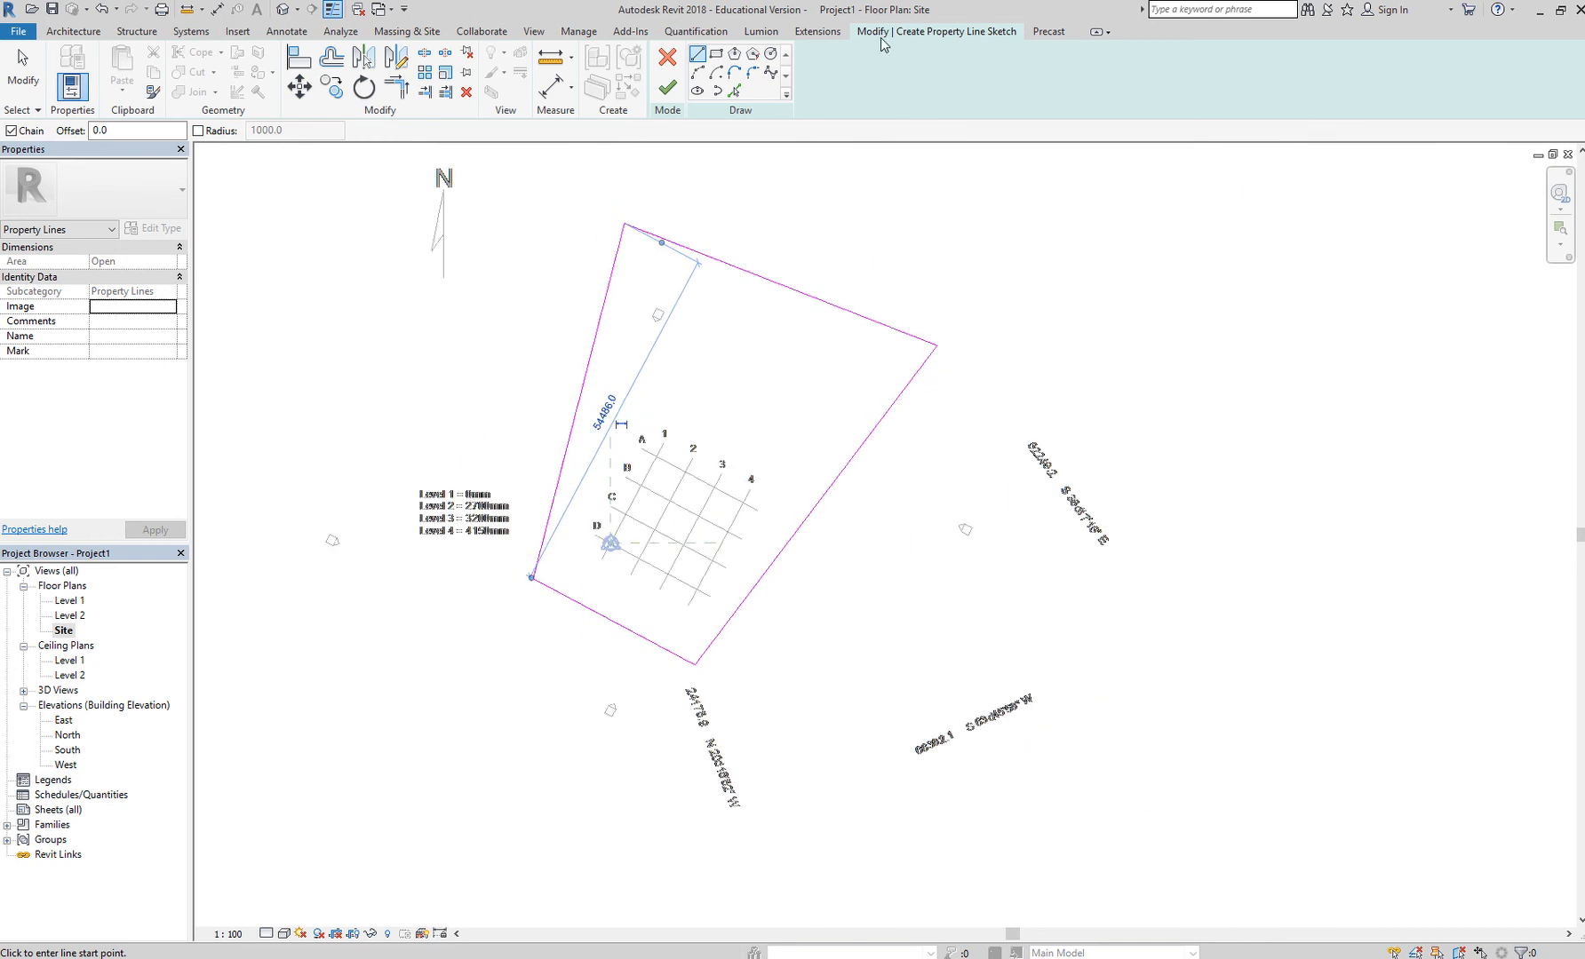
mouse_move(894, 46)
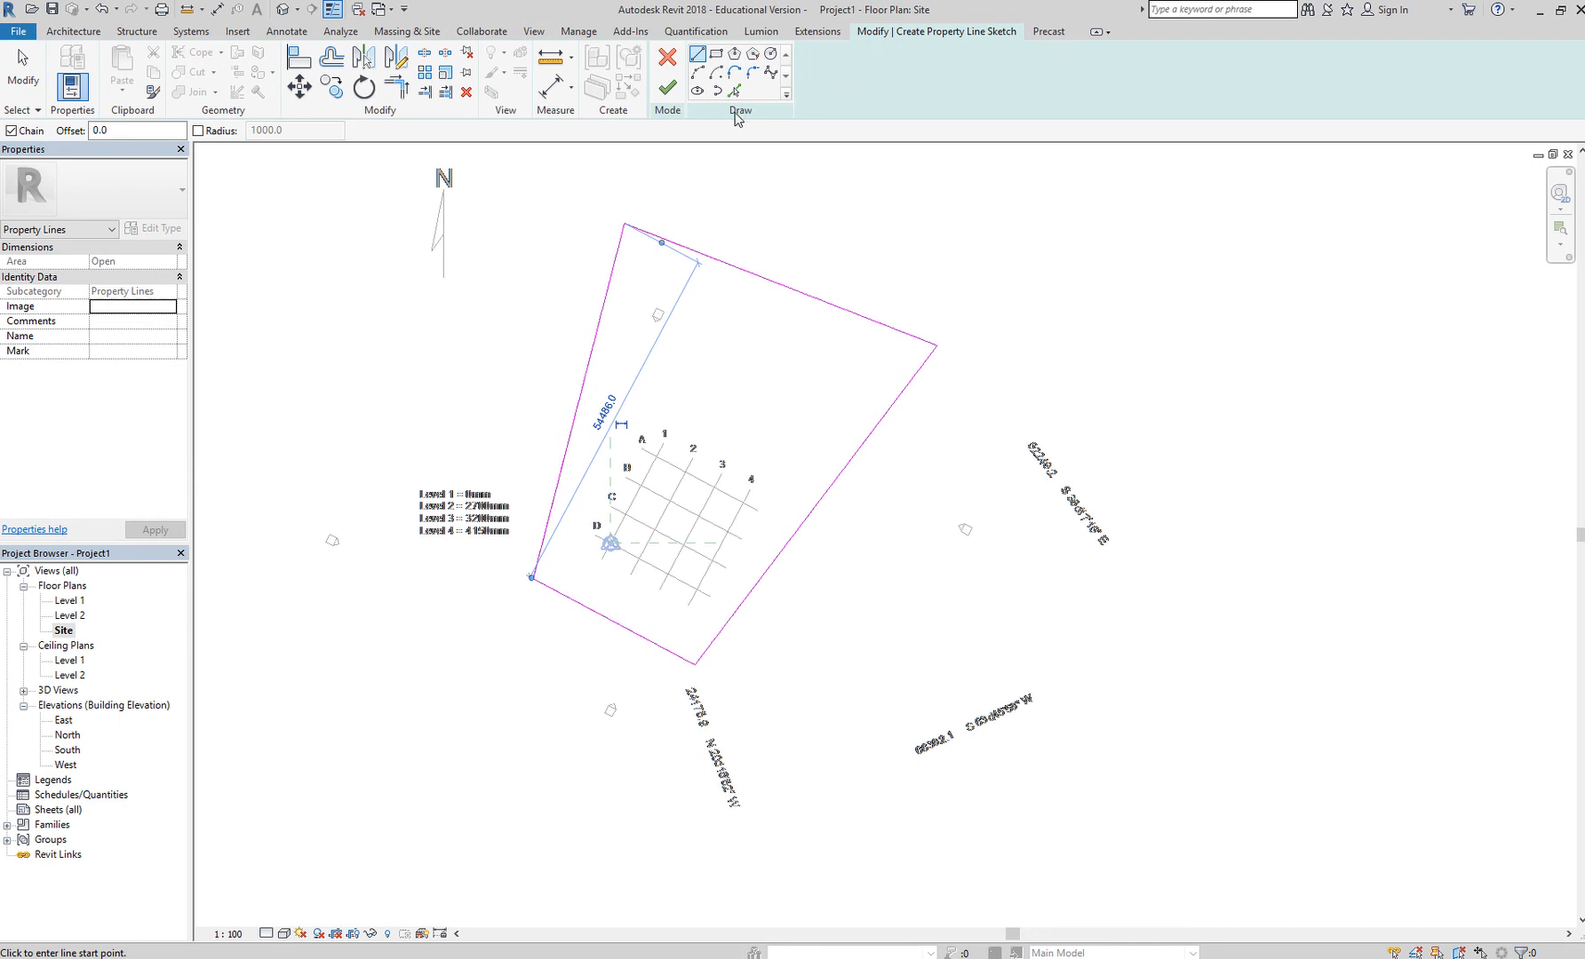
mouse_move(764, 179)
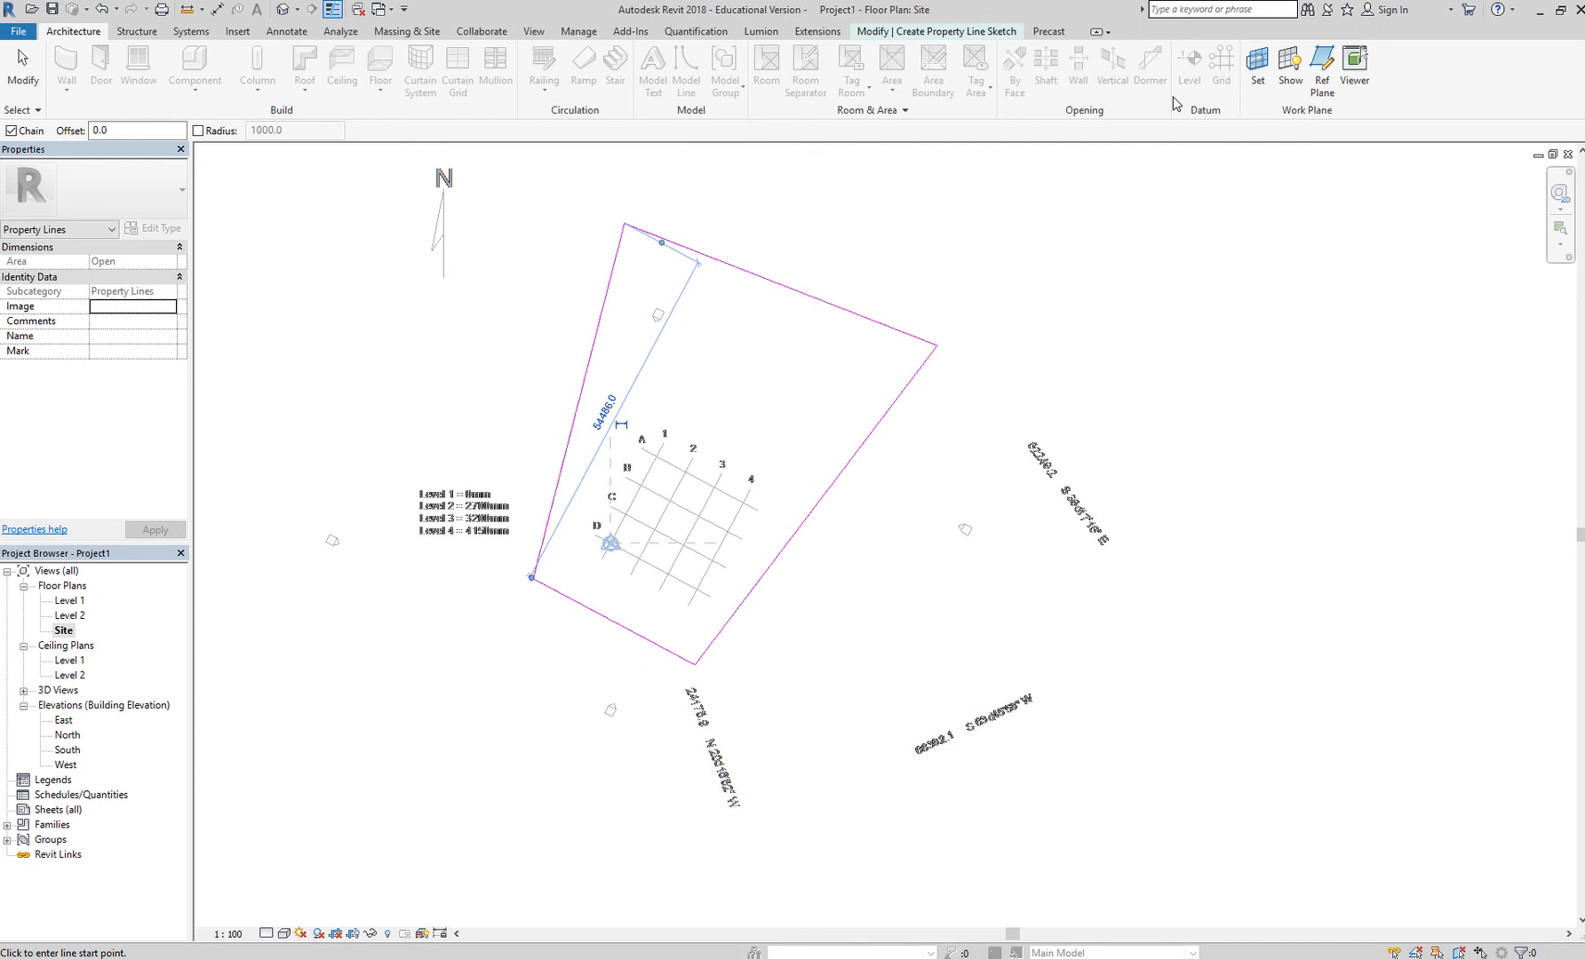
left_click(1354, 64)
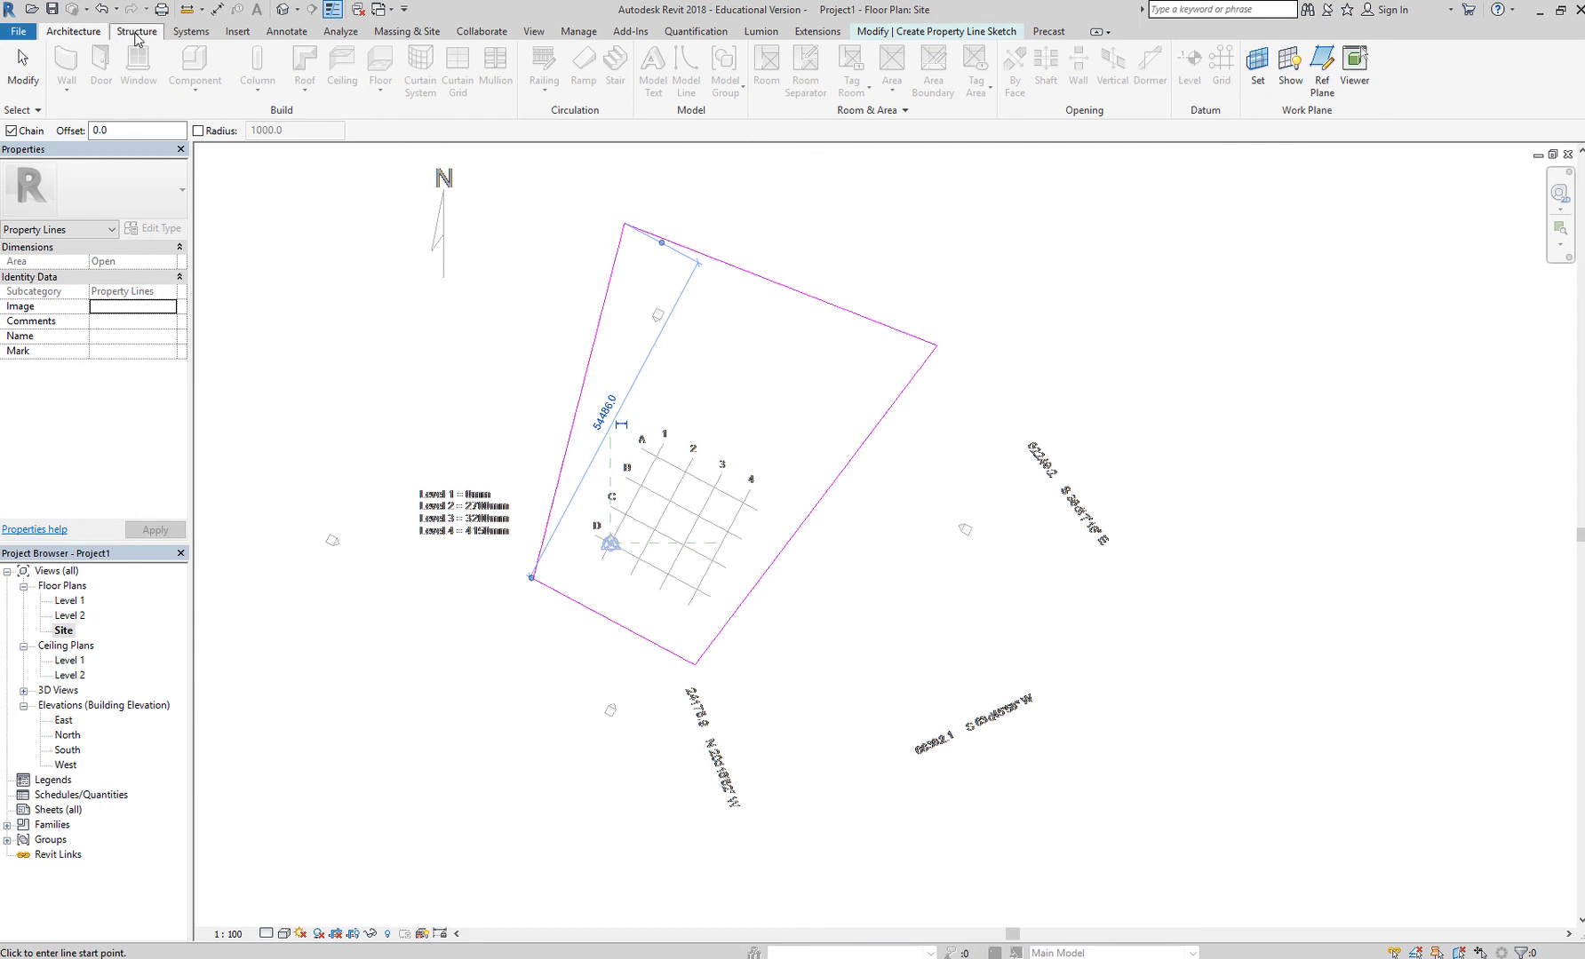
left_click(137, 32)
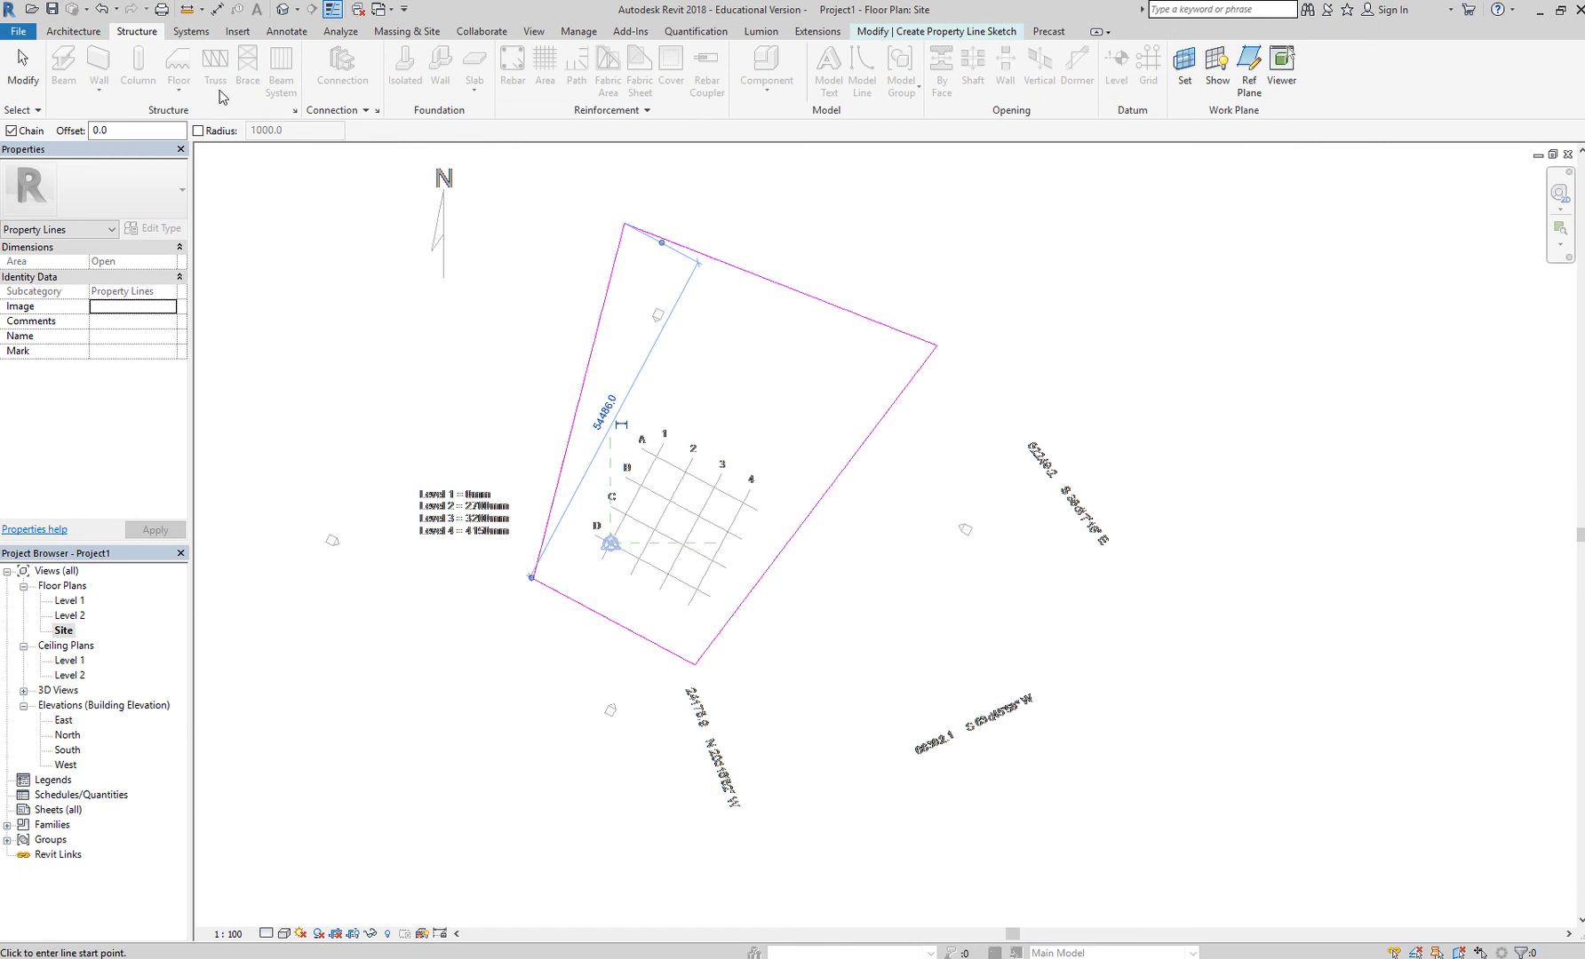
left_click(190, 32)
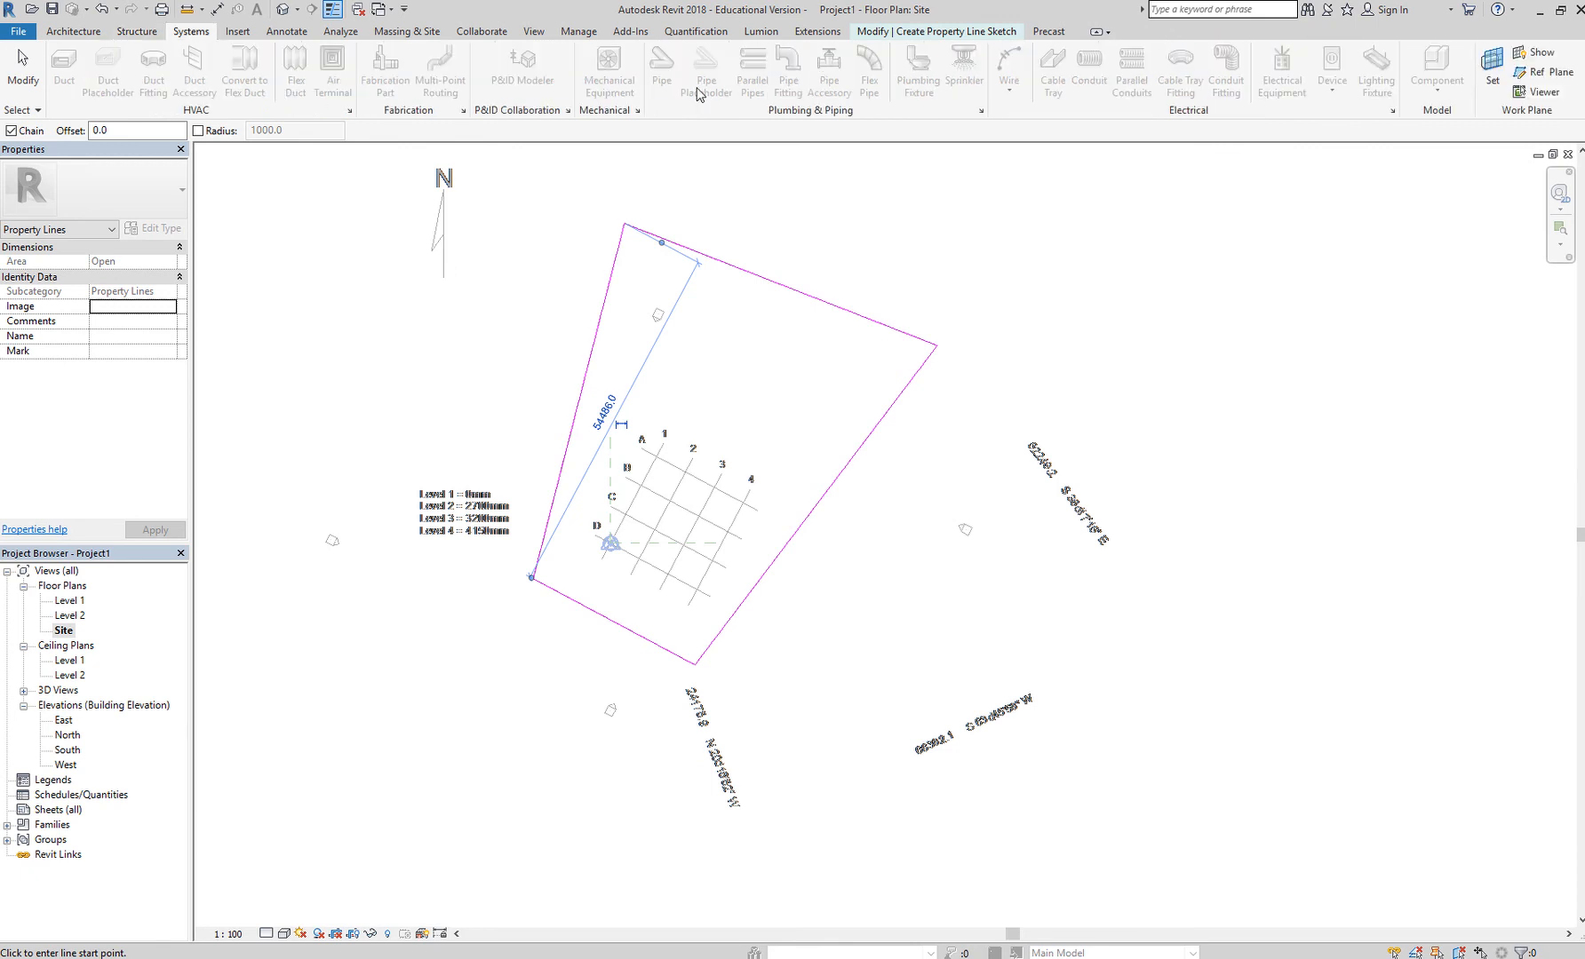
mouse_move(906, 35)
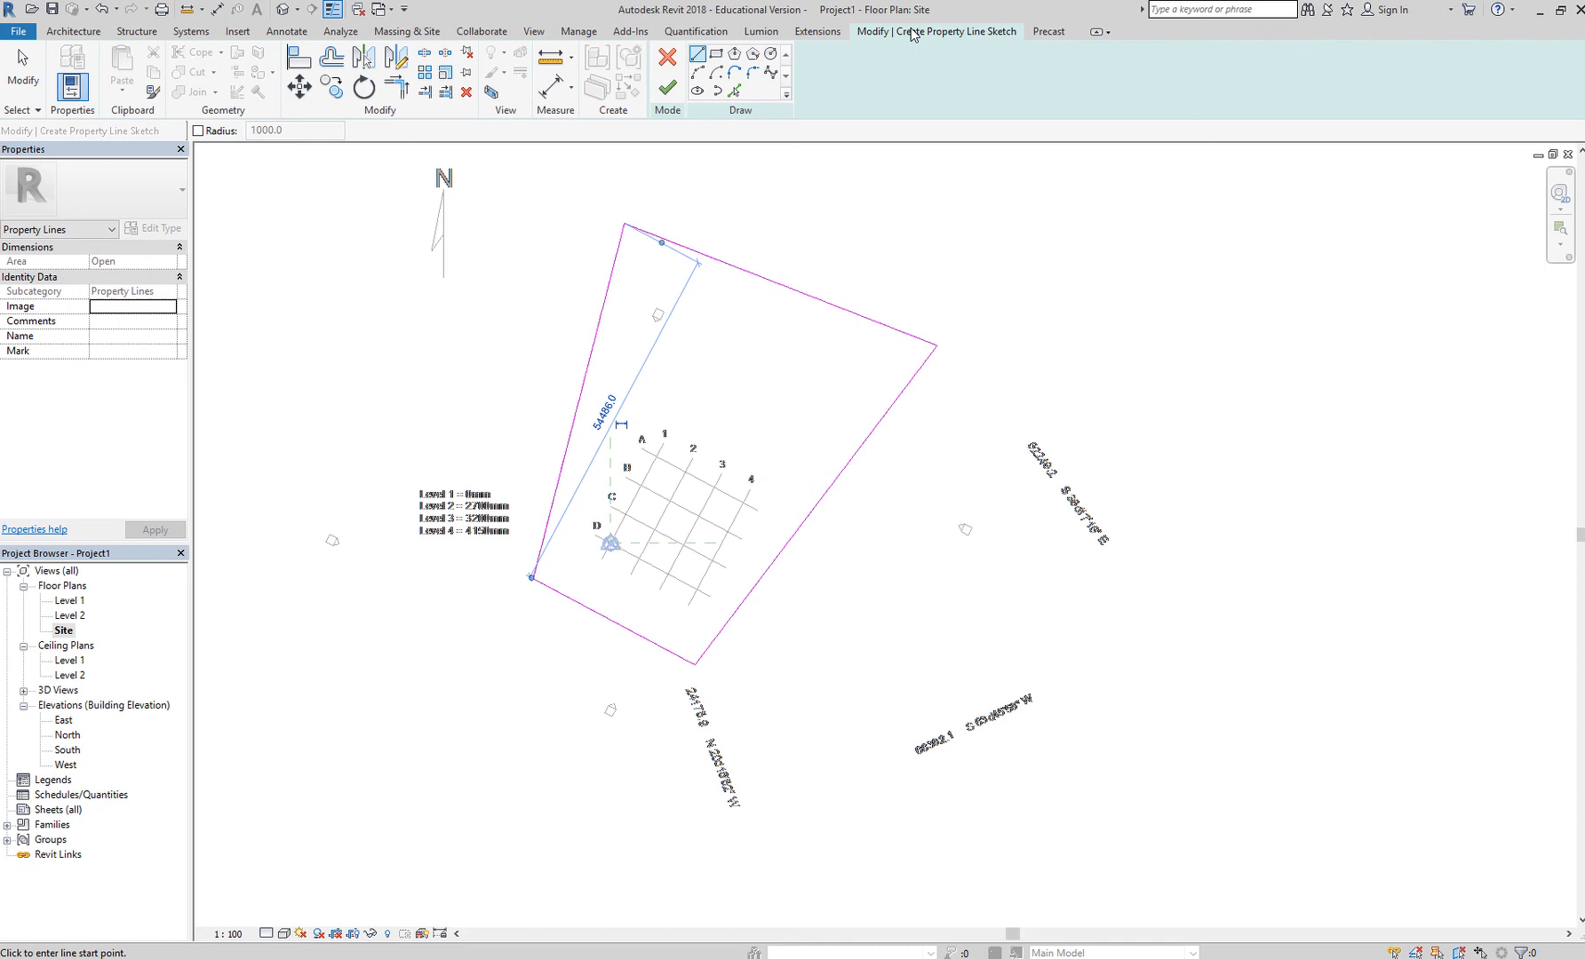
Step: Finish the sketch and select the property line, showing an area of about 2270.5 m²
left_click(666, 85)
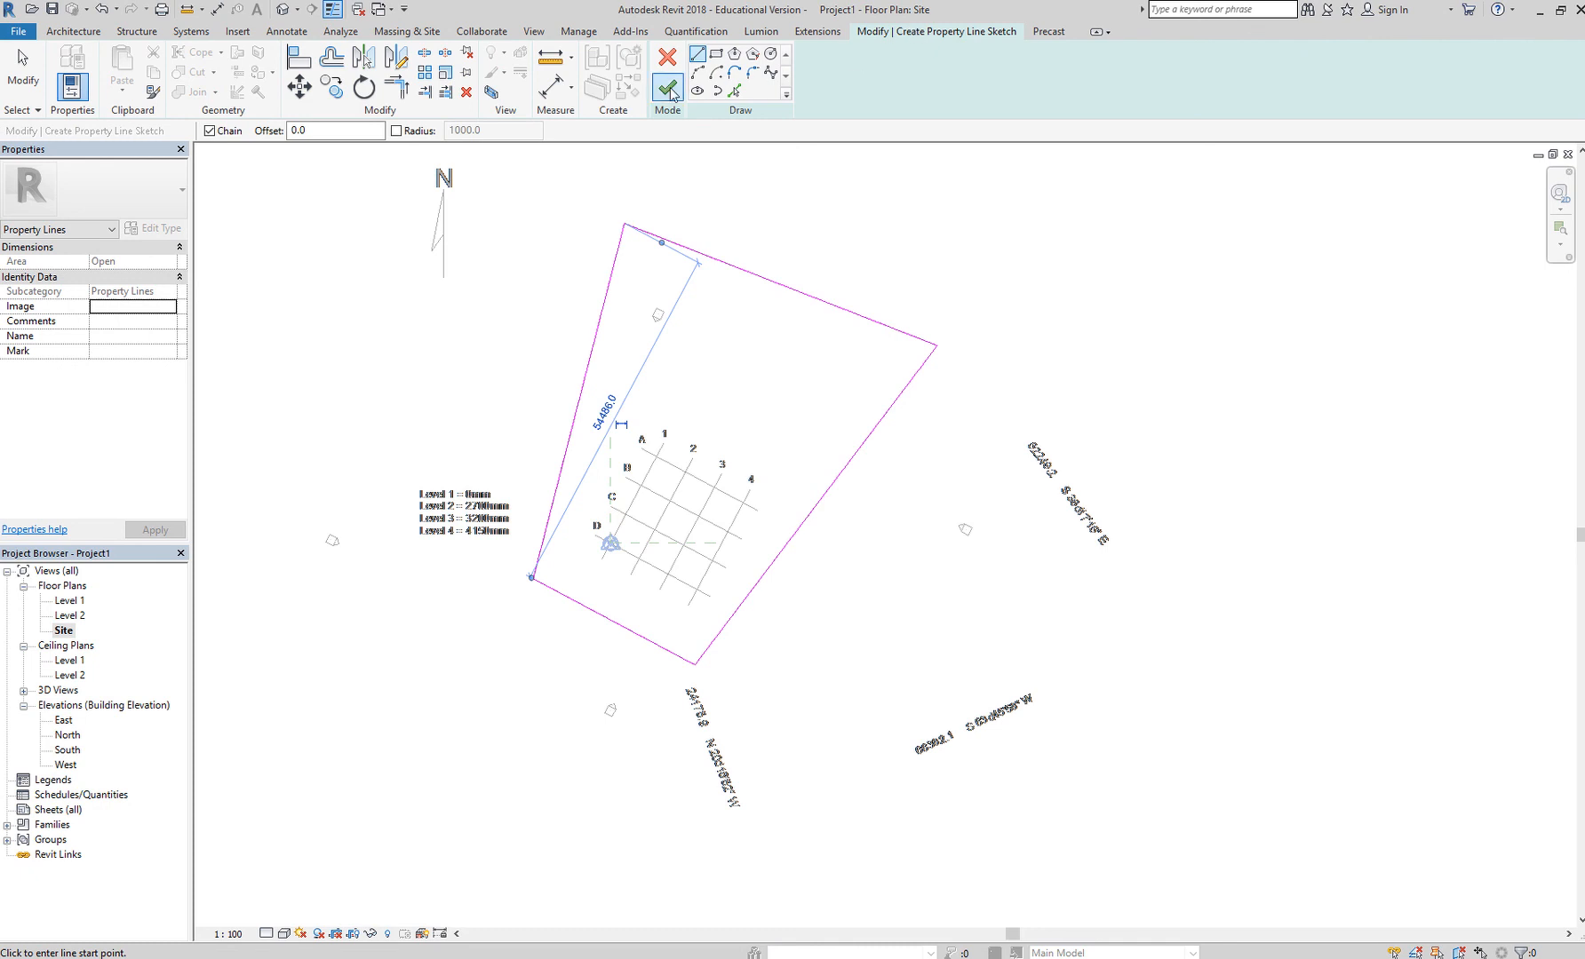
mouse_move(666, 91)
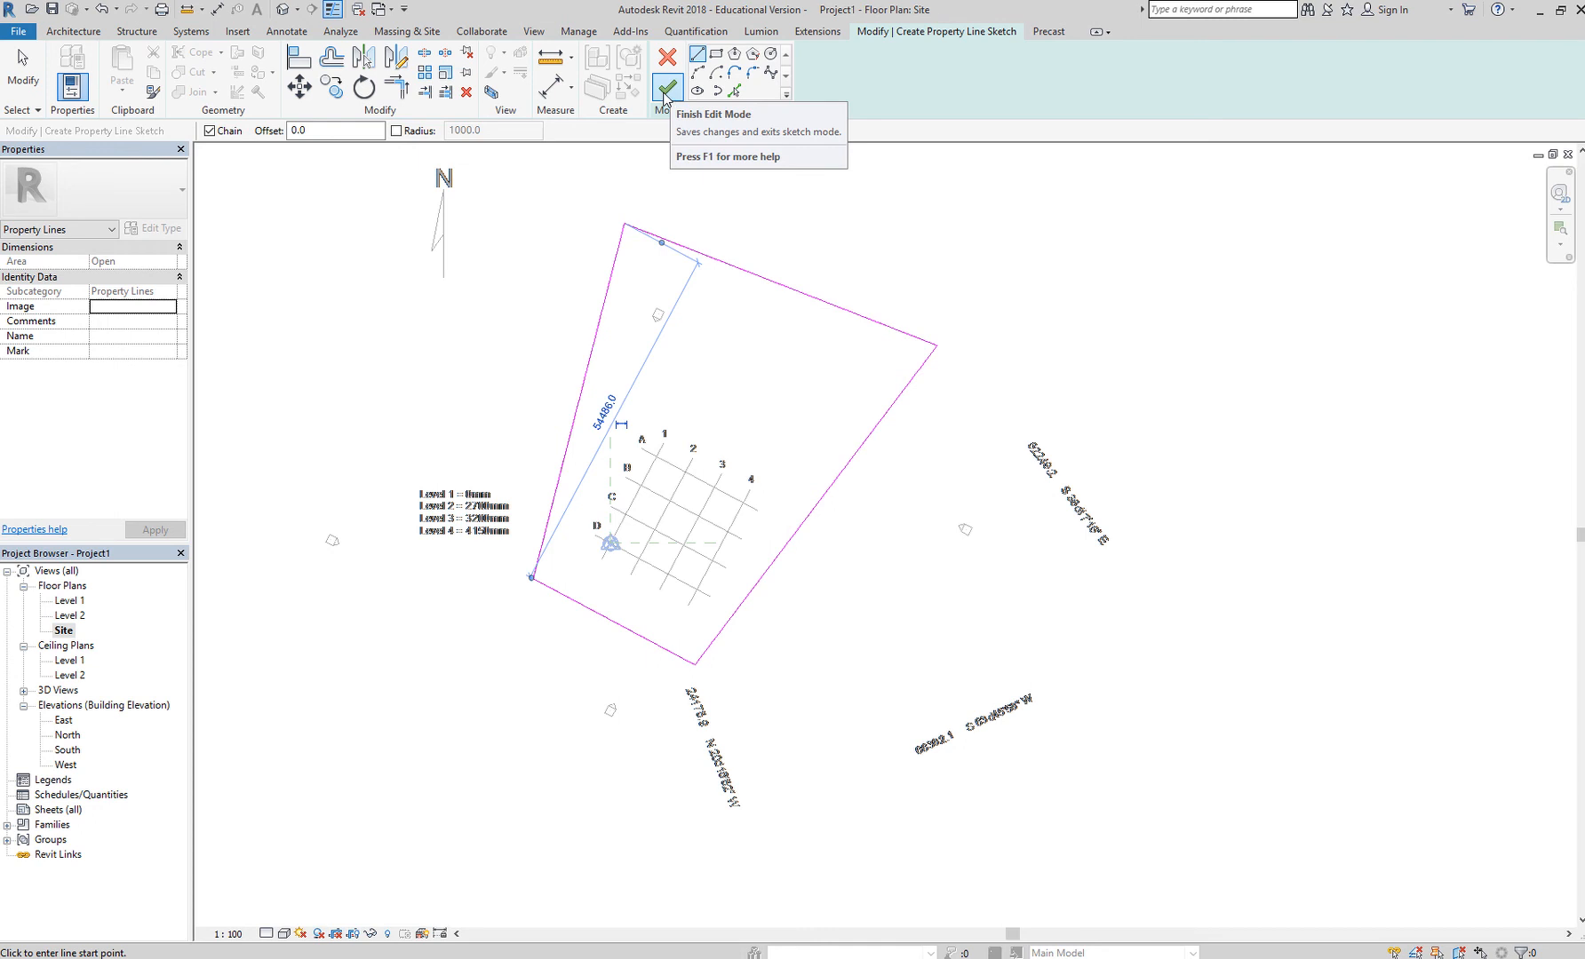
left_click(666, 64)
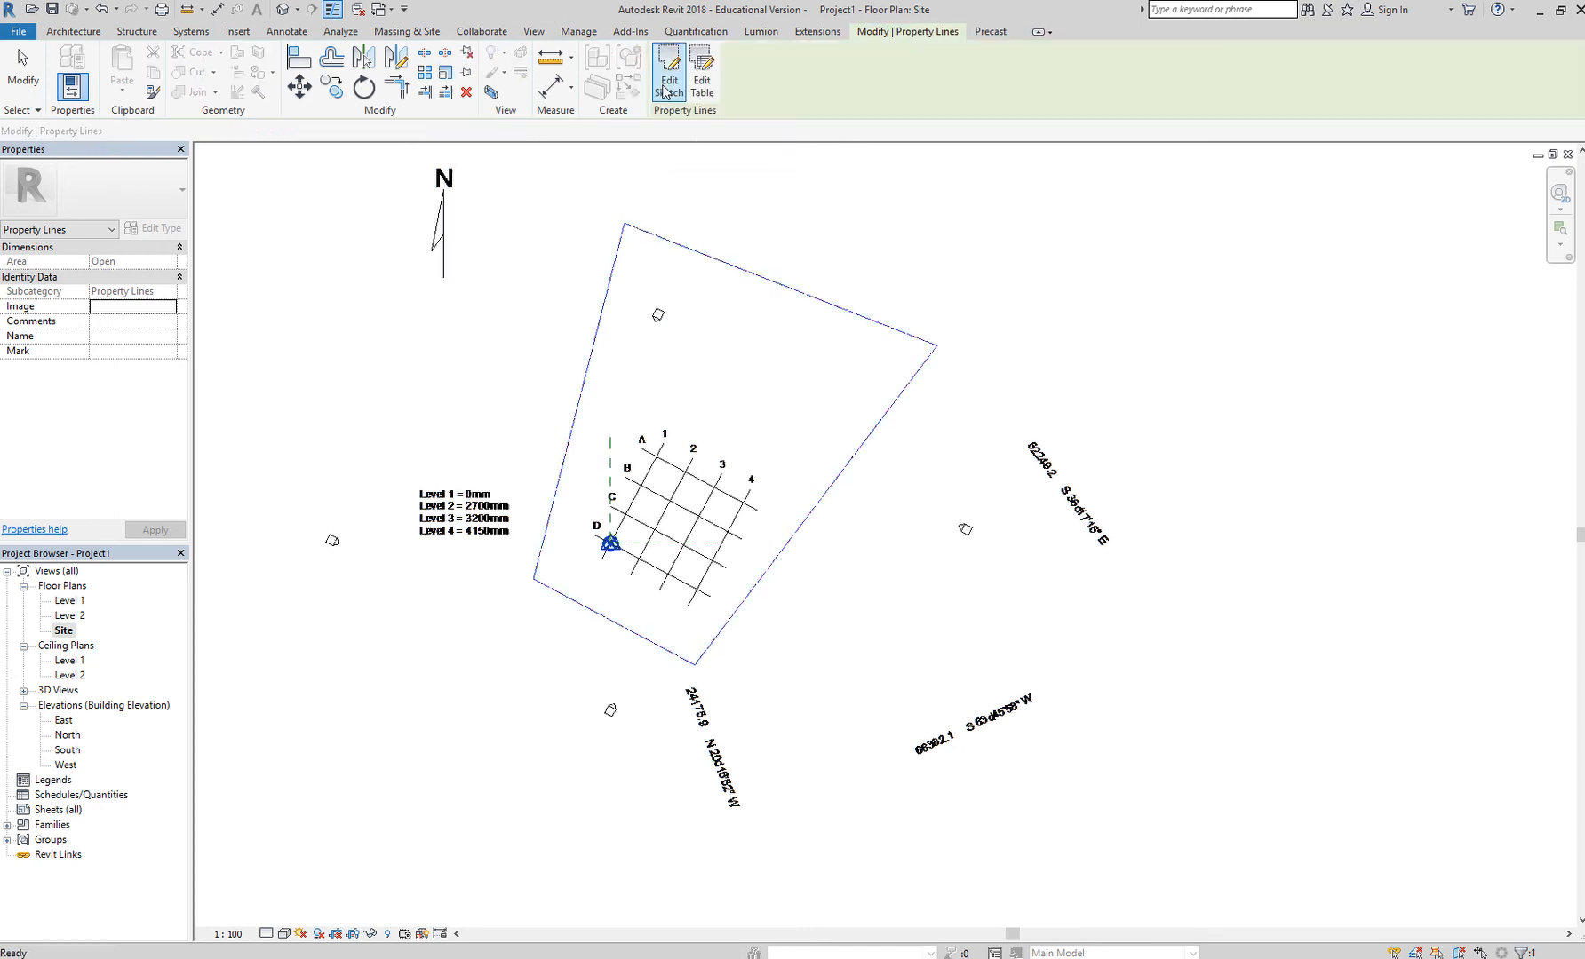
left_click(743, 305)
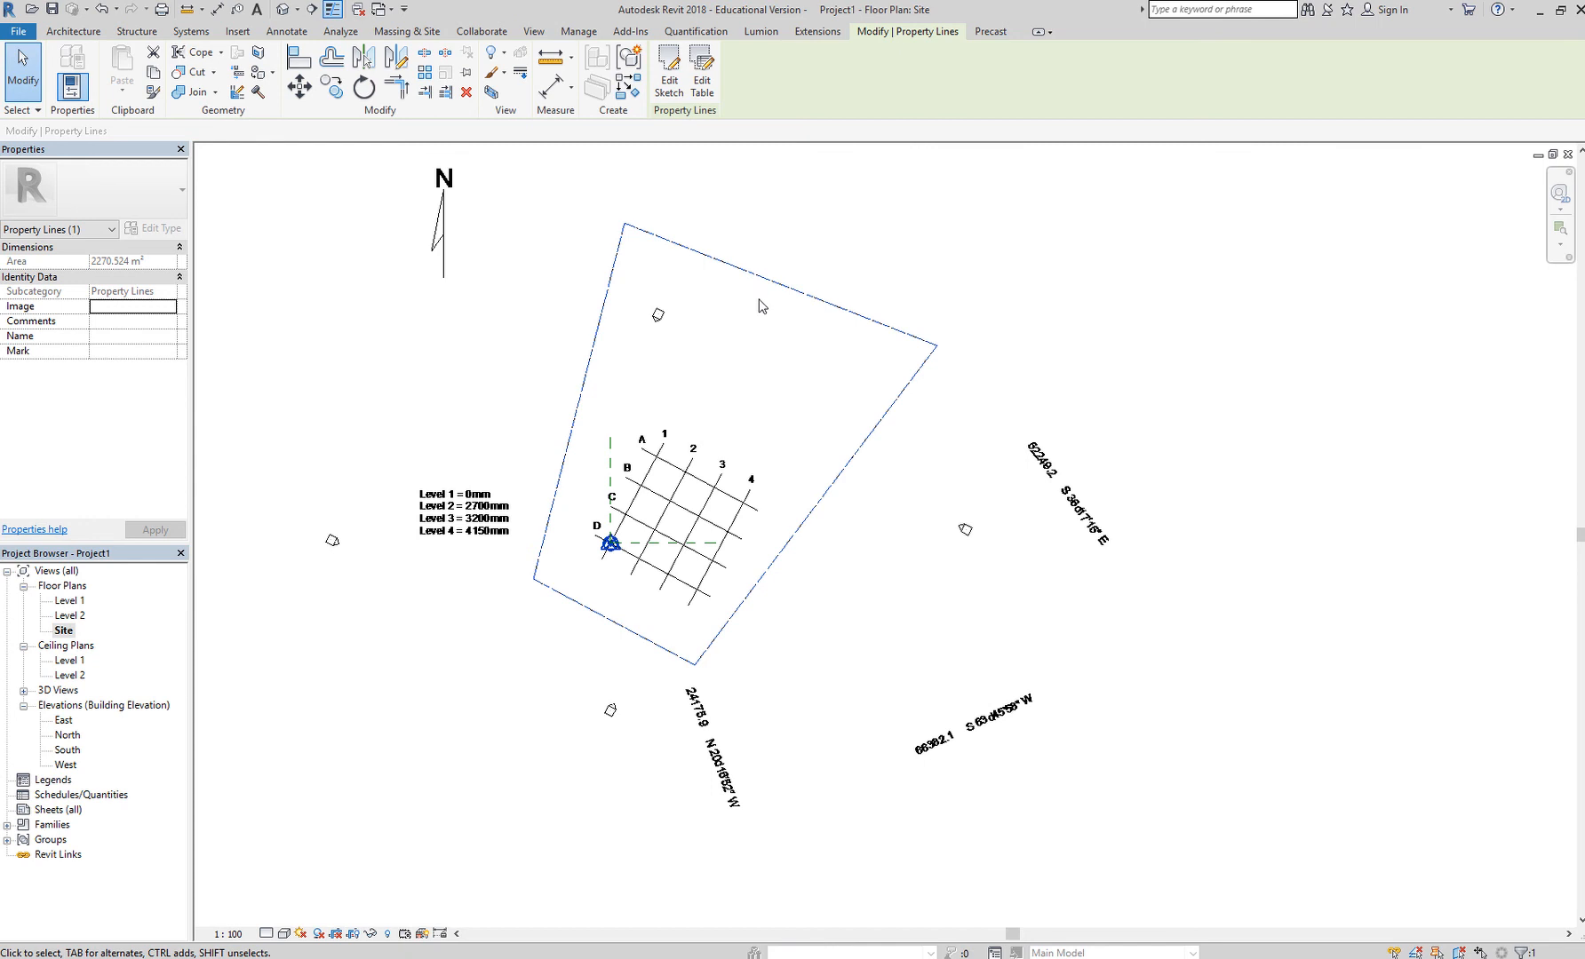
mouse_move(84, 609)
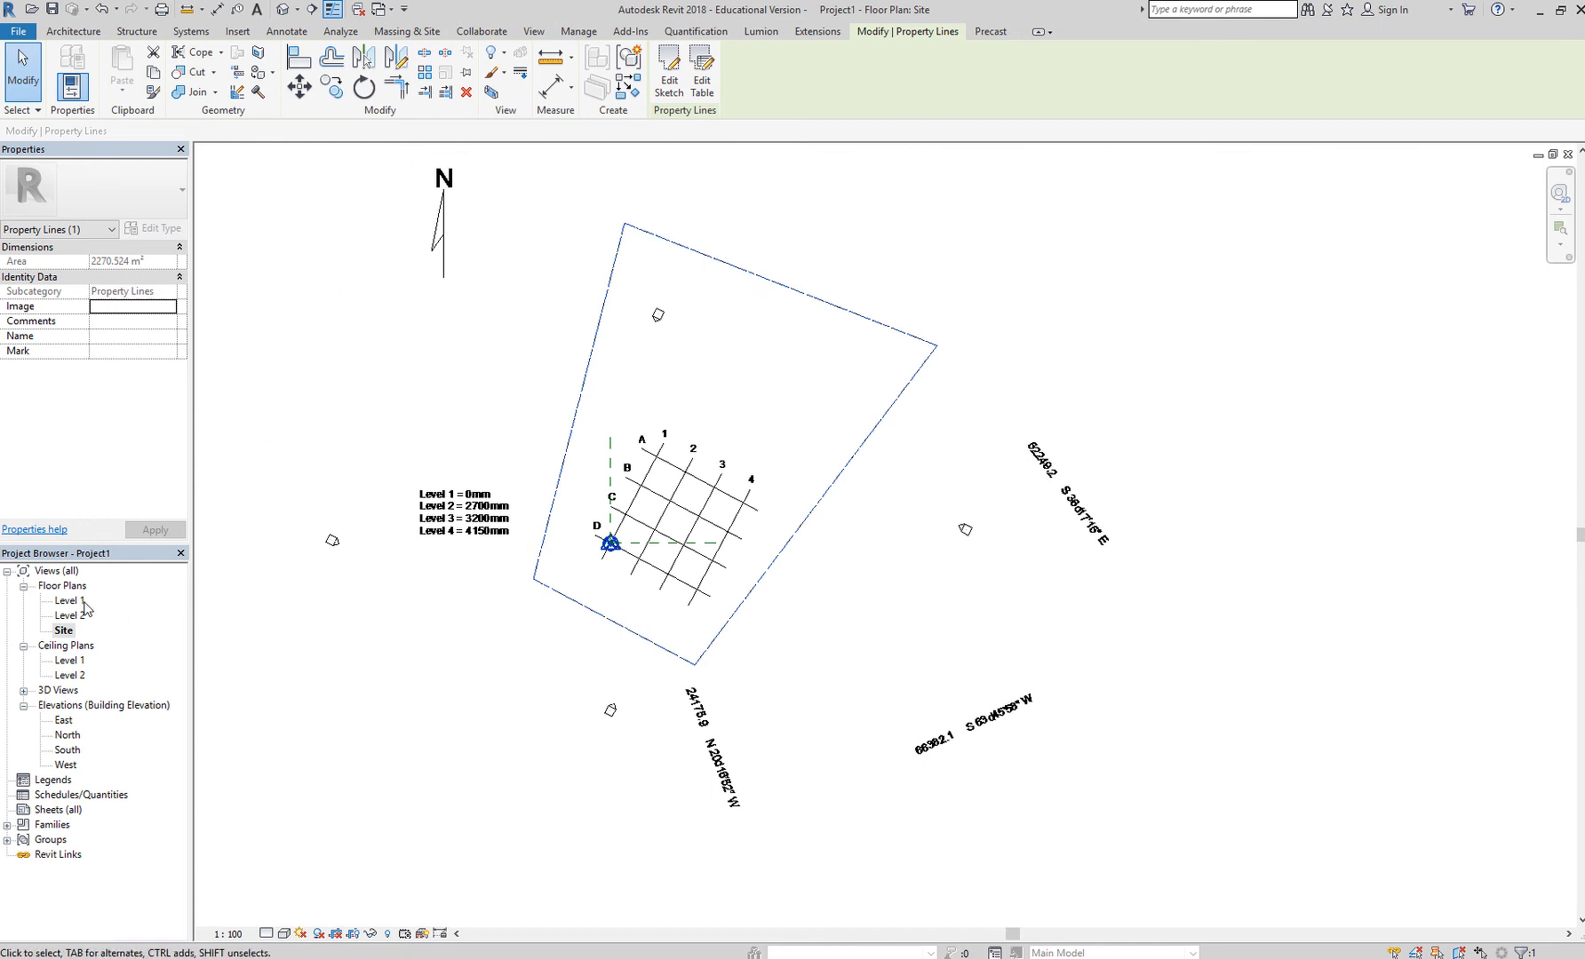
double_click(66, 600)
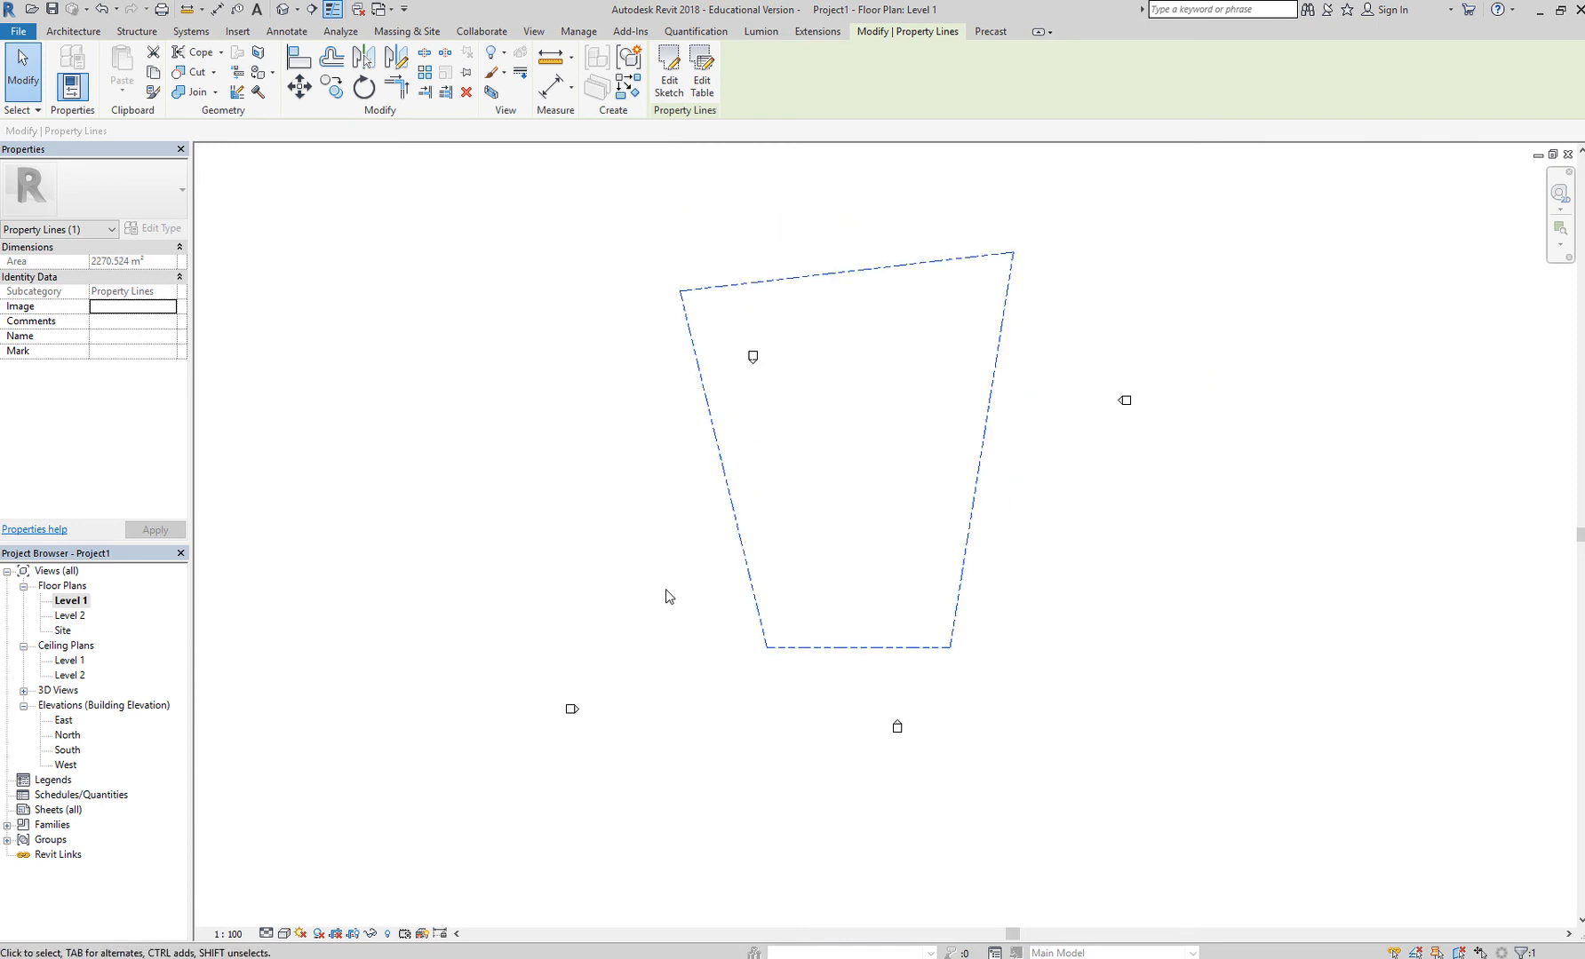
mouse_move(78, 634)
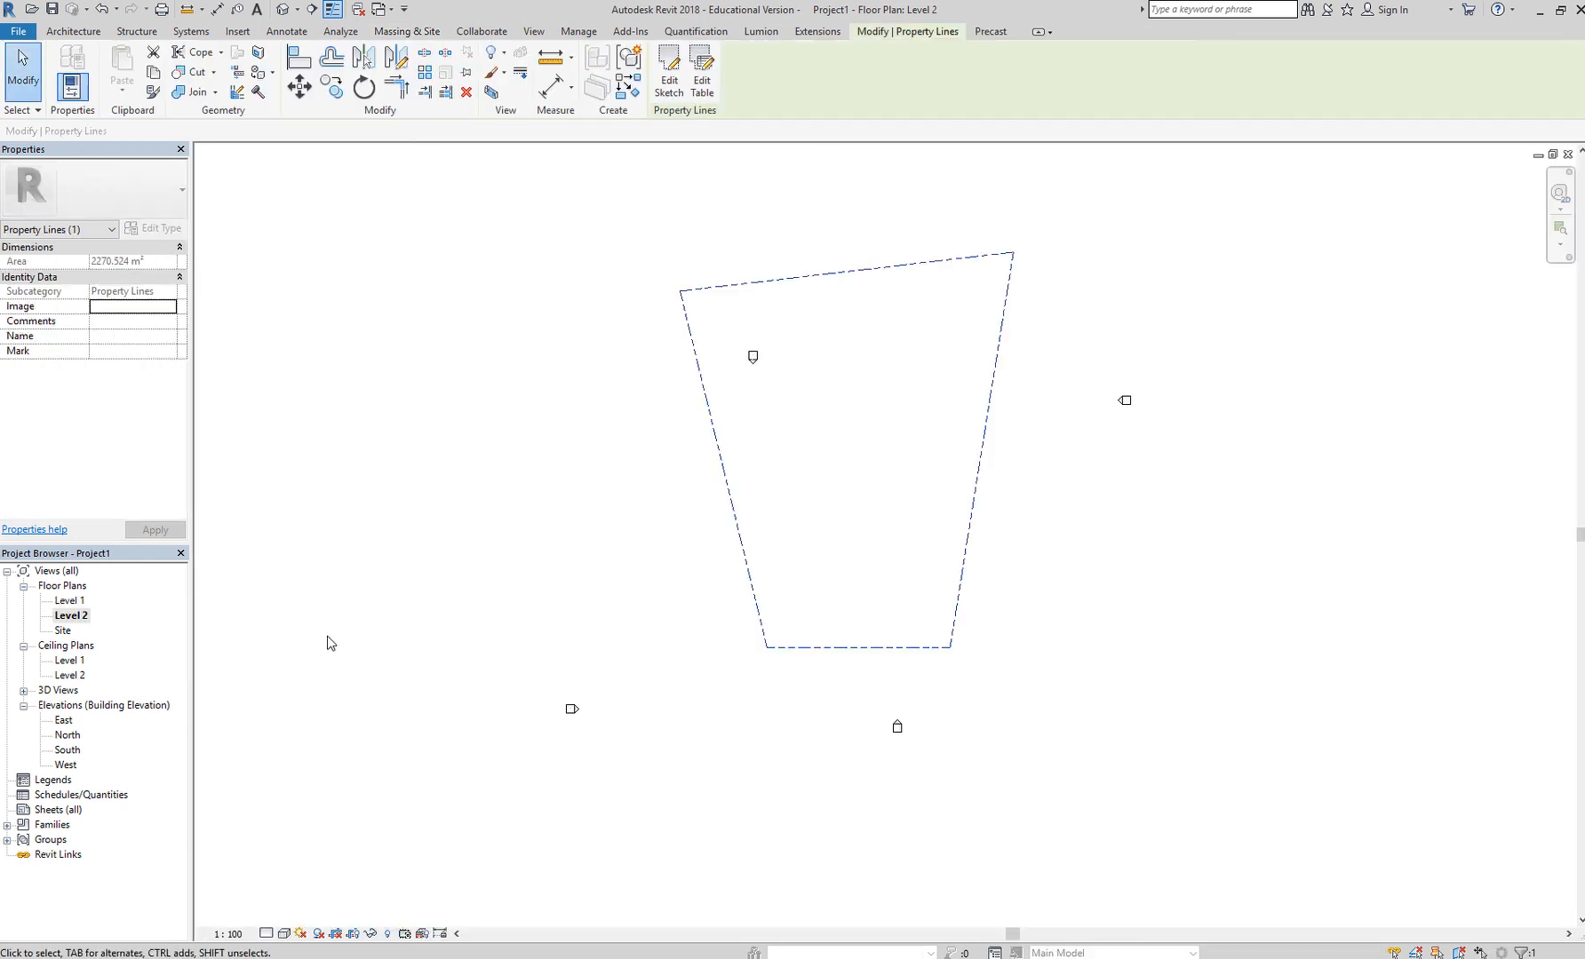
double_click(62, 630)
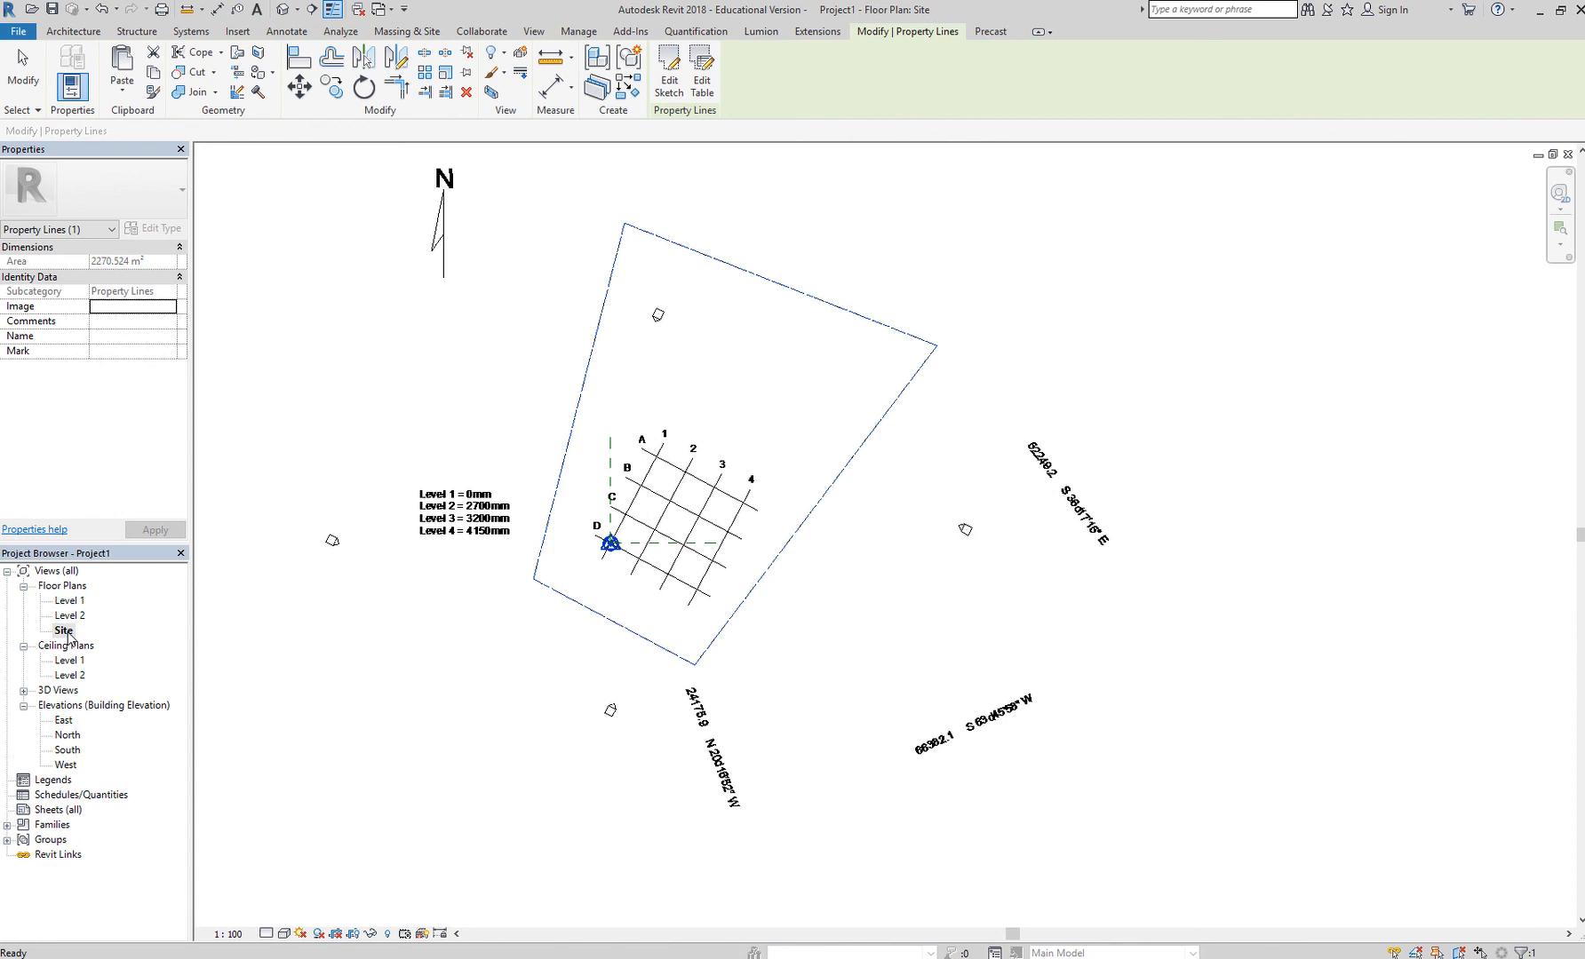
mouse_move(554, 474)
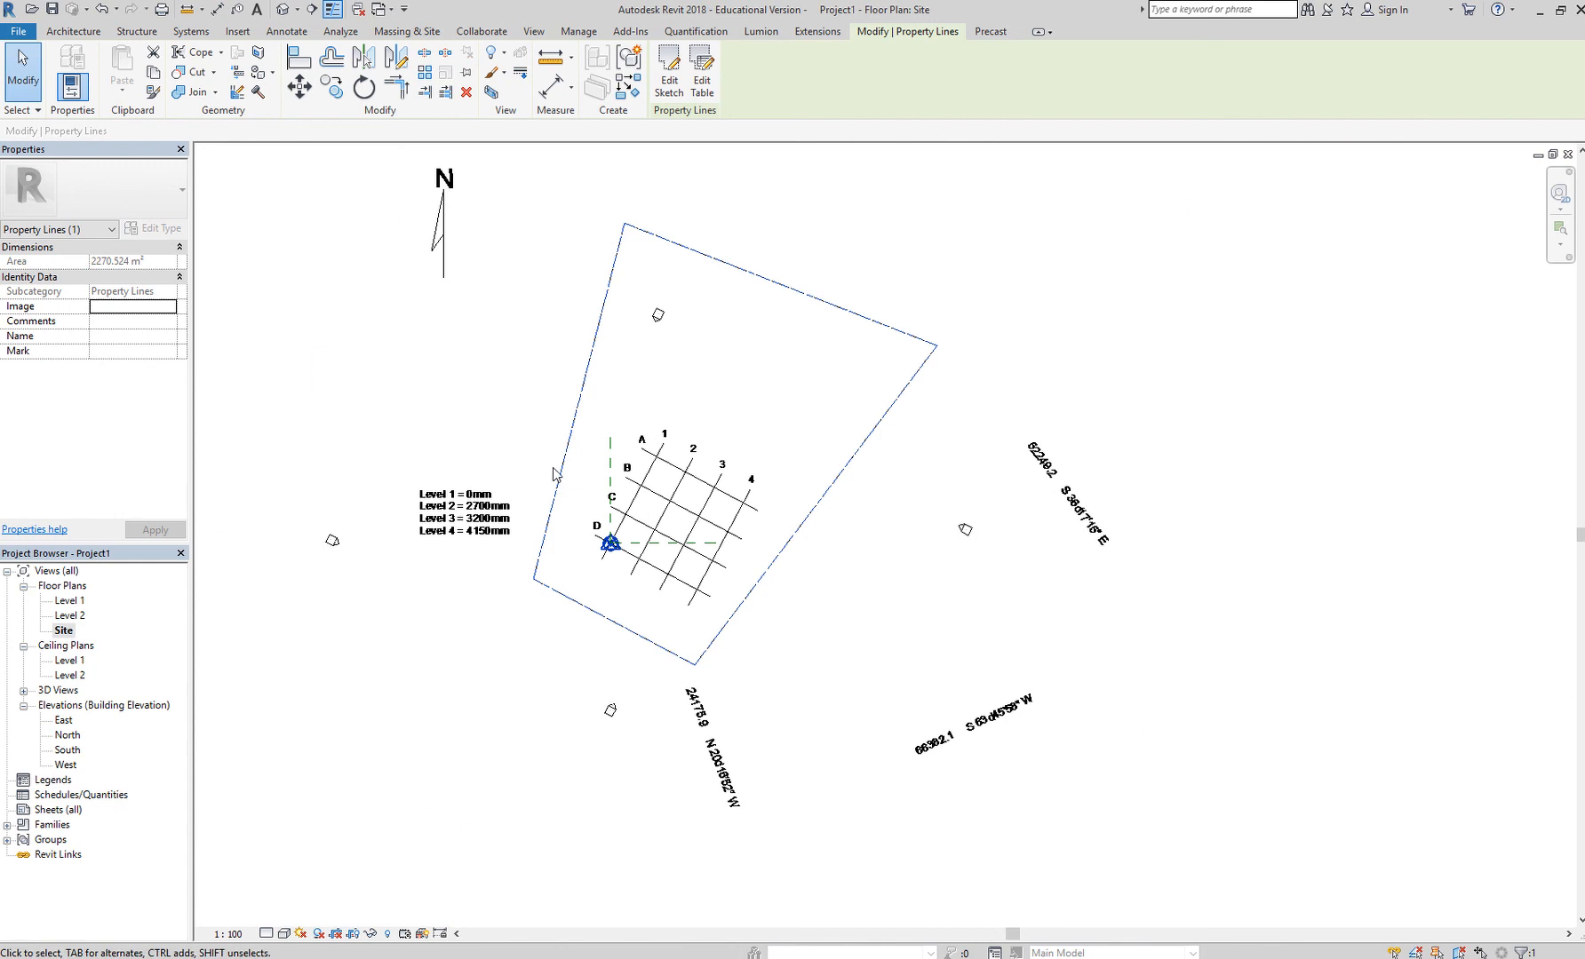
mouse_move(560, 471)
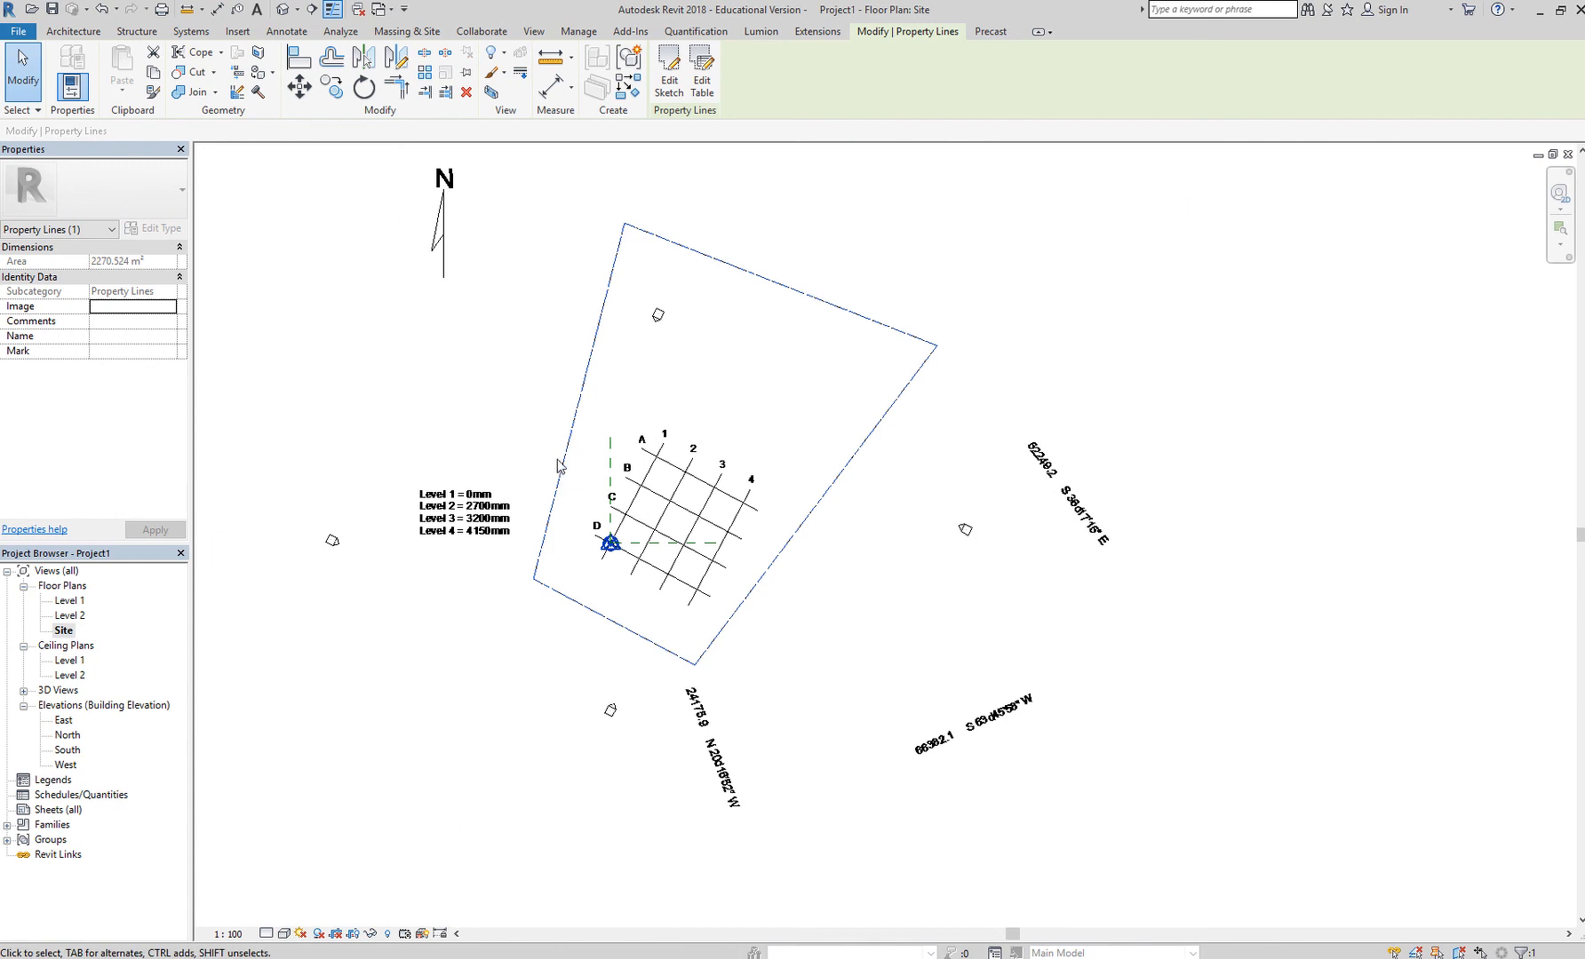
mouse_move(588, 460)
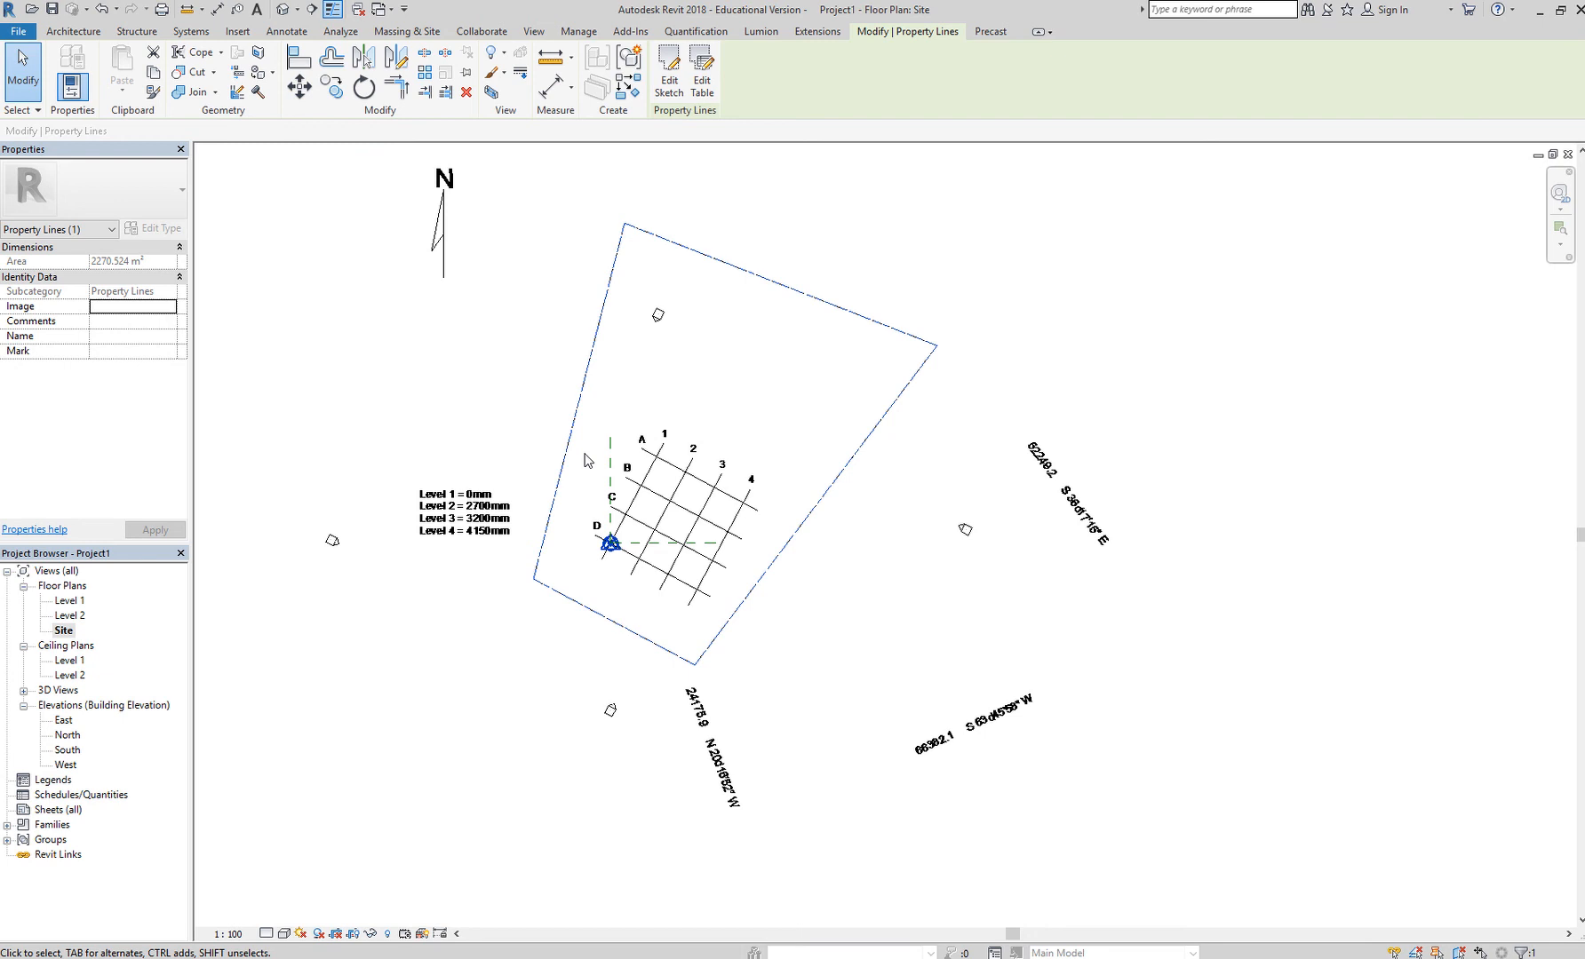
mouse_move(675, 299)
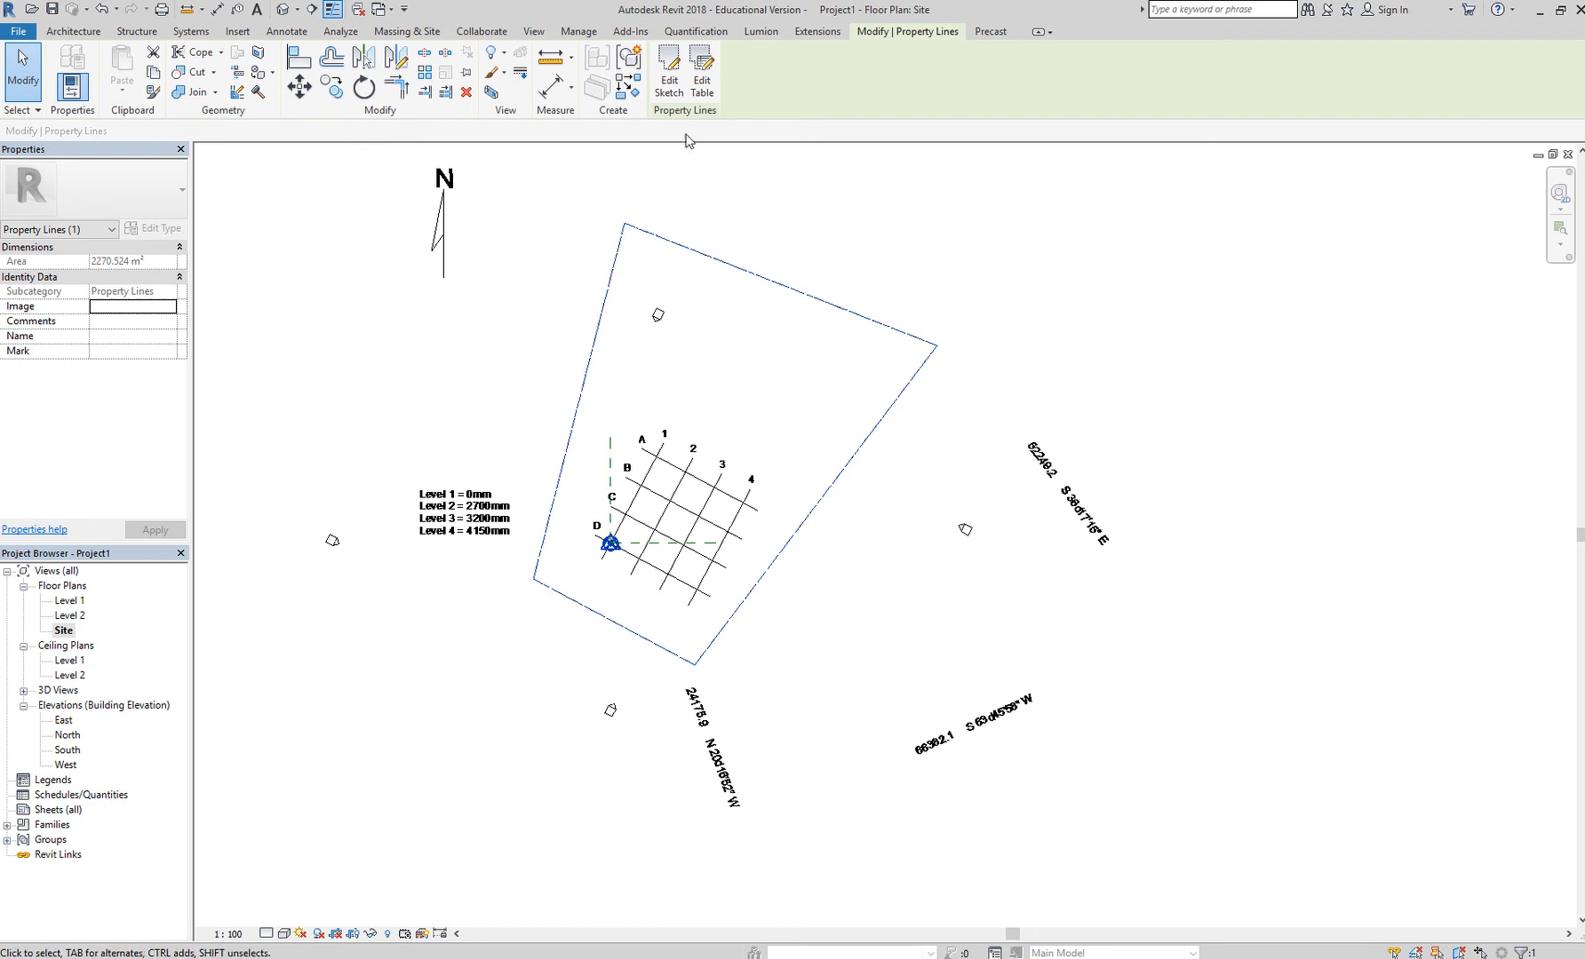
mouse_move(670, 73)
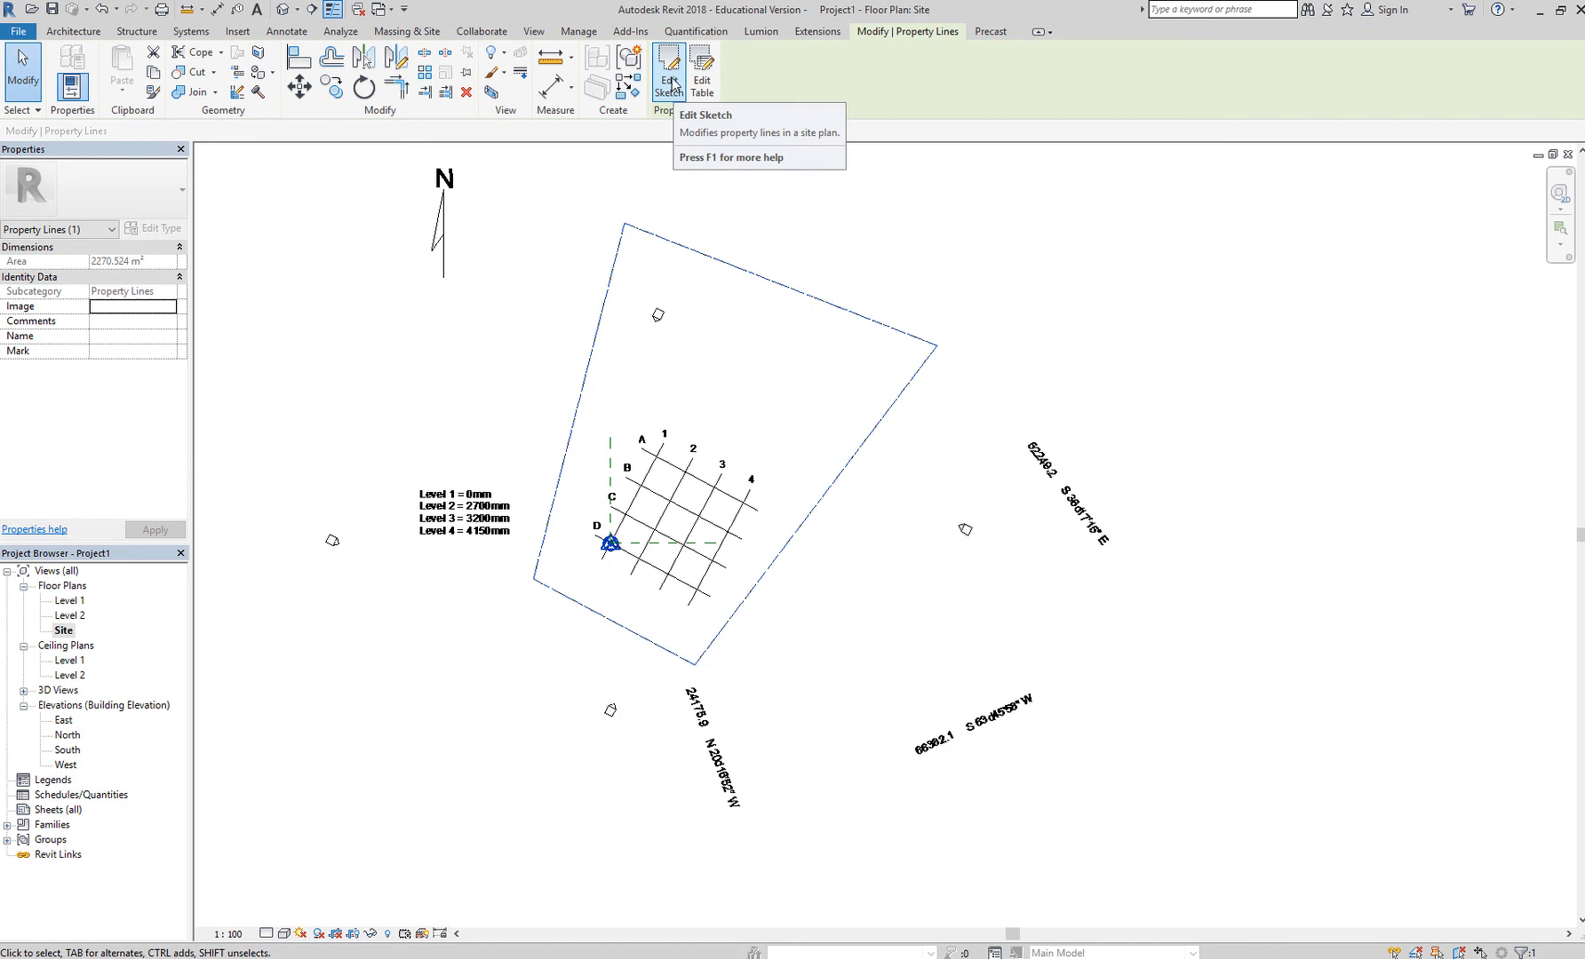
Step: Reopen the selected property line in Edit Sketch mode to adjust its boundary lines
left_click(668, 73)
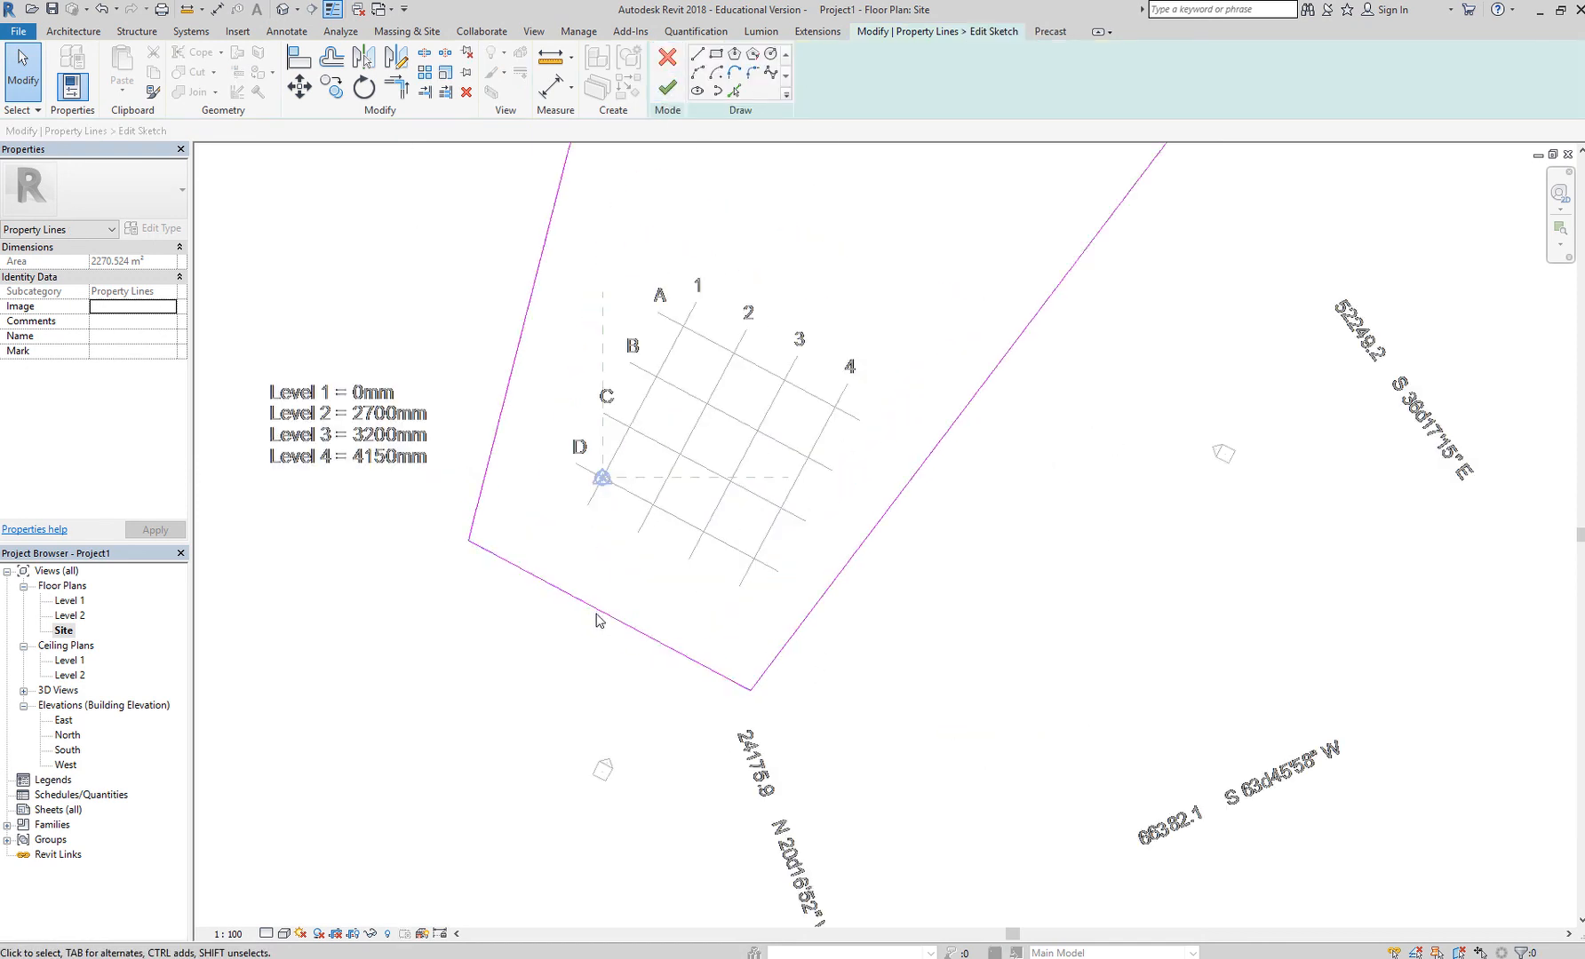
left_click(824, 606)
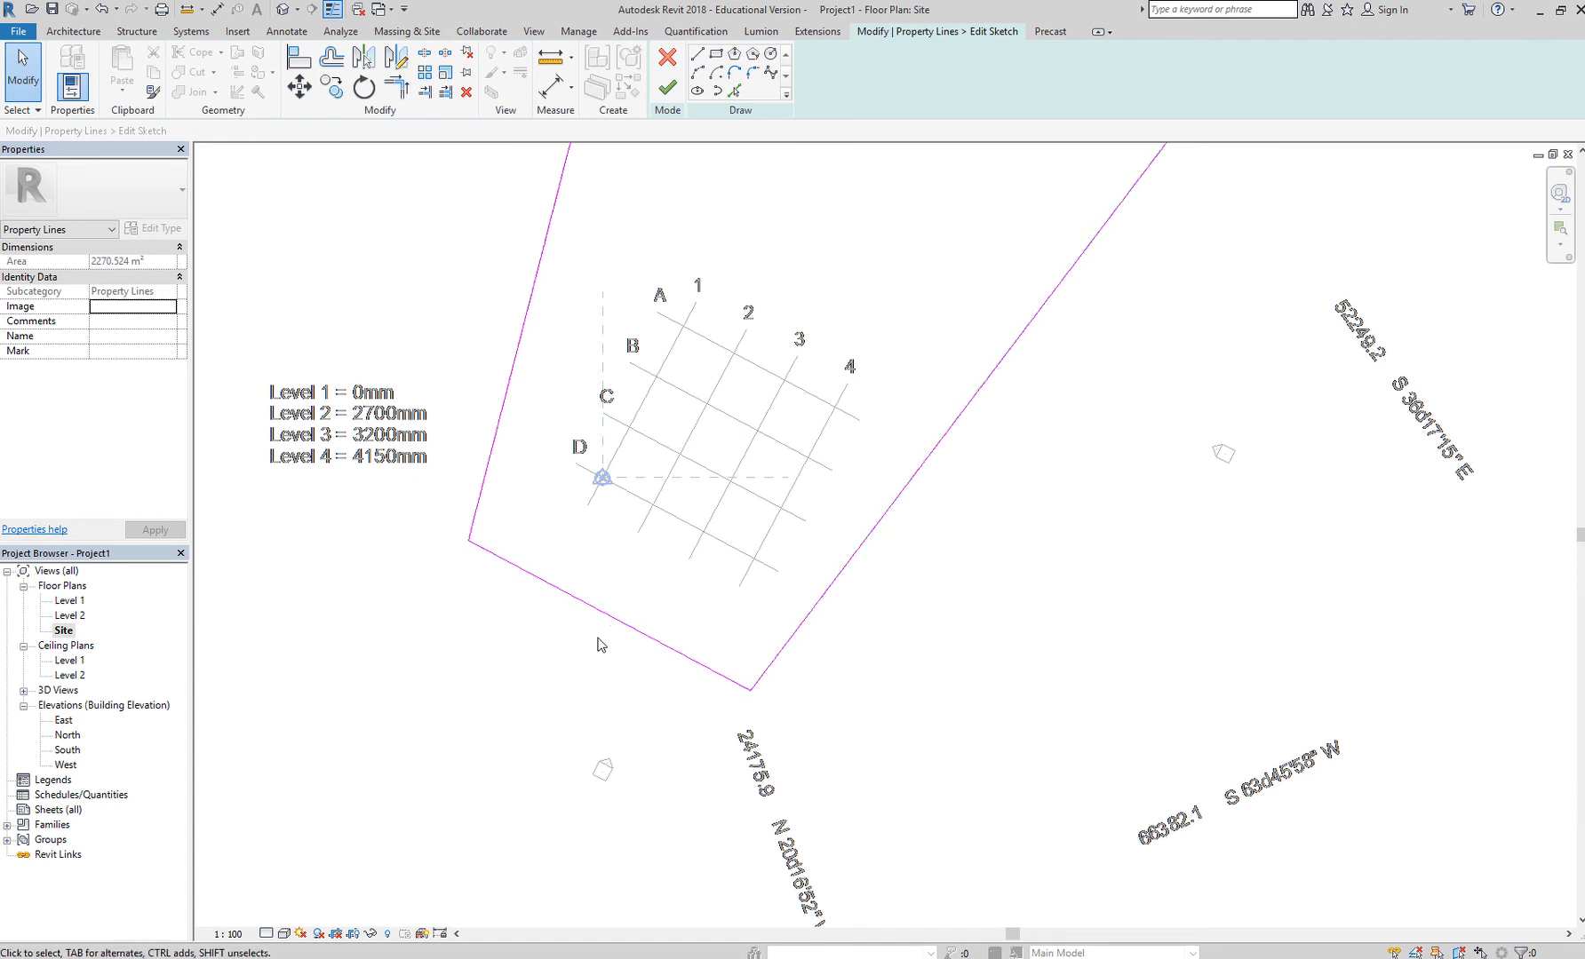
mouse_move(652, 324)
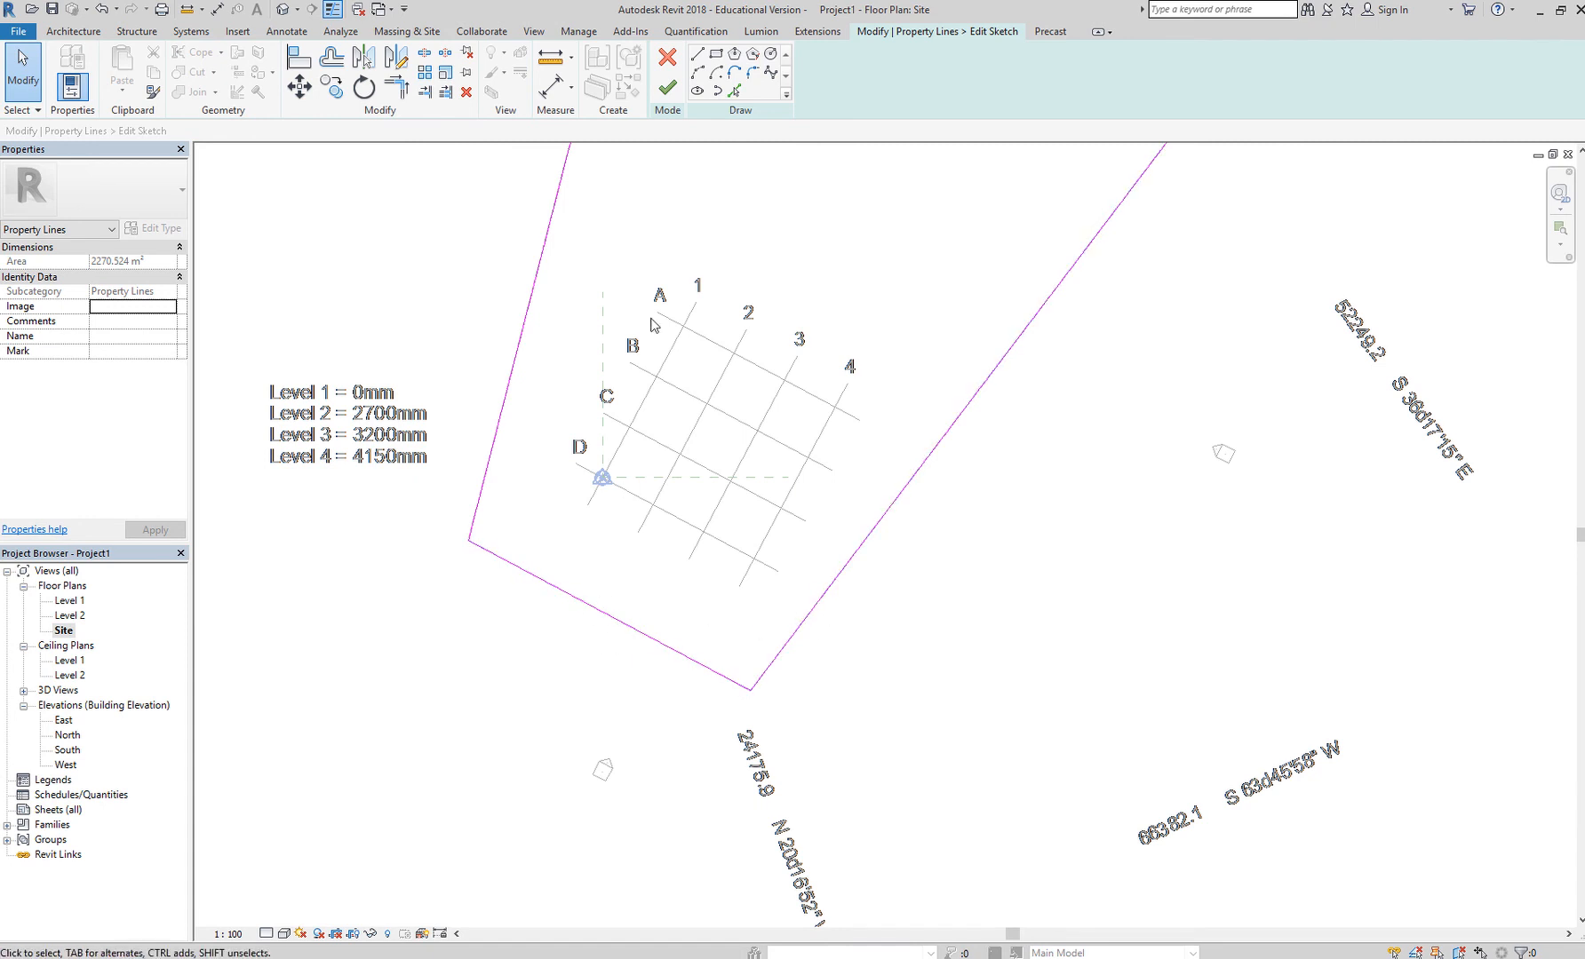
mouse_move(666, 57)
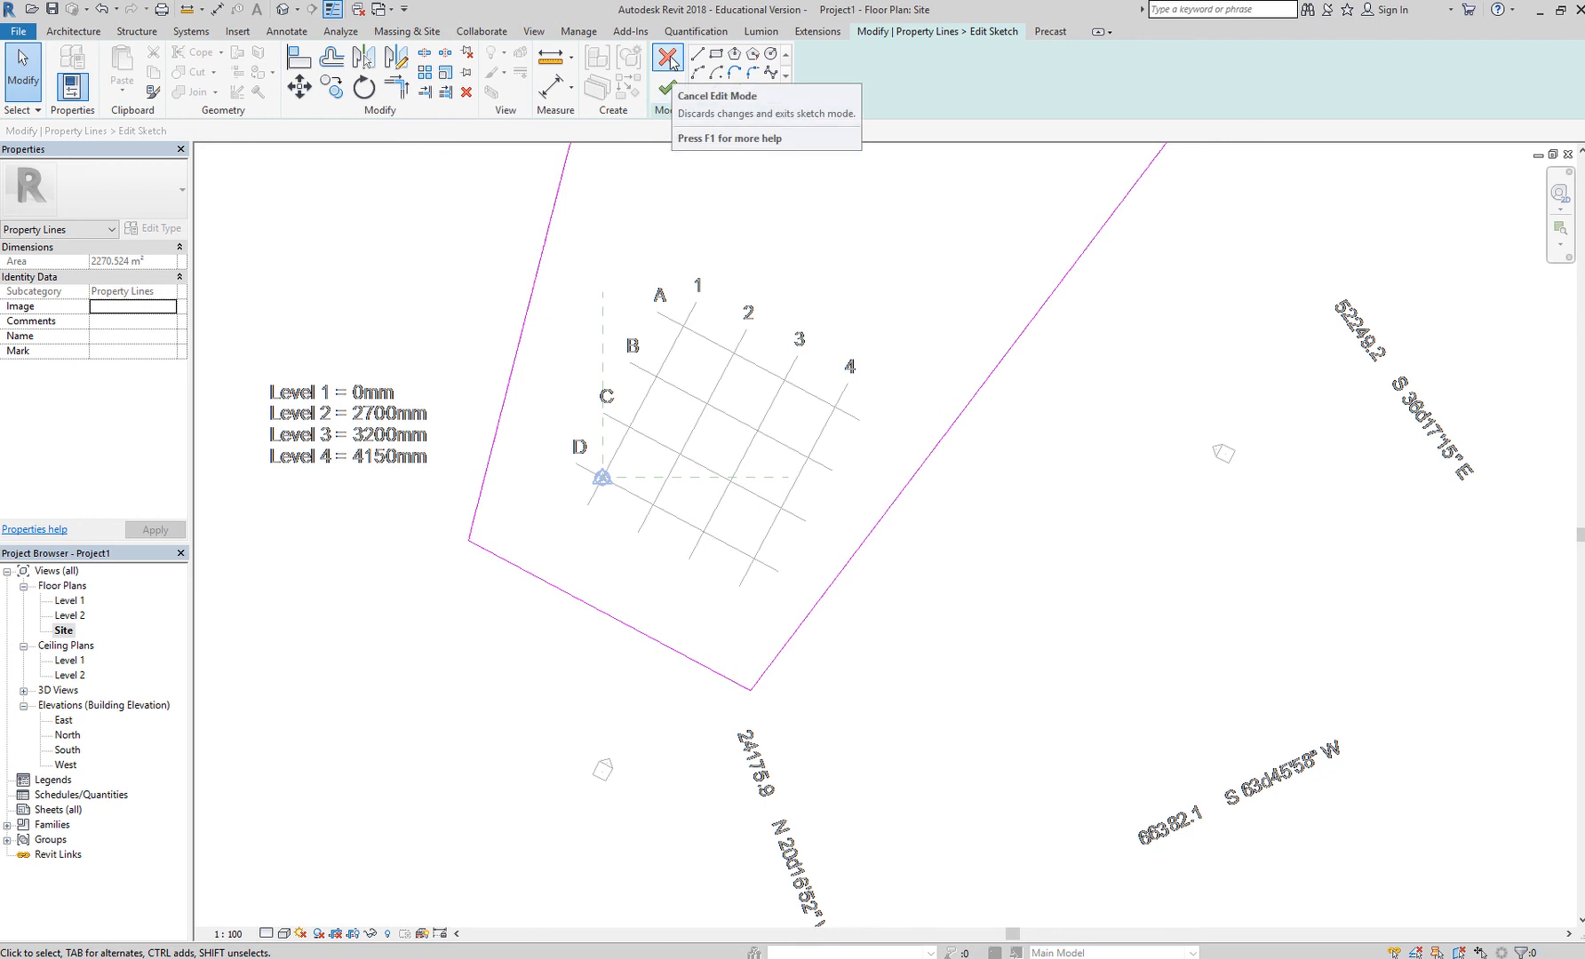